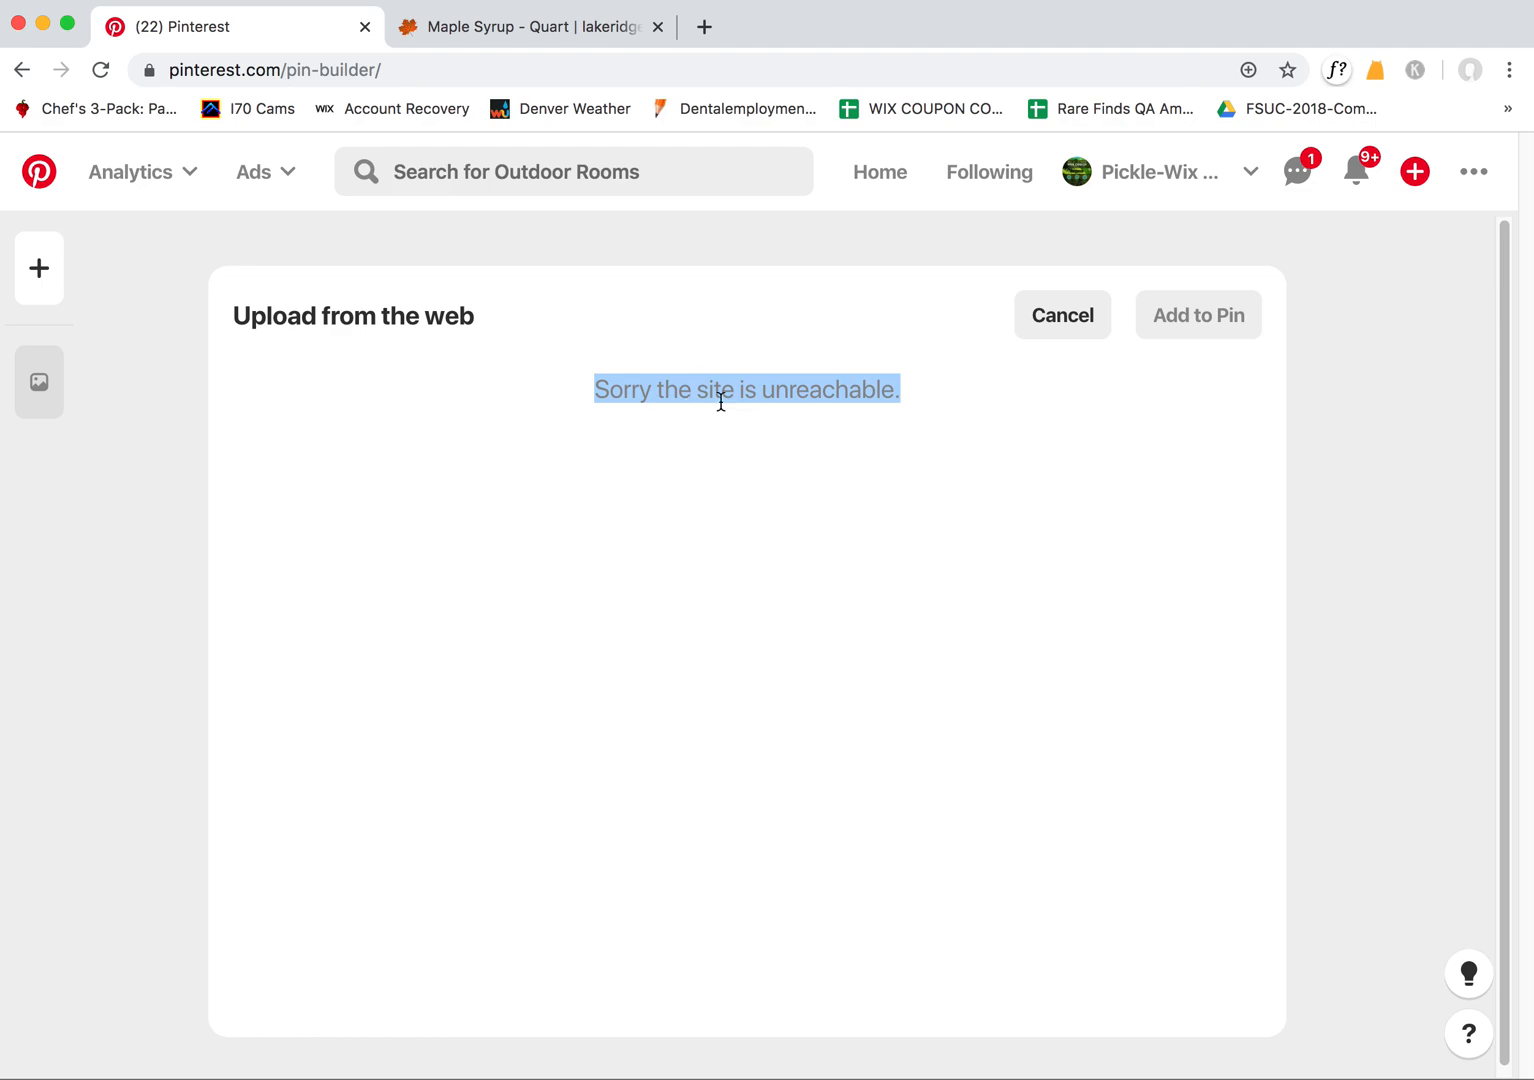
Grab the Maple Syrup - Quart product page URL and clear the failed web upload in Pin Builder
click(530, 28)
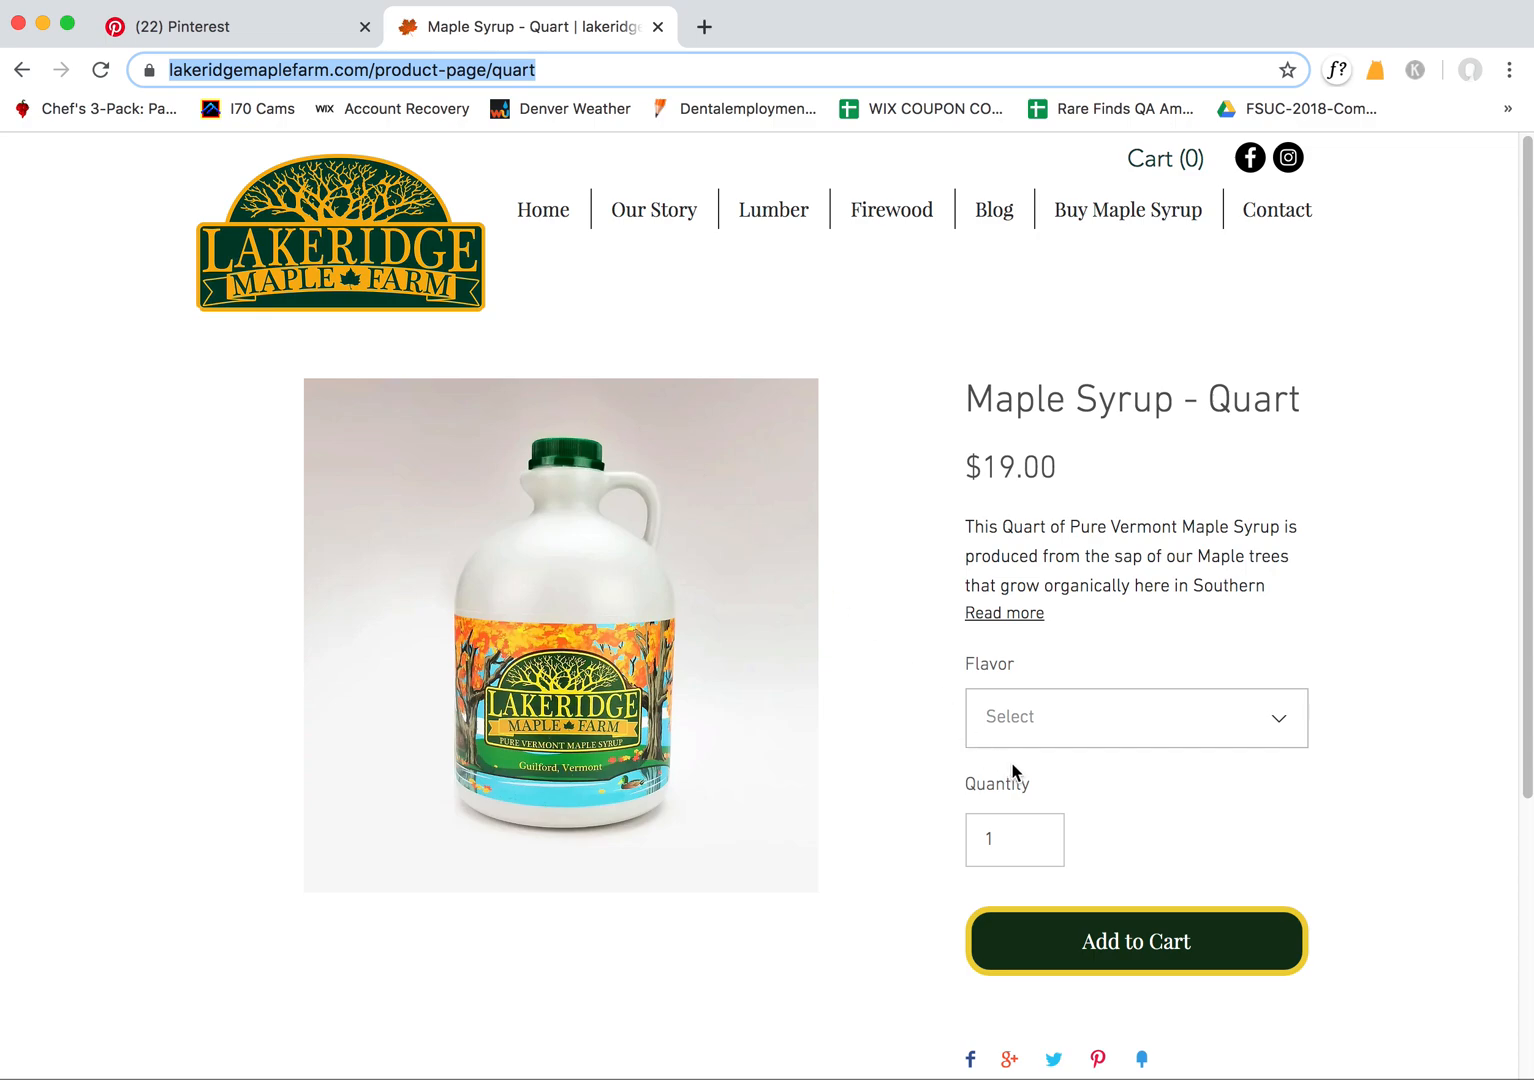
mouse_move(792, 540)
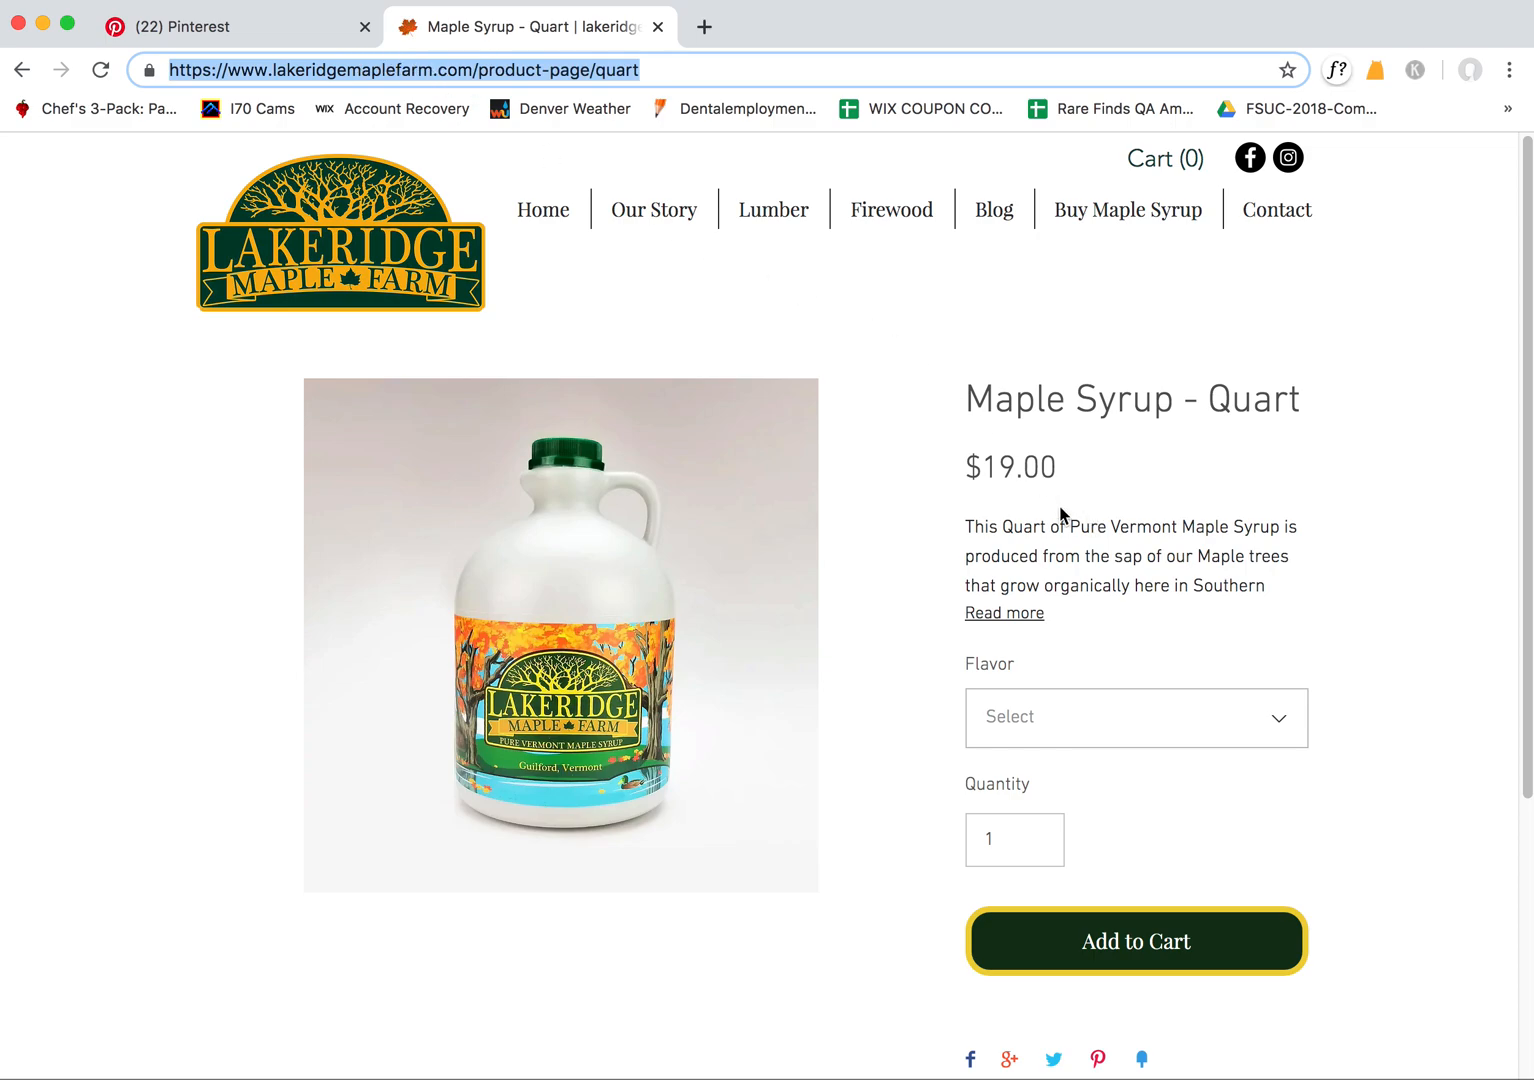
click(236, 28)
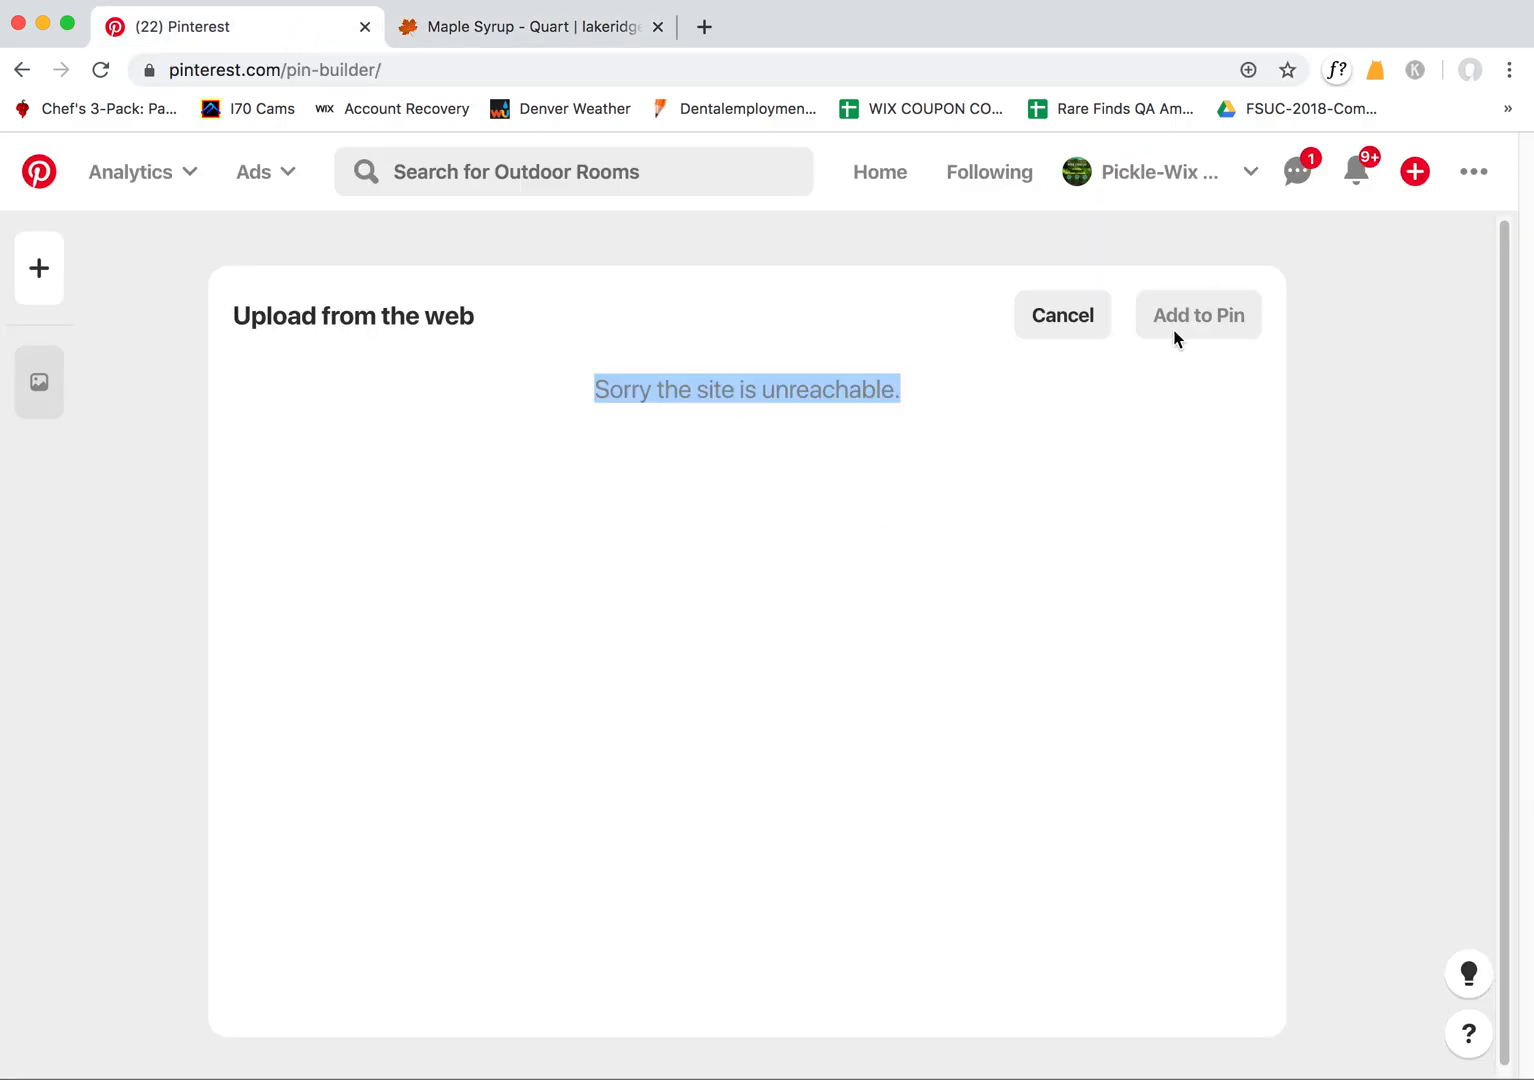
click(1414, 172)
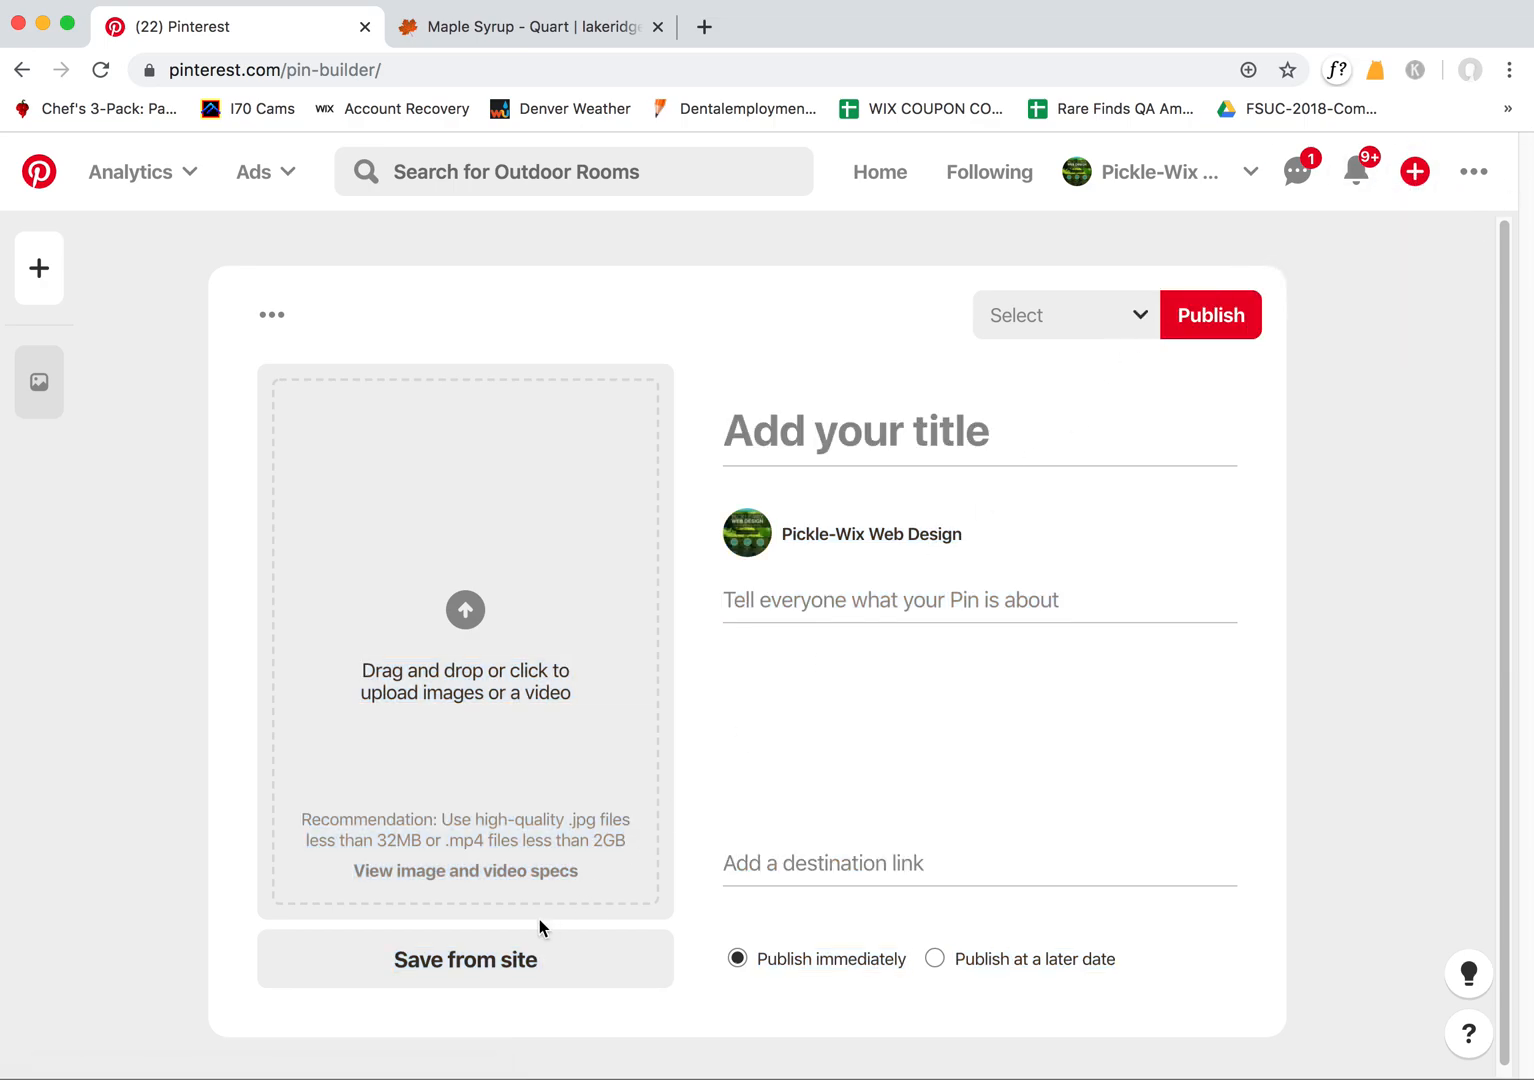
Submit maplefarm.com/product-page/quart via Save from site, which reports the site is unreachable
click(464, 958)
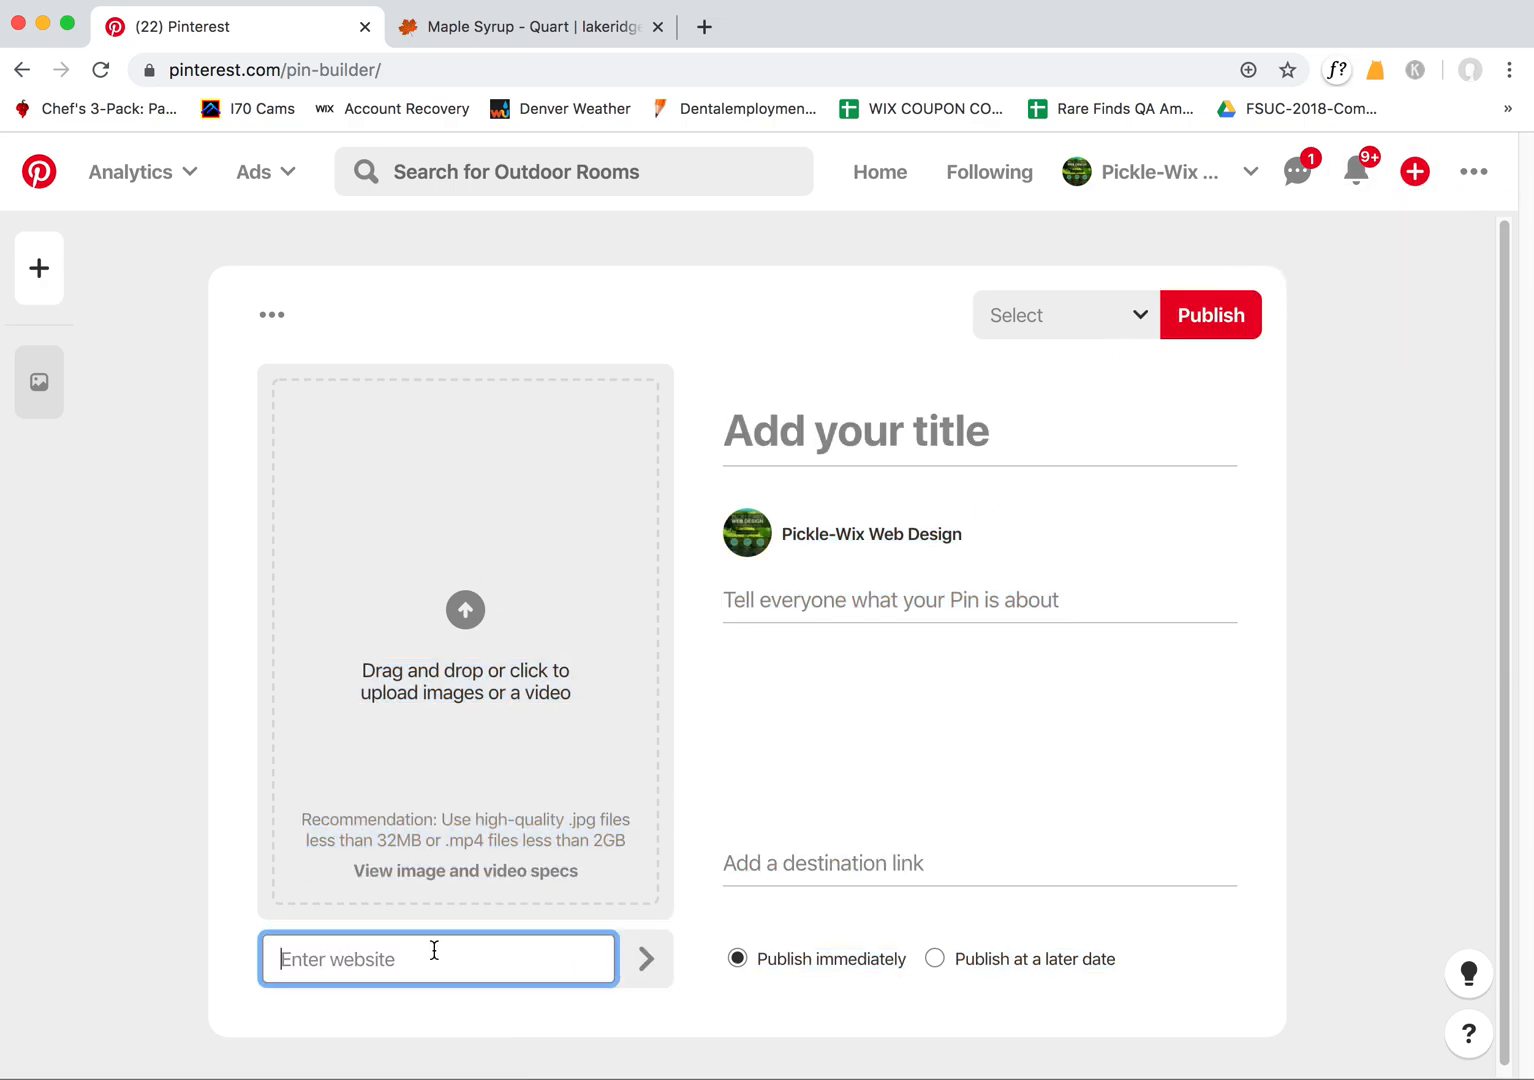
text(maplefarm.com/product-page/quart)
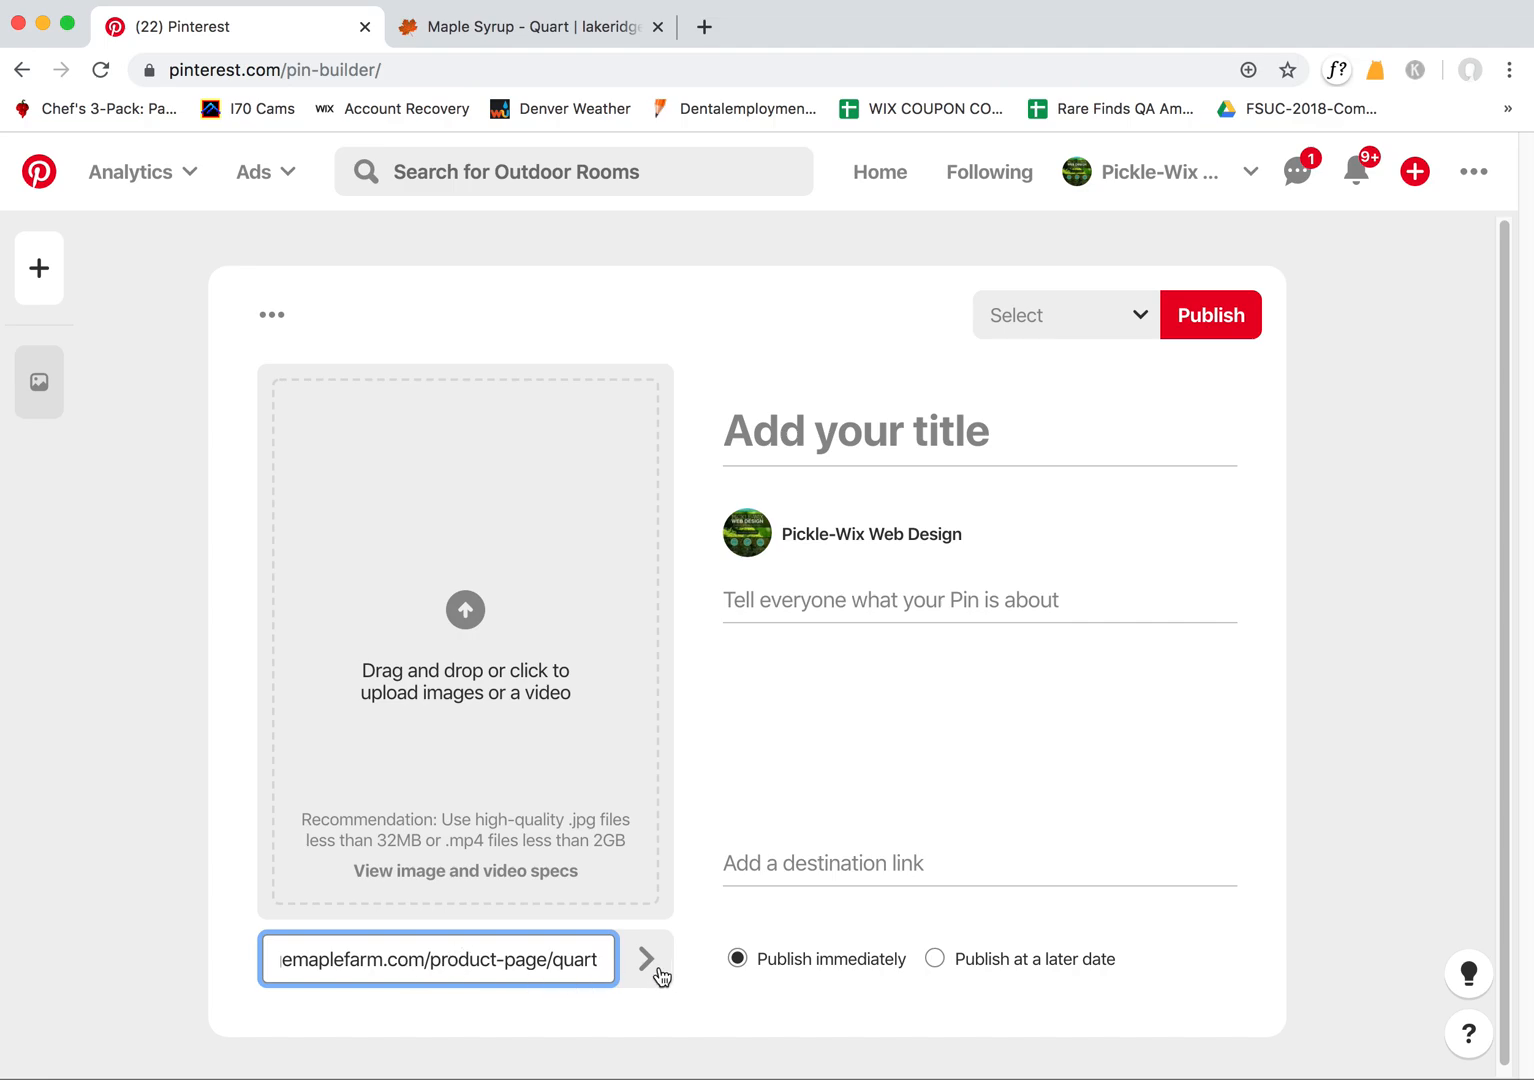
click(648, 960)
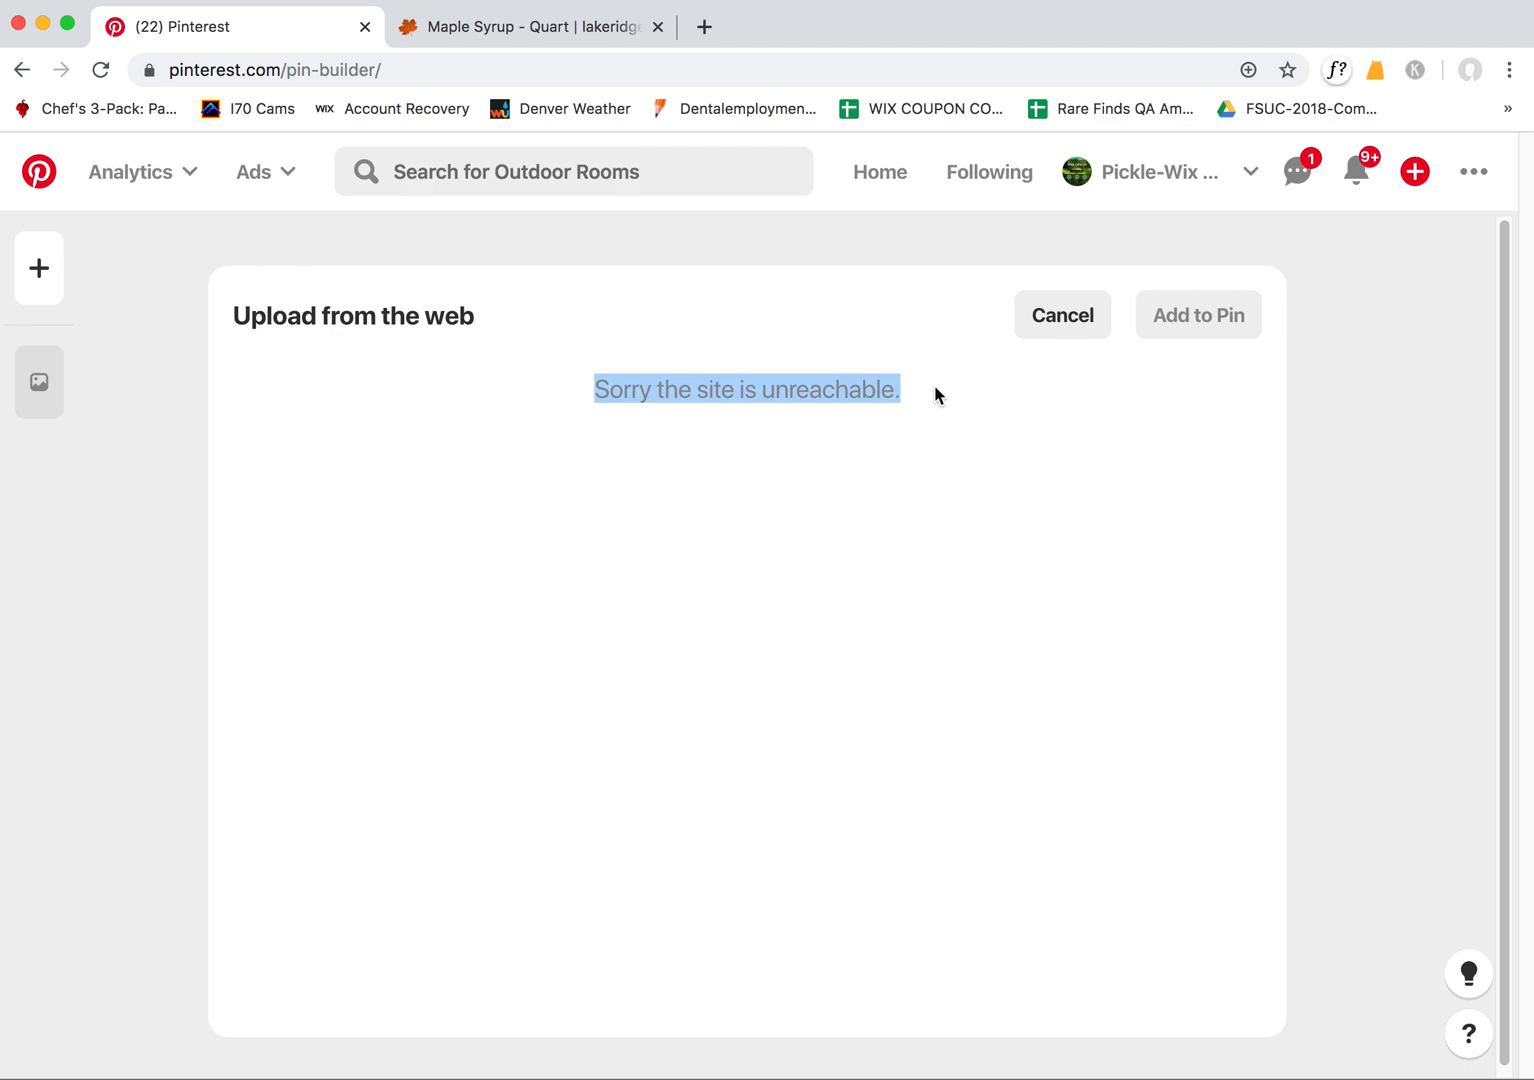
Get the farm's Our Story page URL and return to the pin builder
click(524, 28)
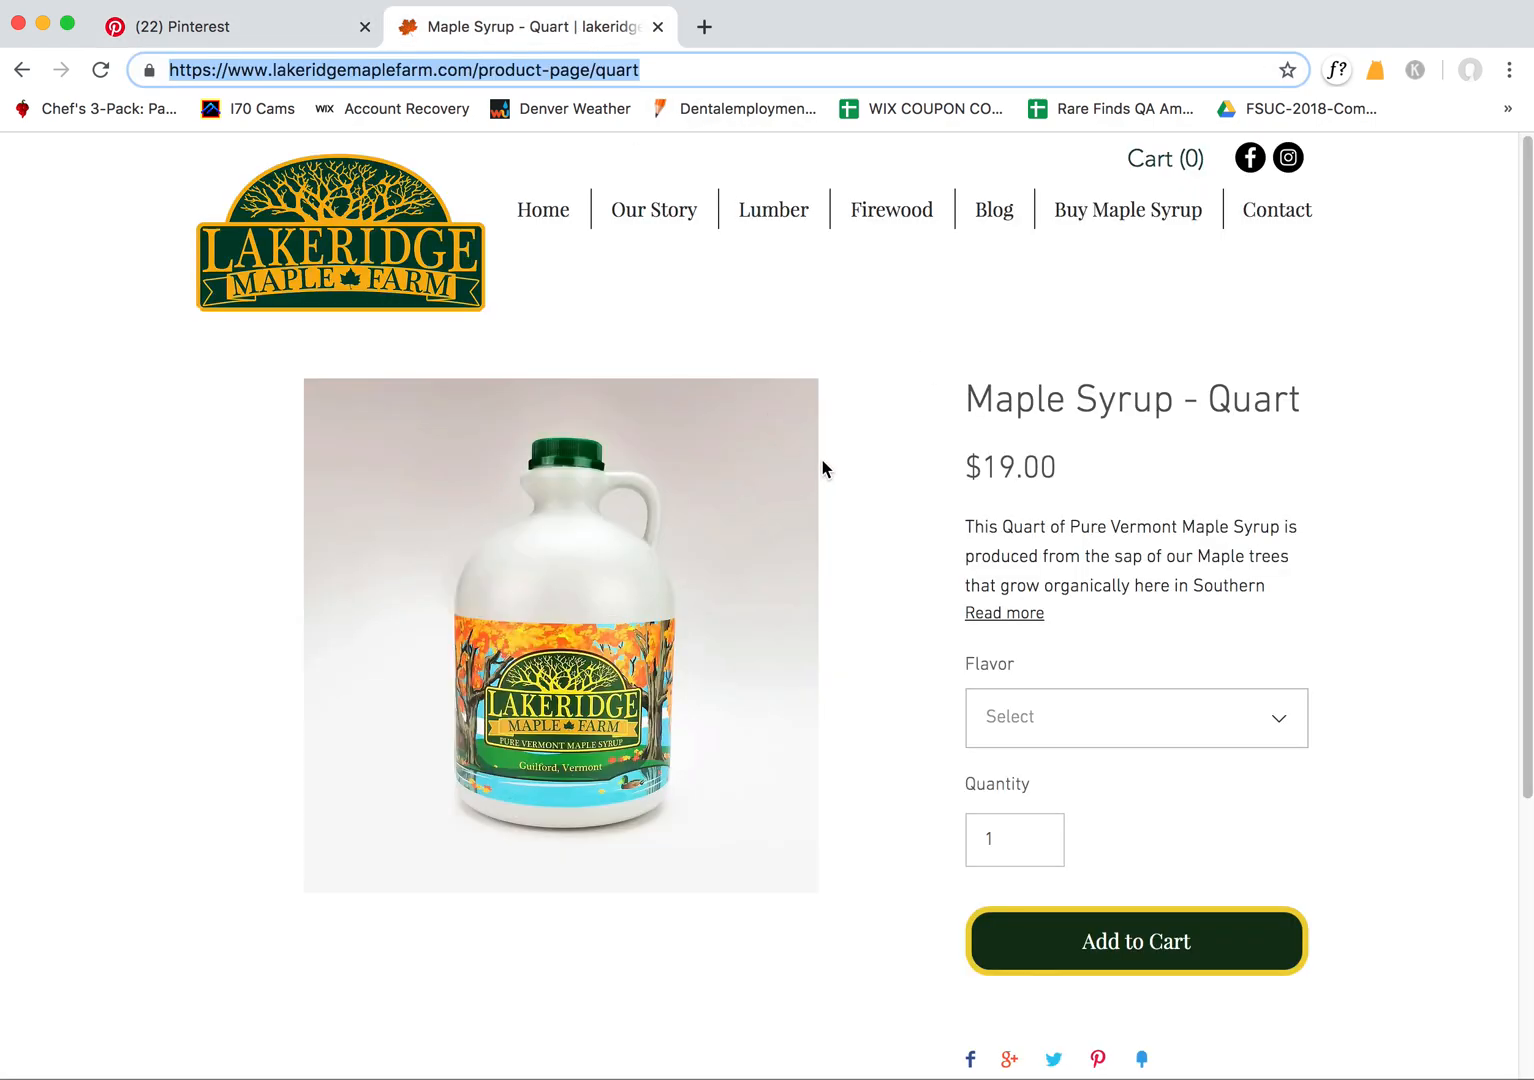
mouse_move(654, 210)
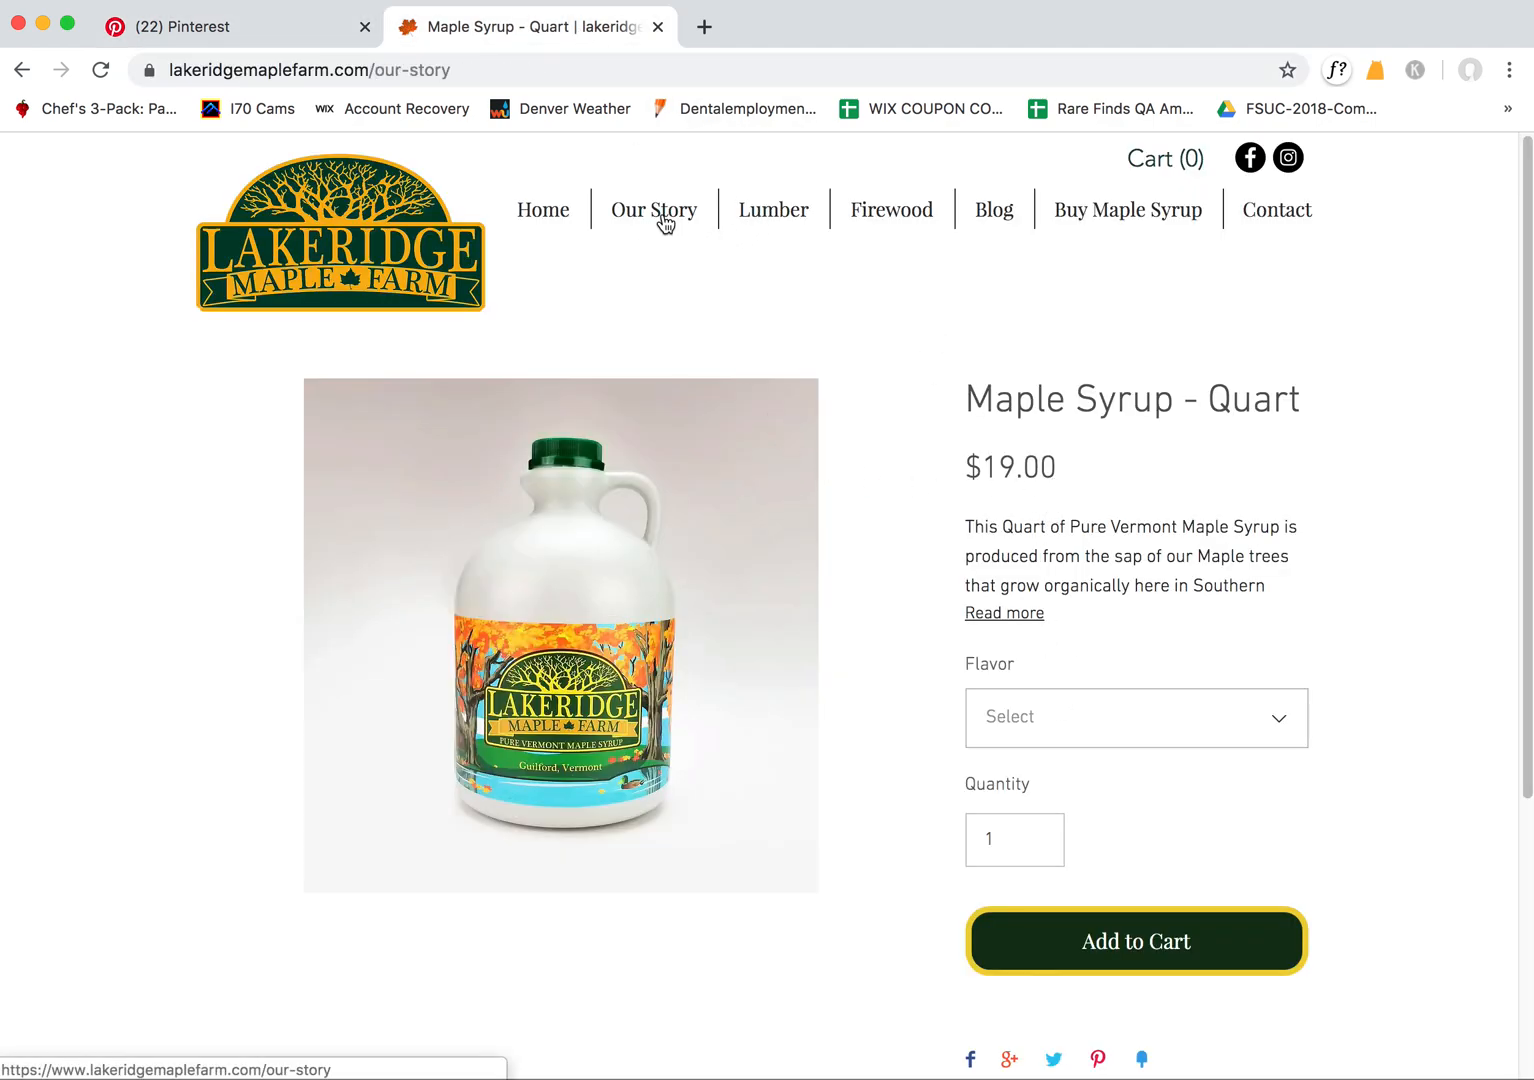
click(652, 210)
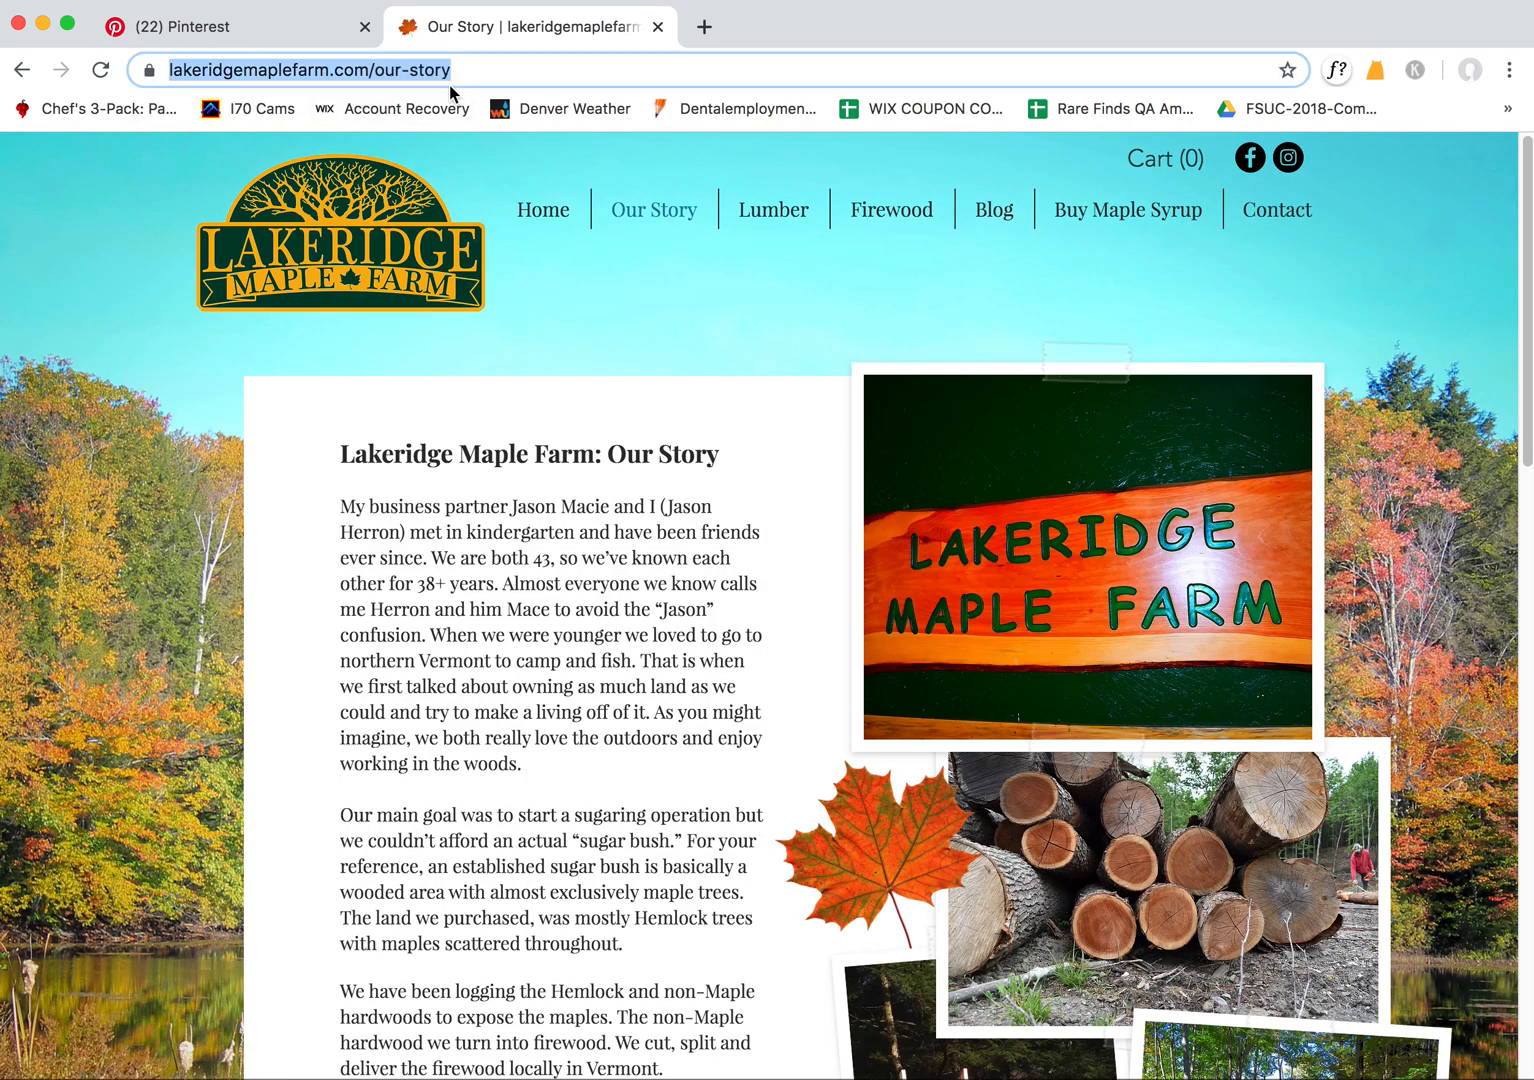
mouse_move(946, 466)
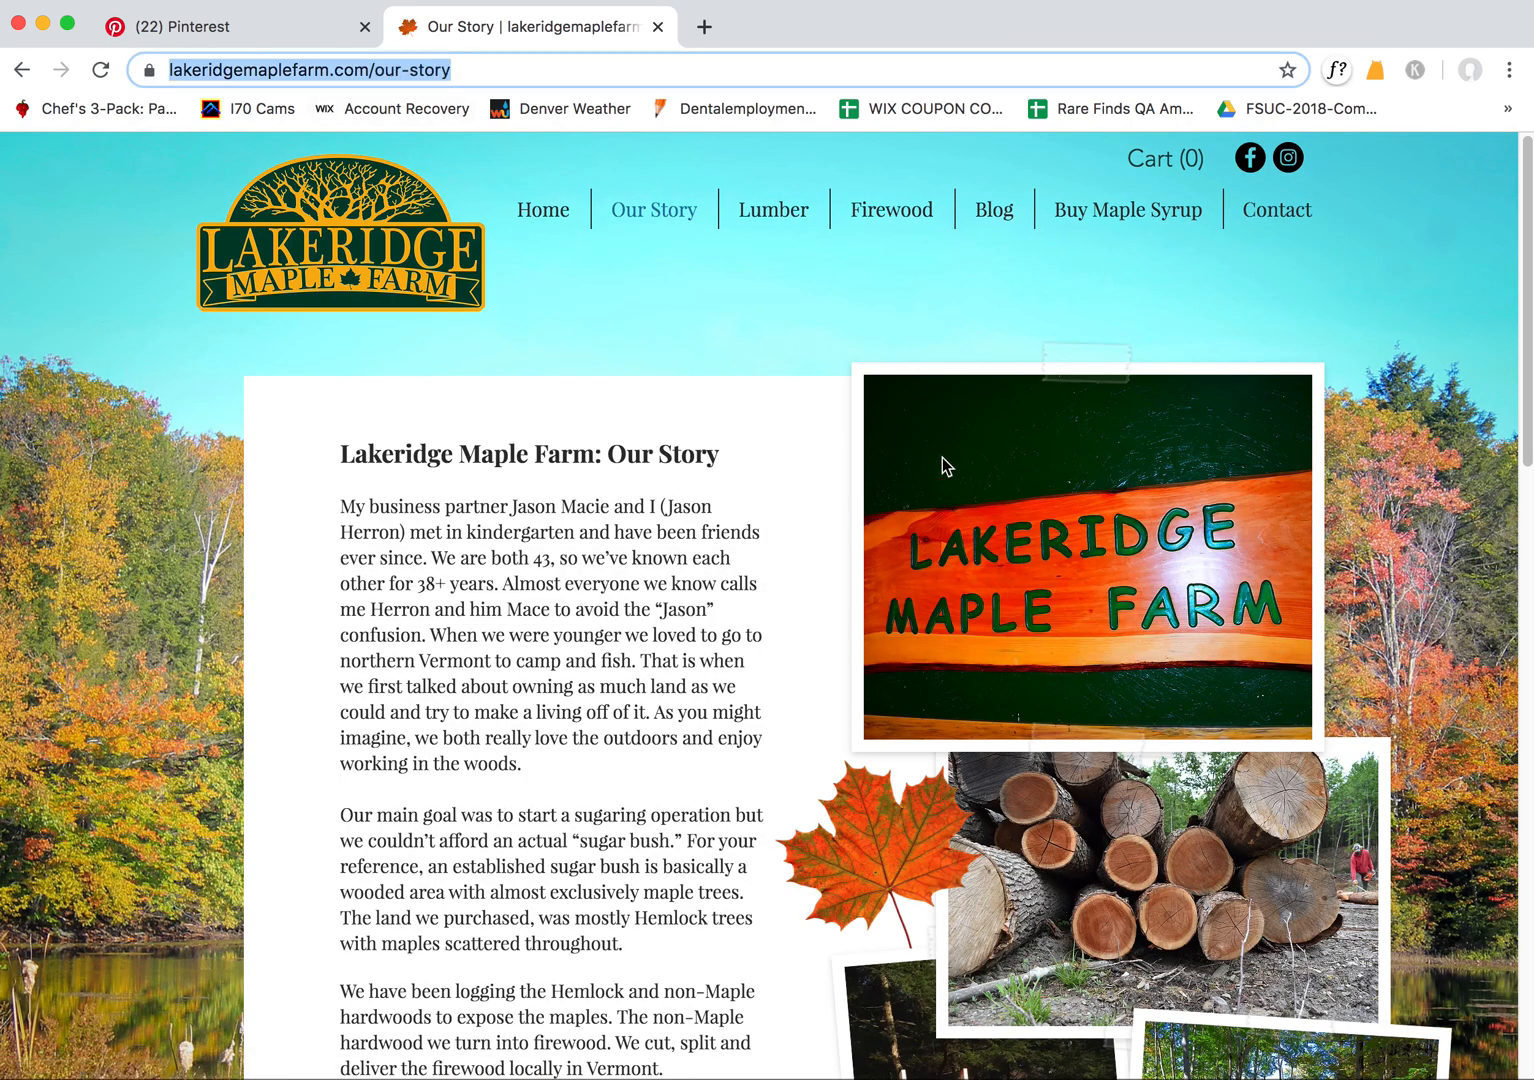
click(236, 28)
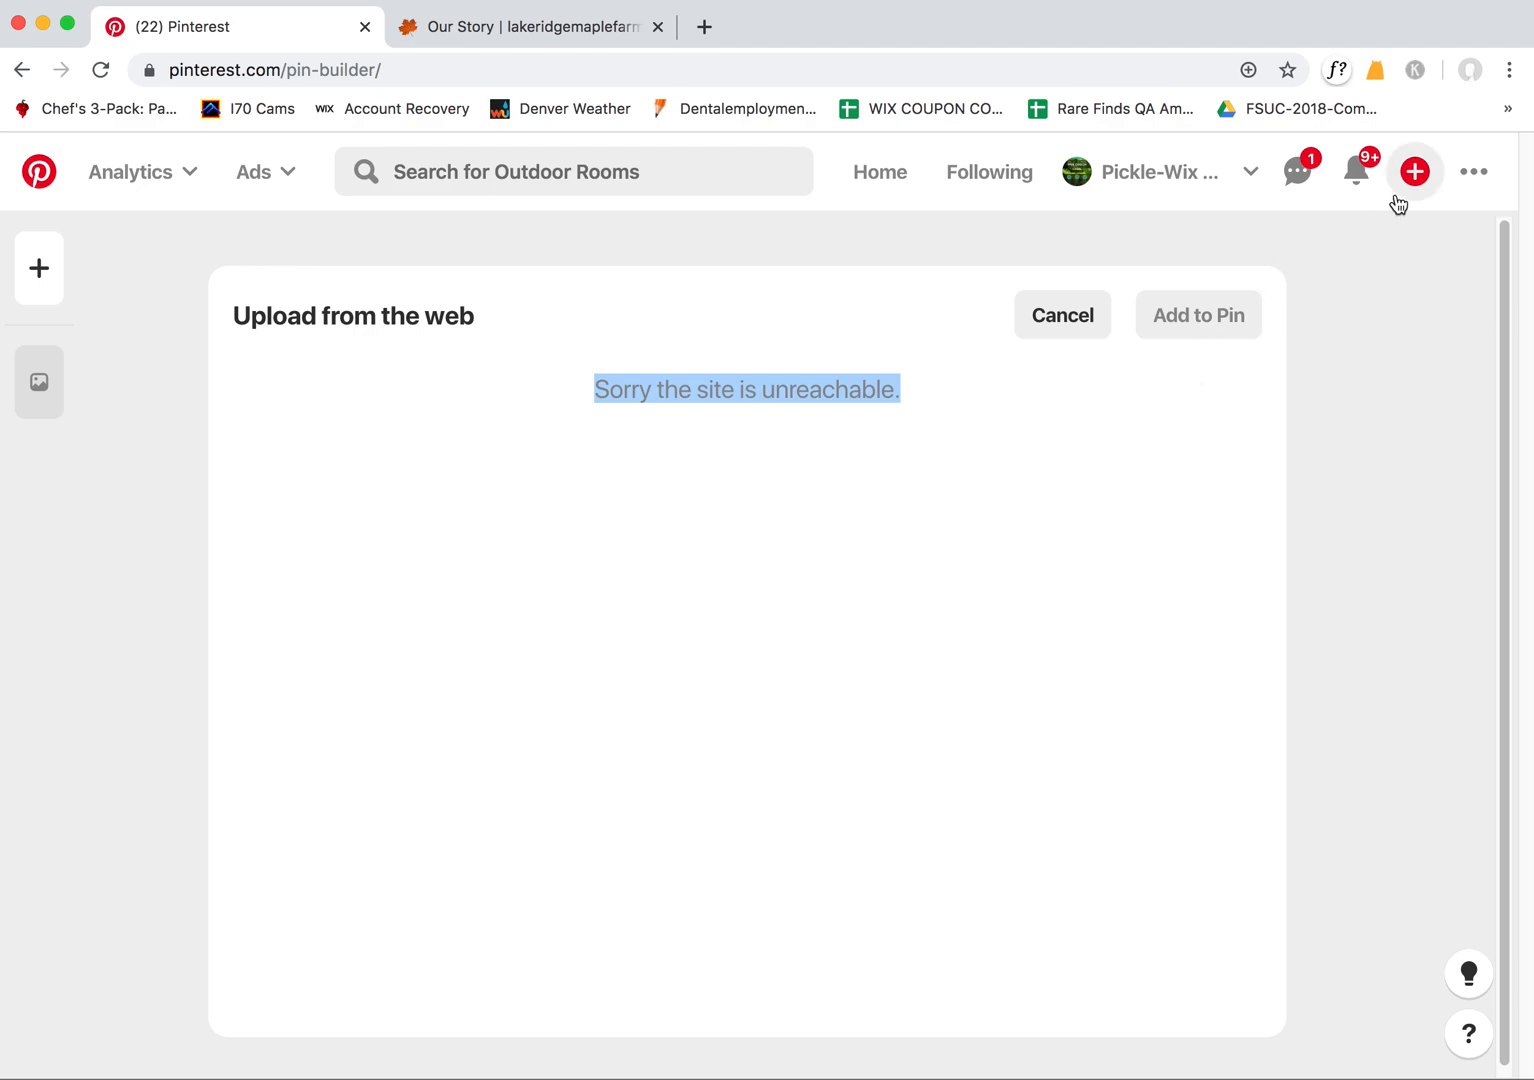
Fetch images from the Our Story URL successfully, then cancel back to the empty pin form
click(1062, 316)
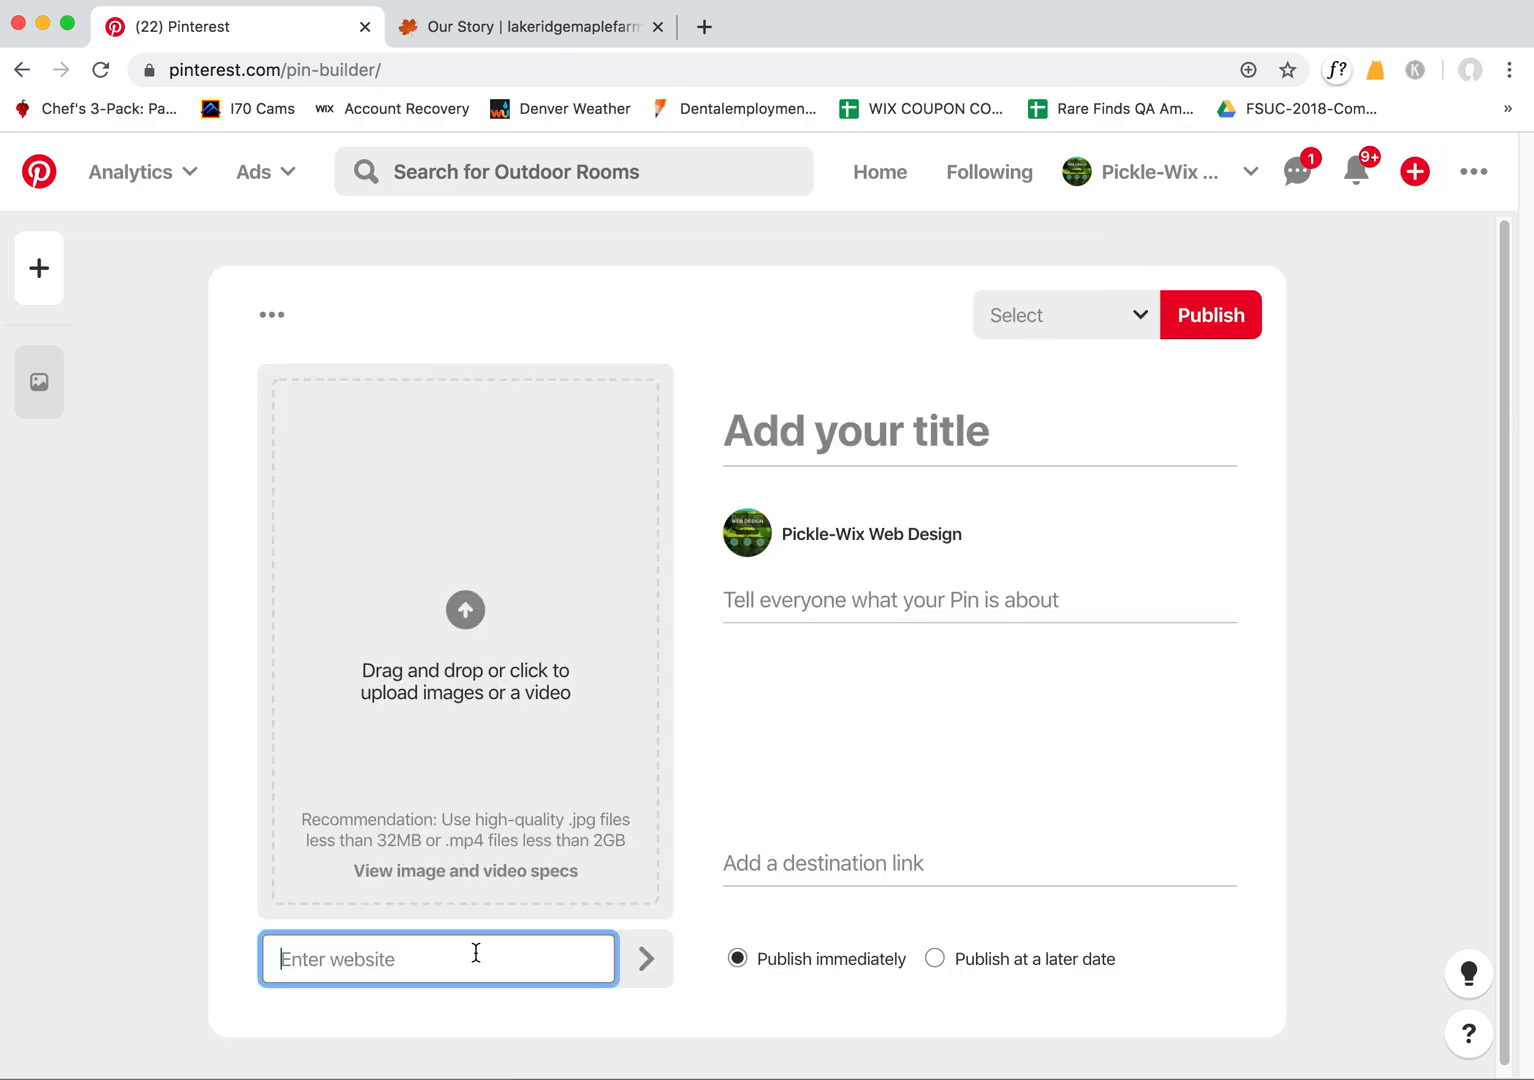
click(644, 960)
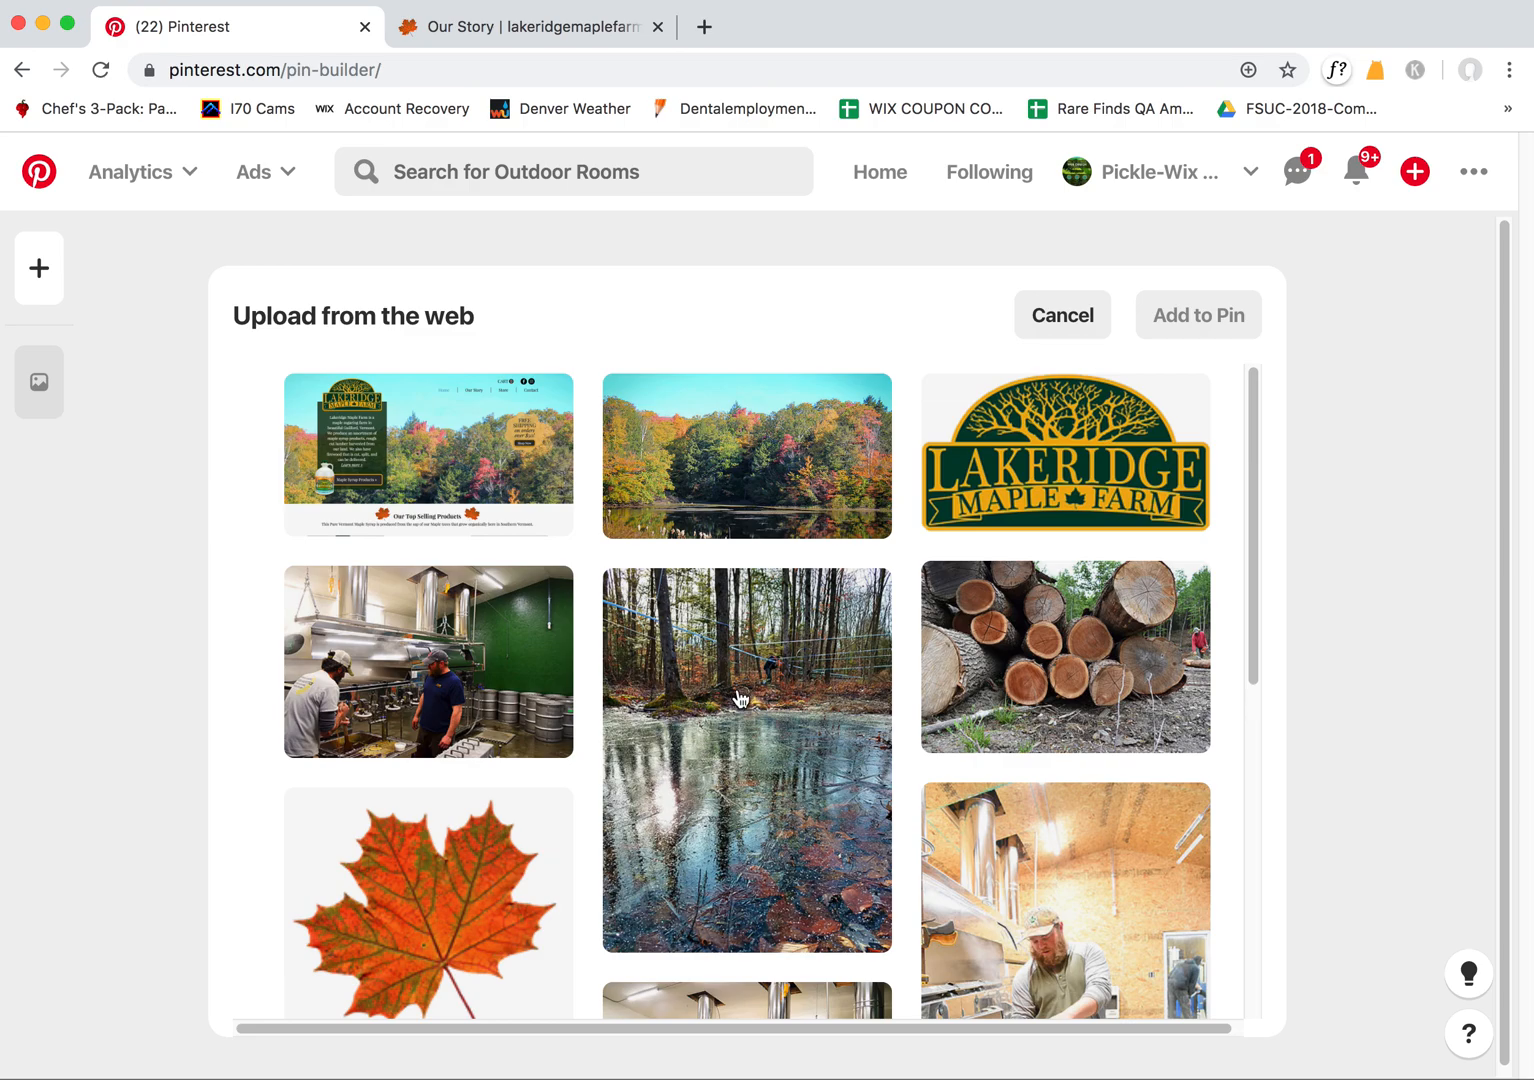
click(1062, 316)
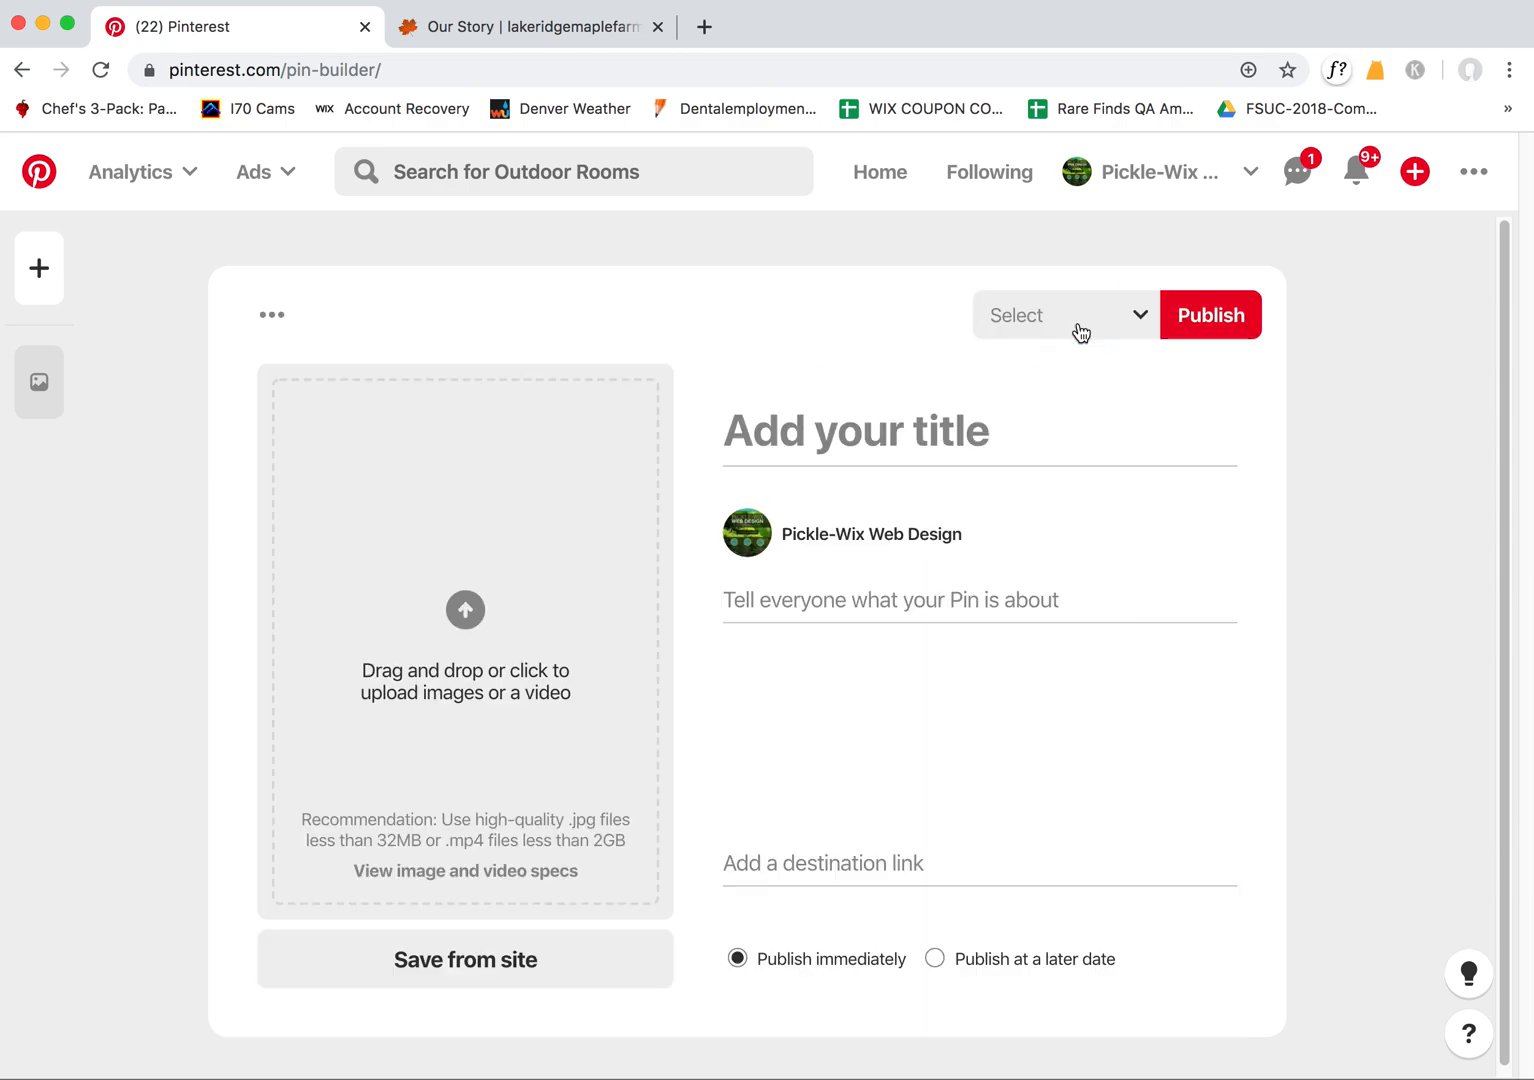
Try Save from site with the farm's Lumber page URL, which fails as unreachable
click(528, 26)
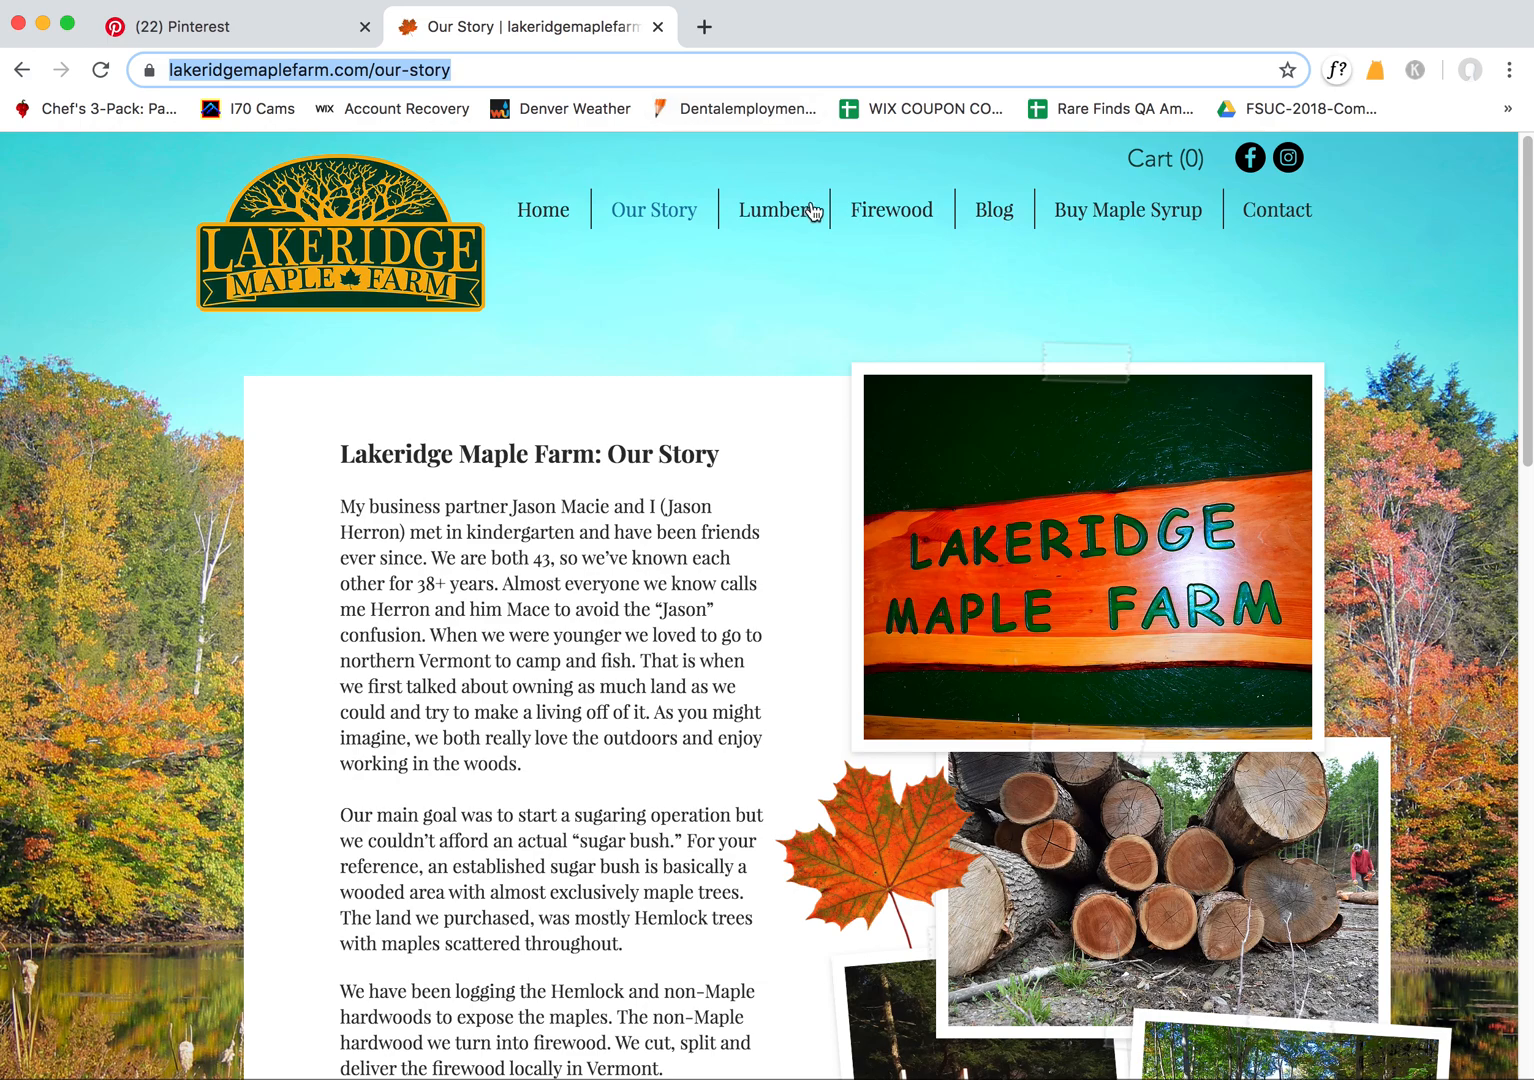
click(772, 208)
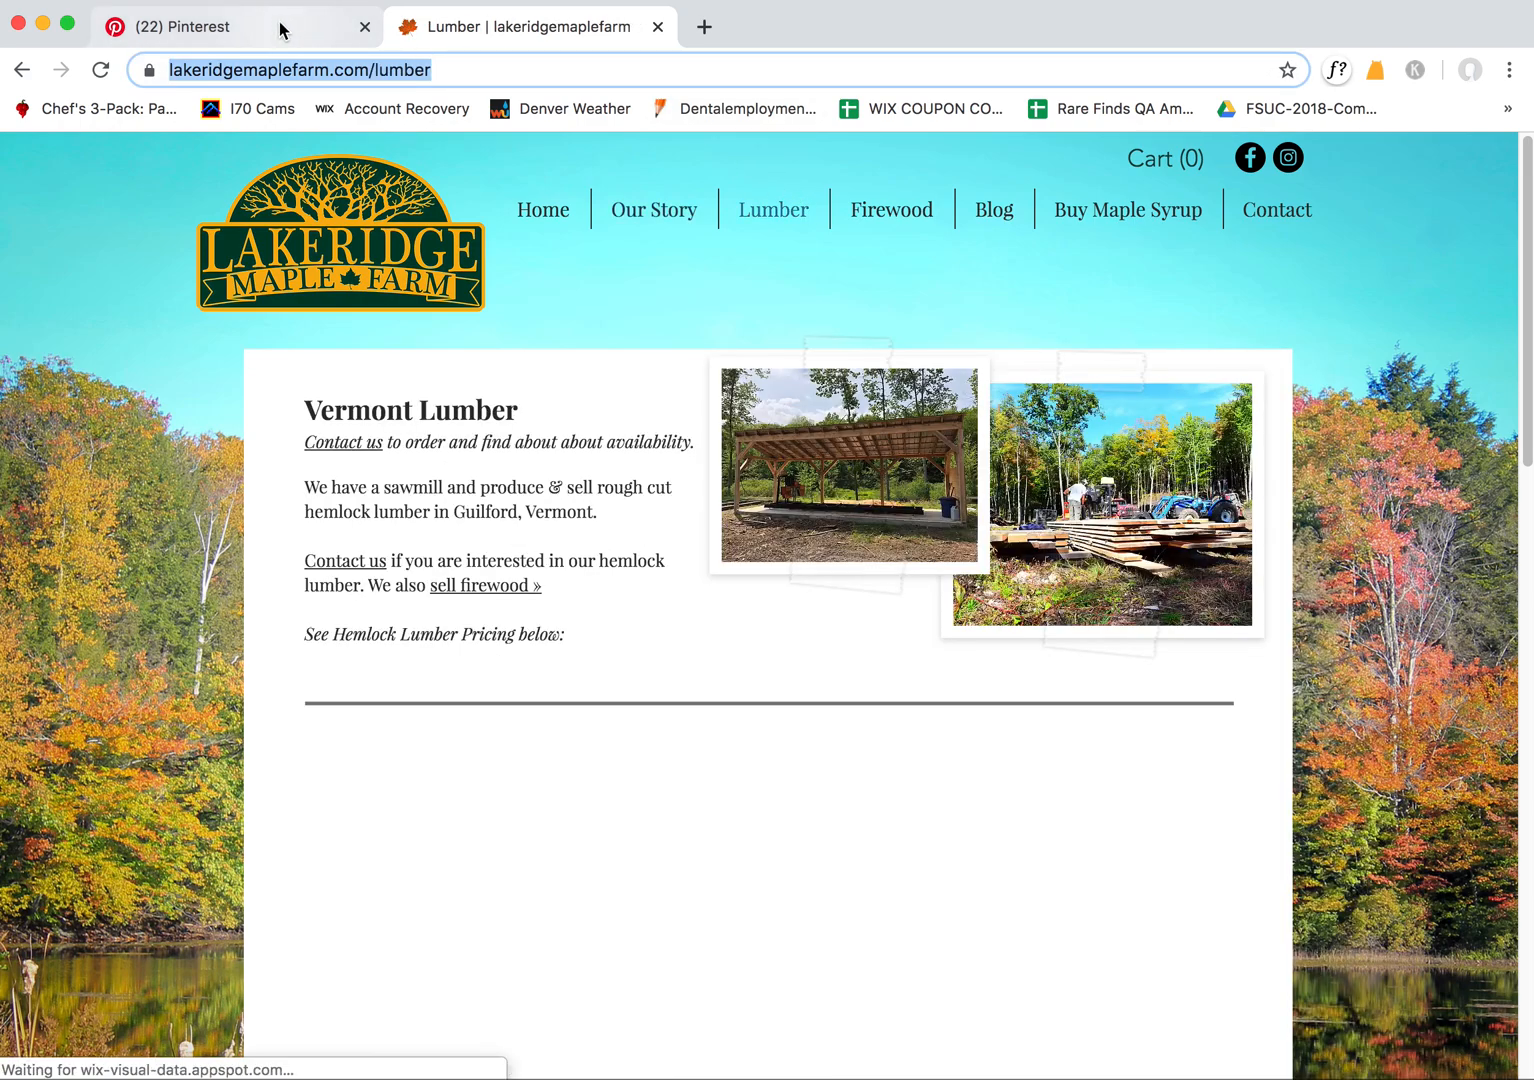
click(184, 28)
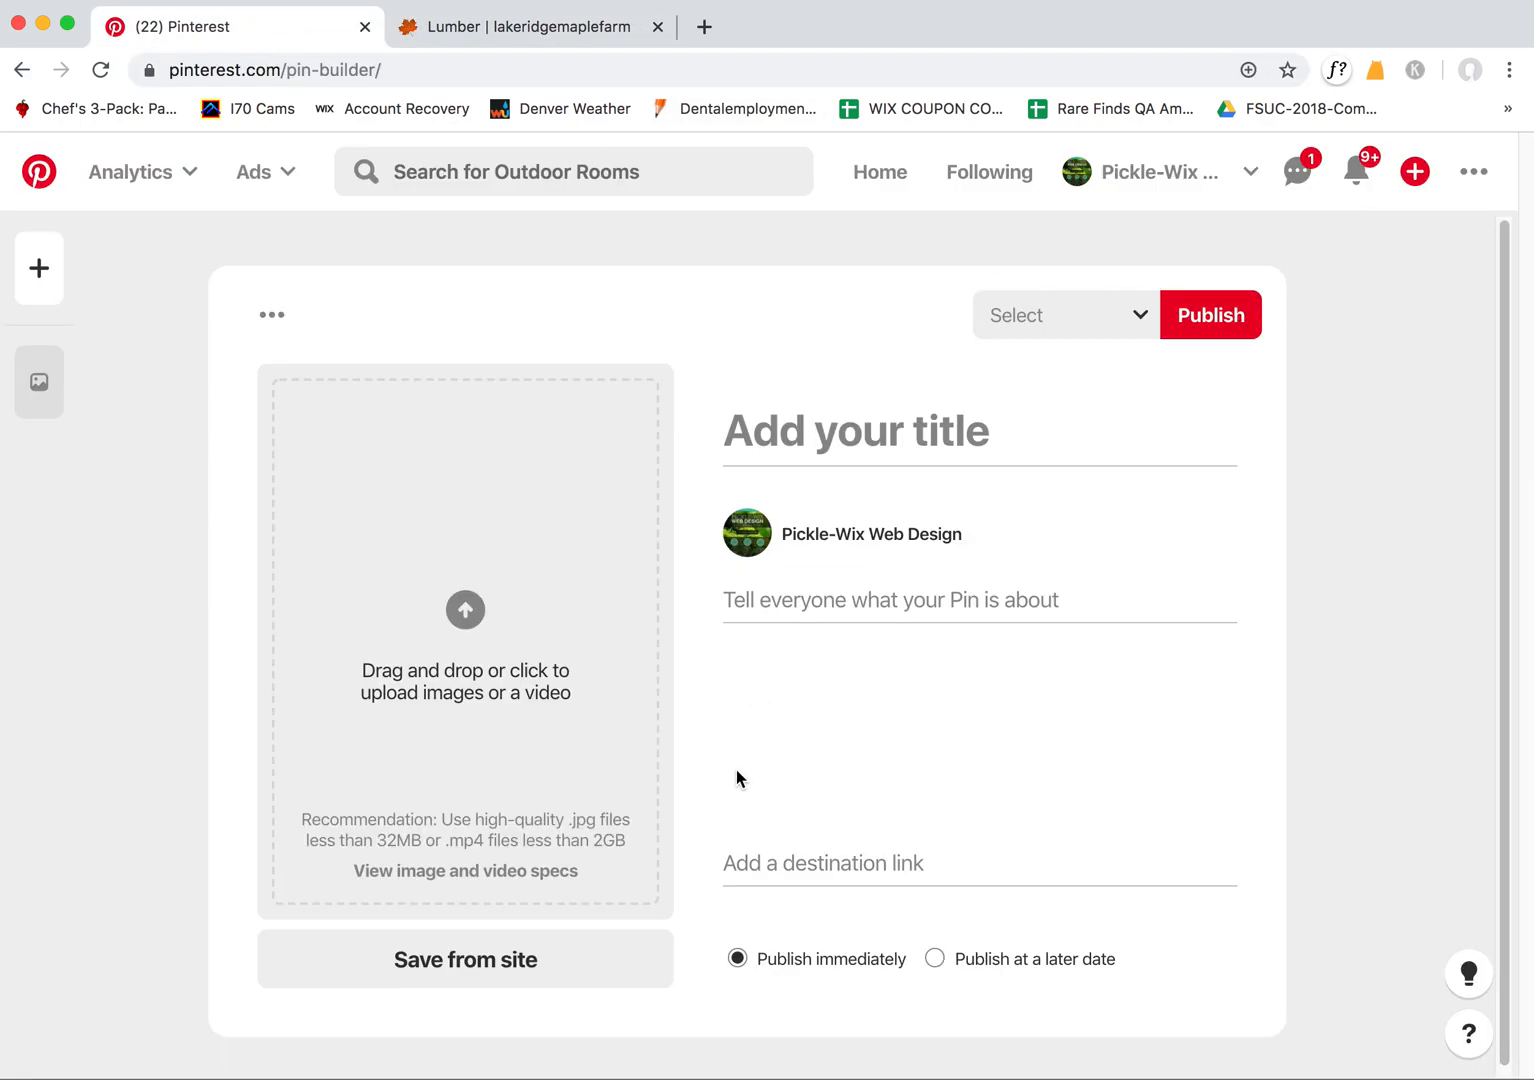
click(464, 960)
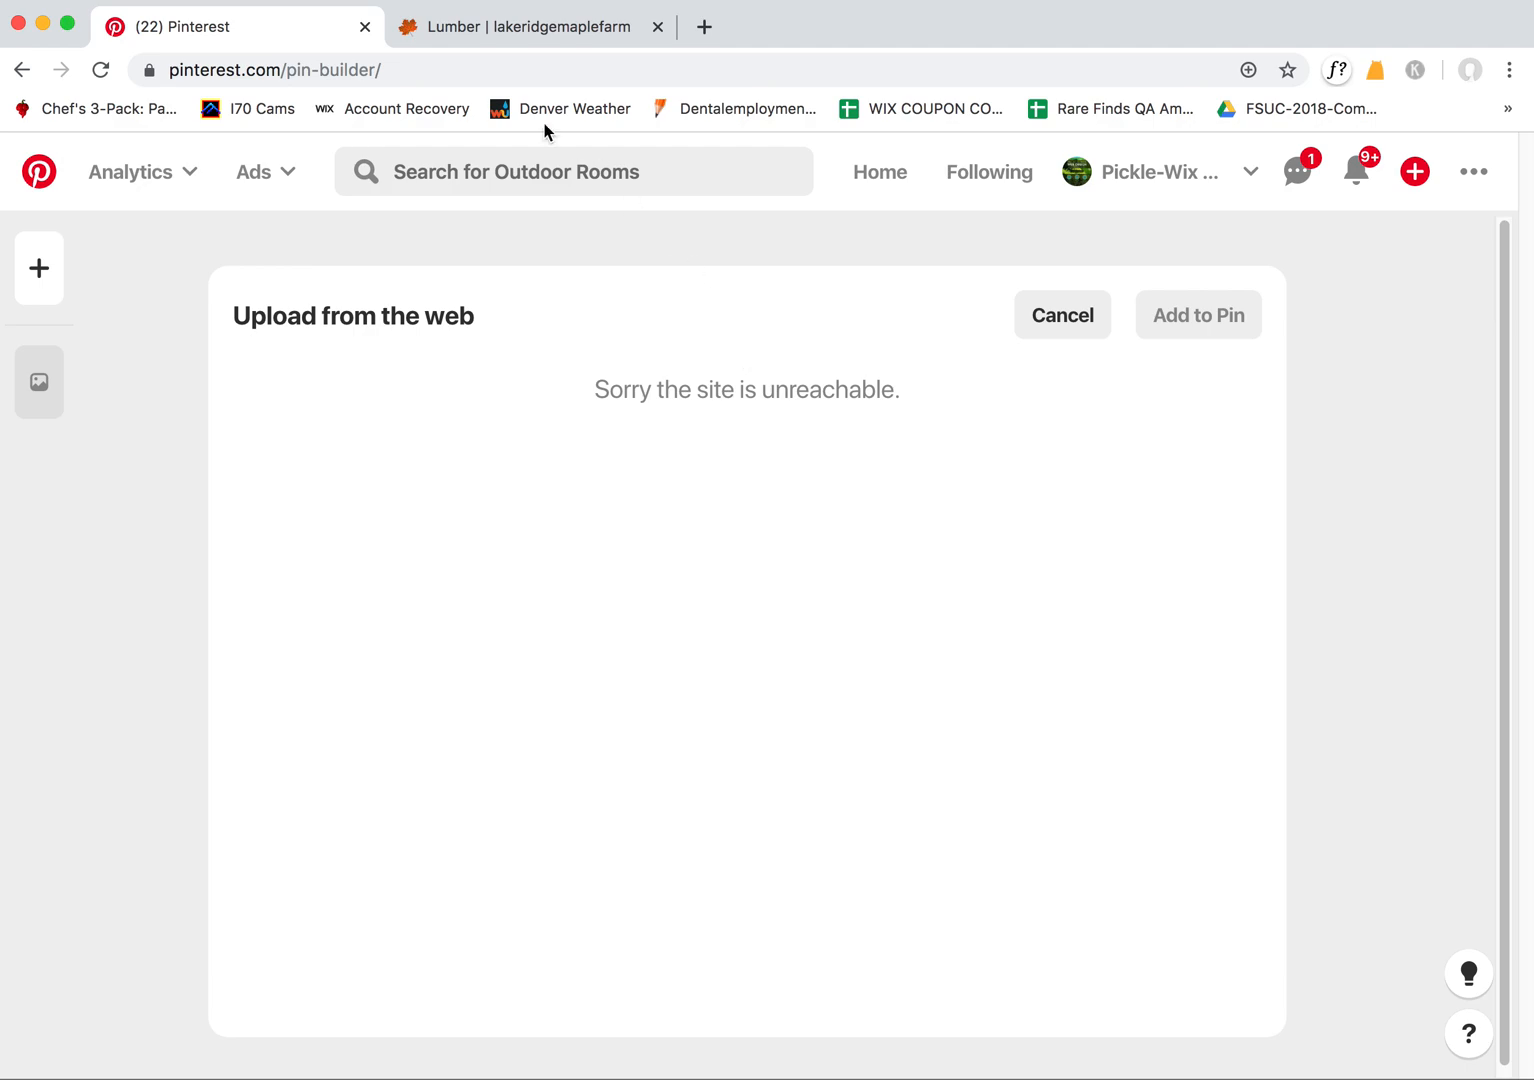
Bring up the farm site's Firewood page
click(516, 28)
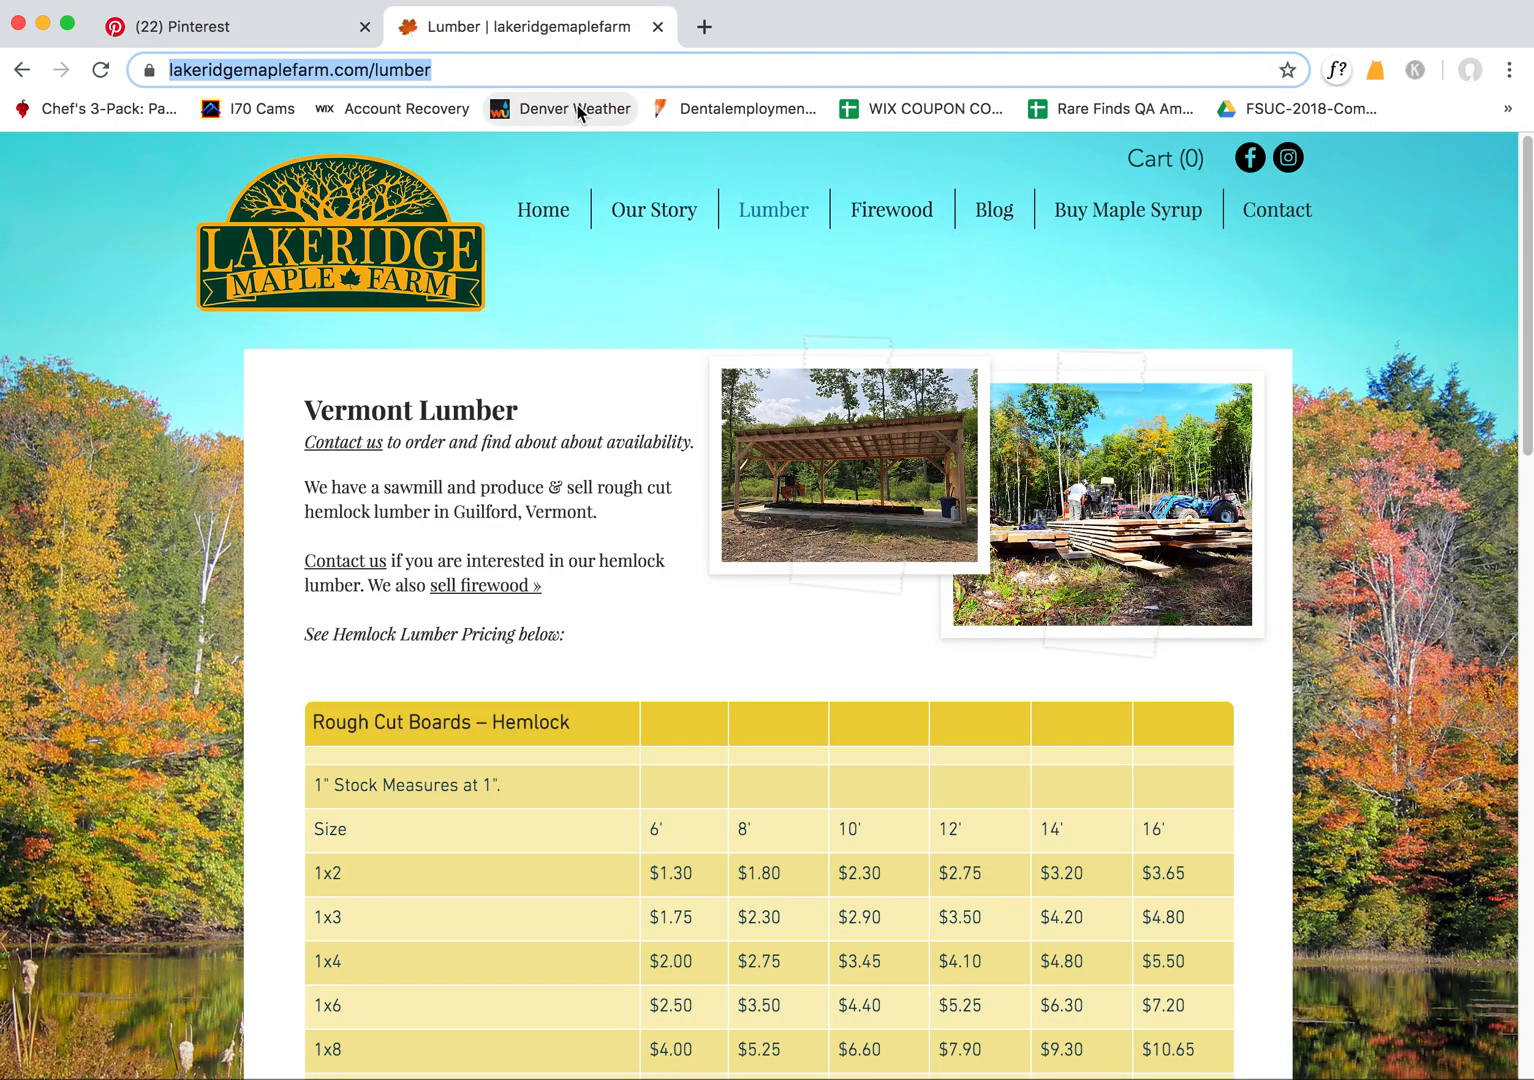
mouse_move(826, 402)
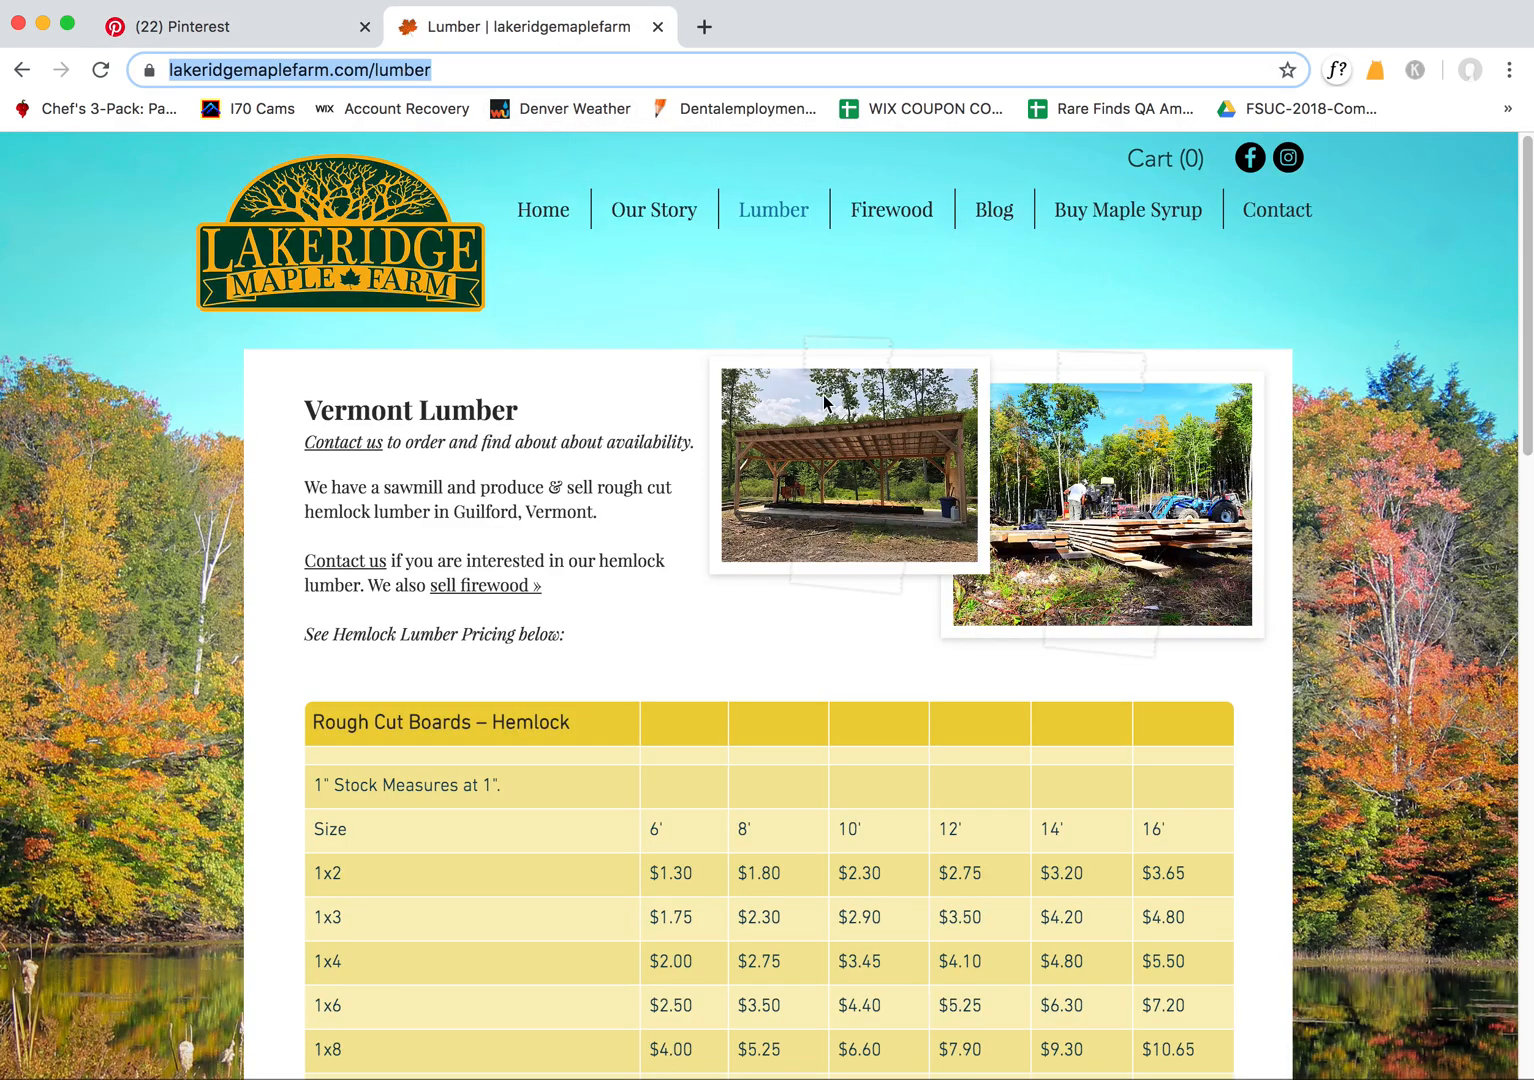
click(890, 208)
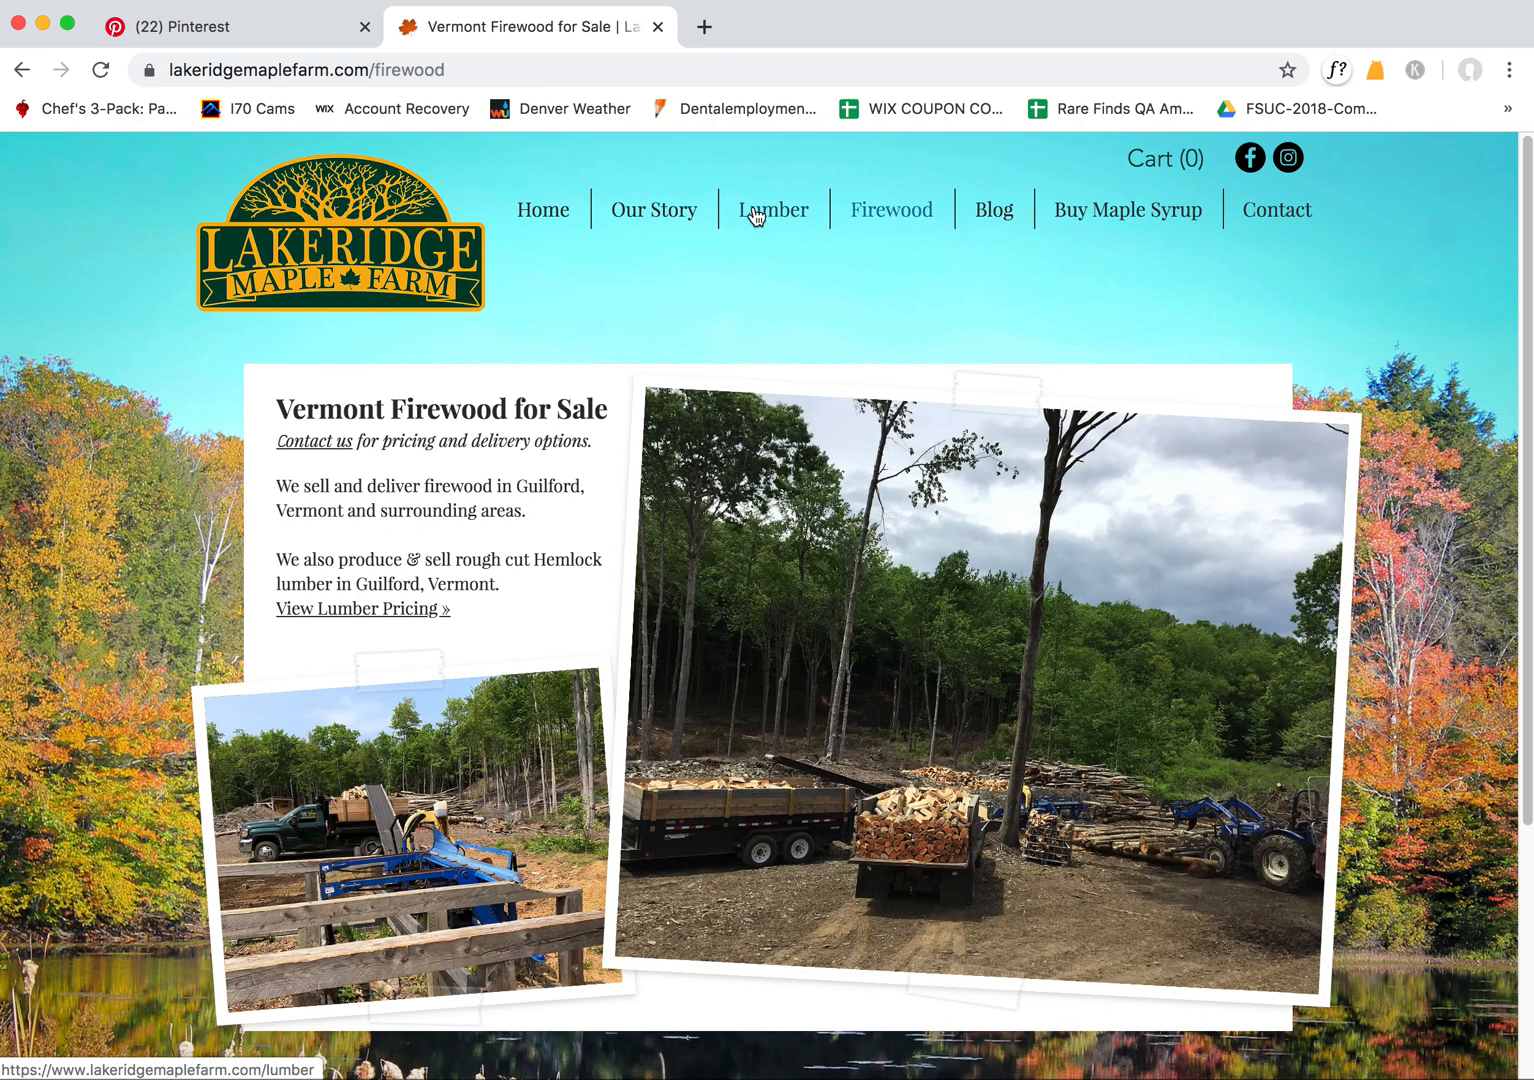
Retry Save from site with the farm URL, which again reports the site is unreachable
click(236, 26)
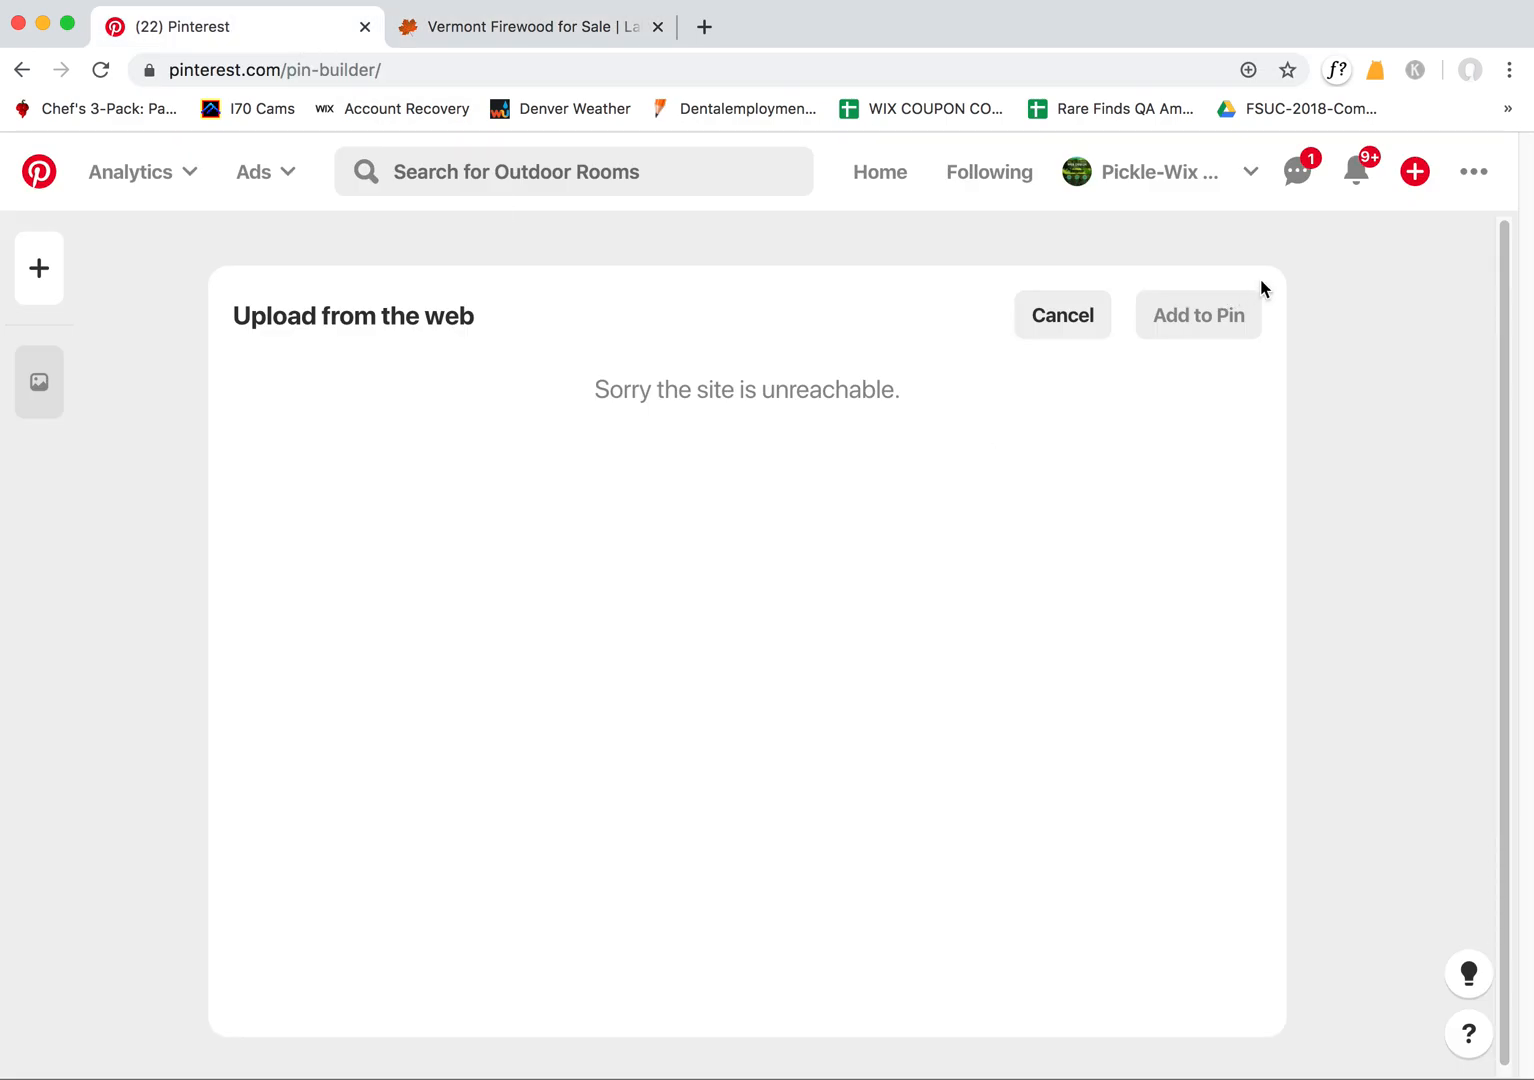
click(1062, 316)
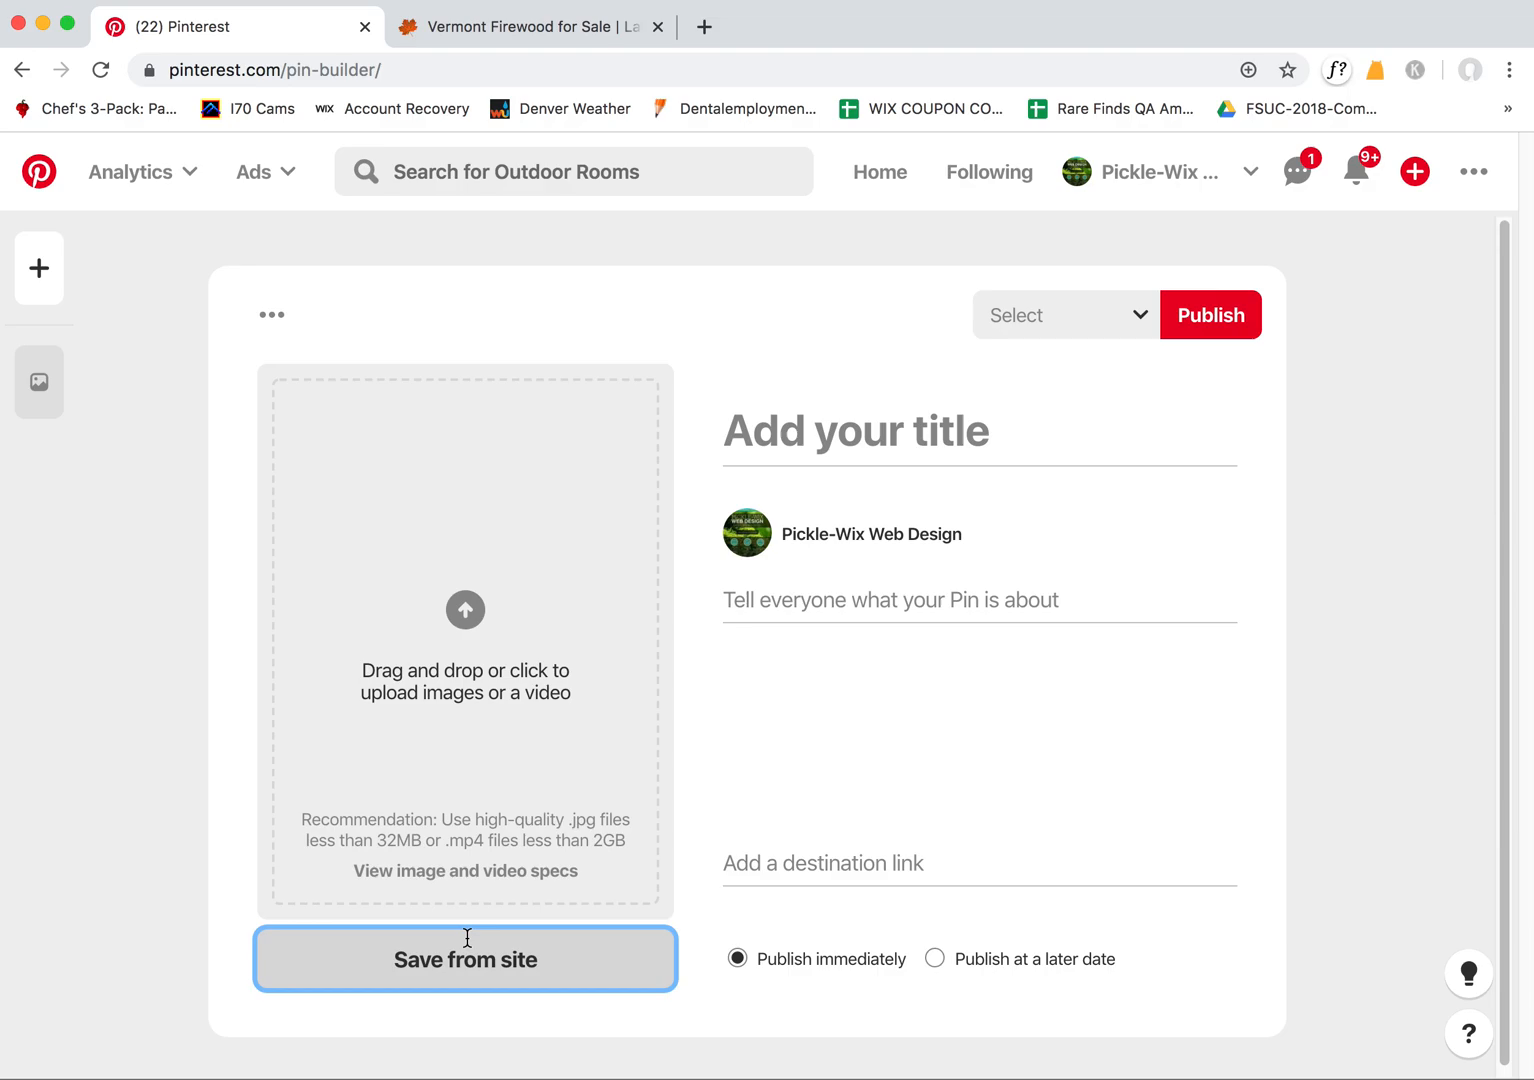
click(464, 960)
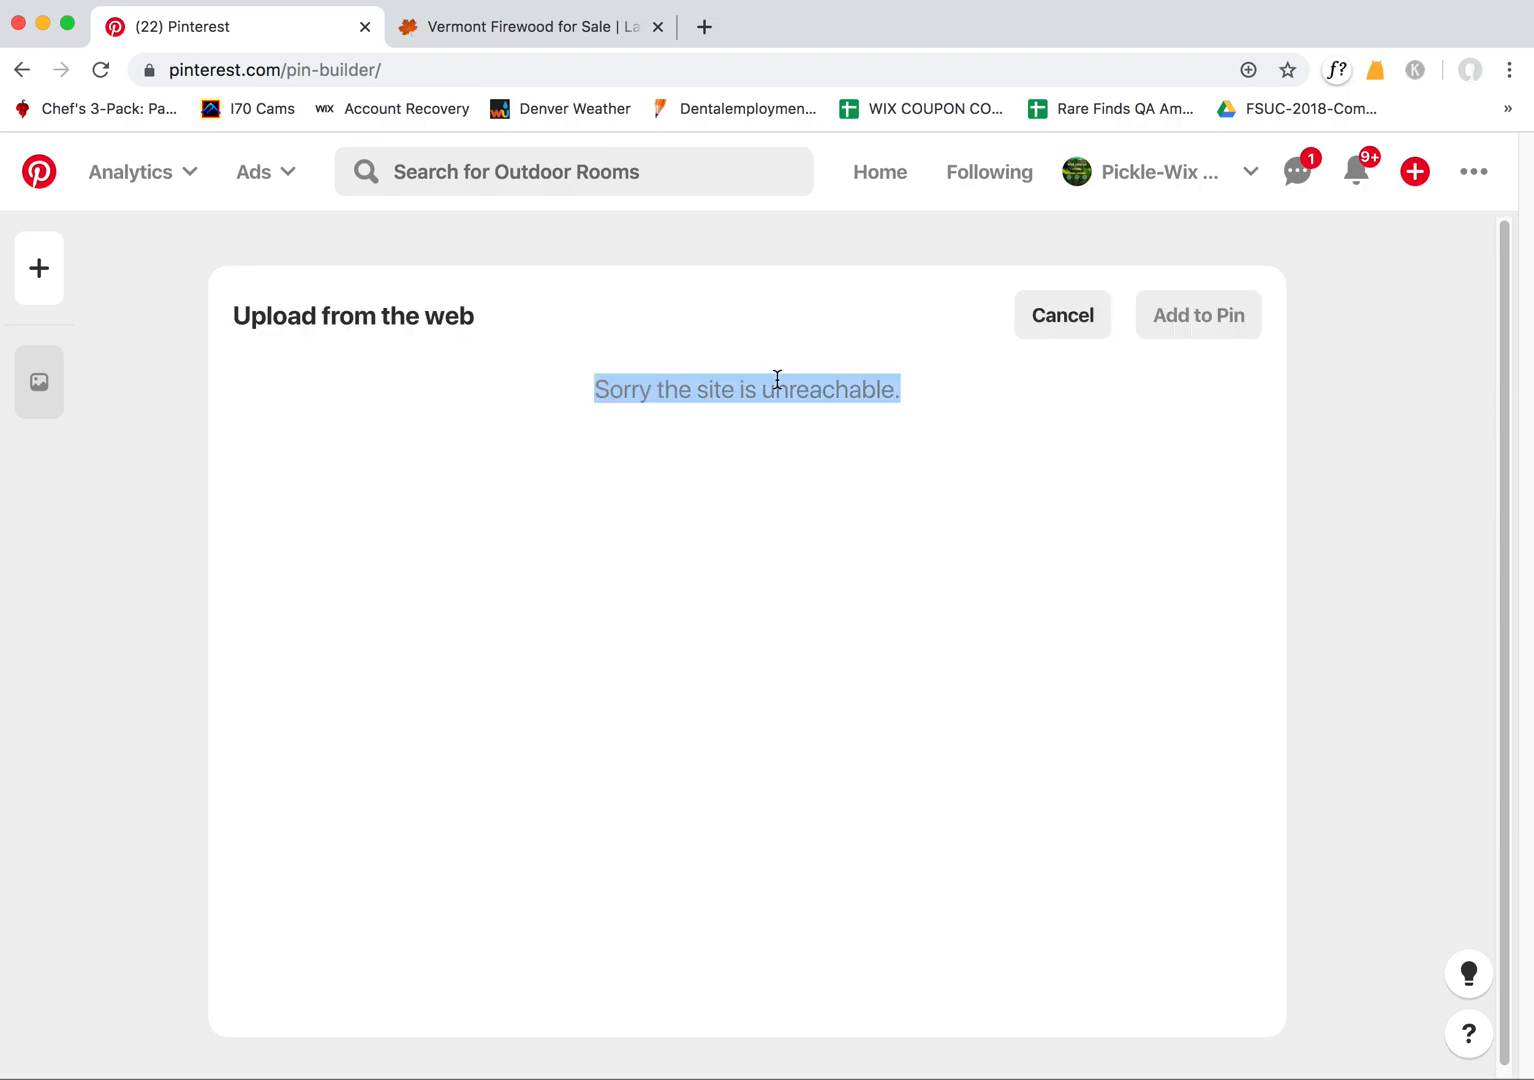
click(1414, 172)
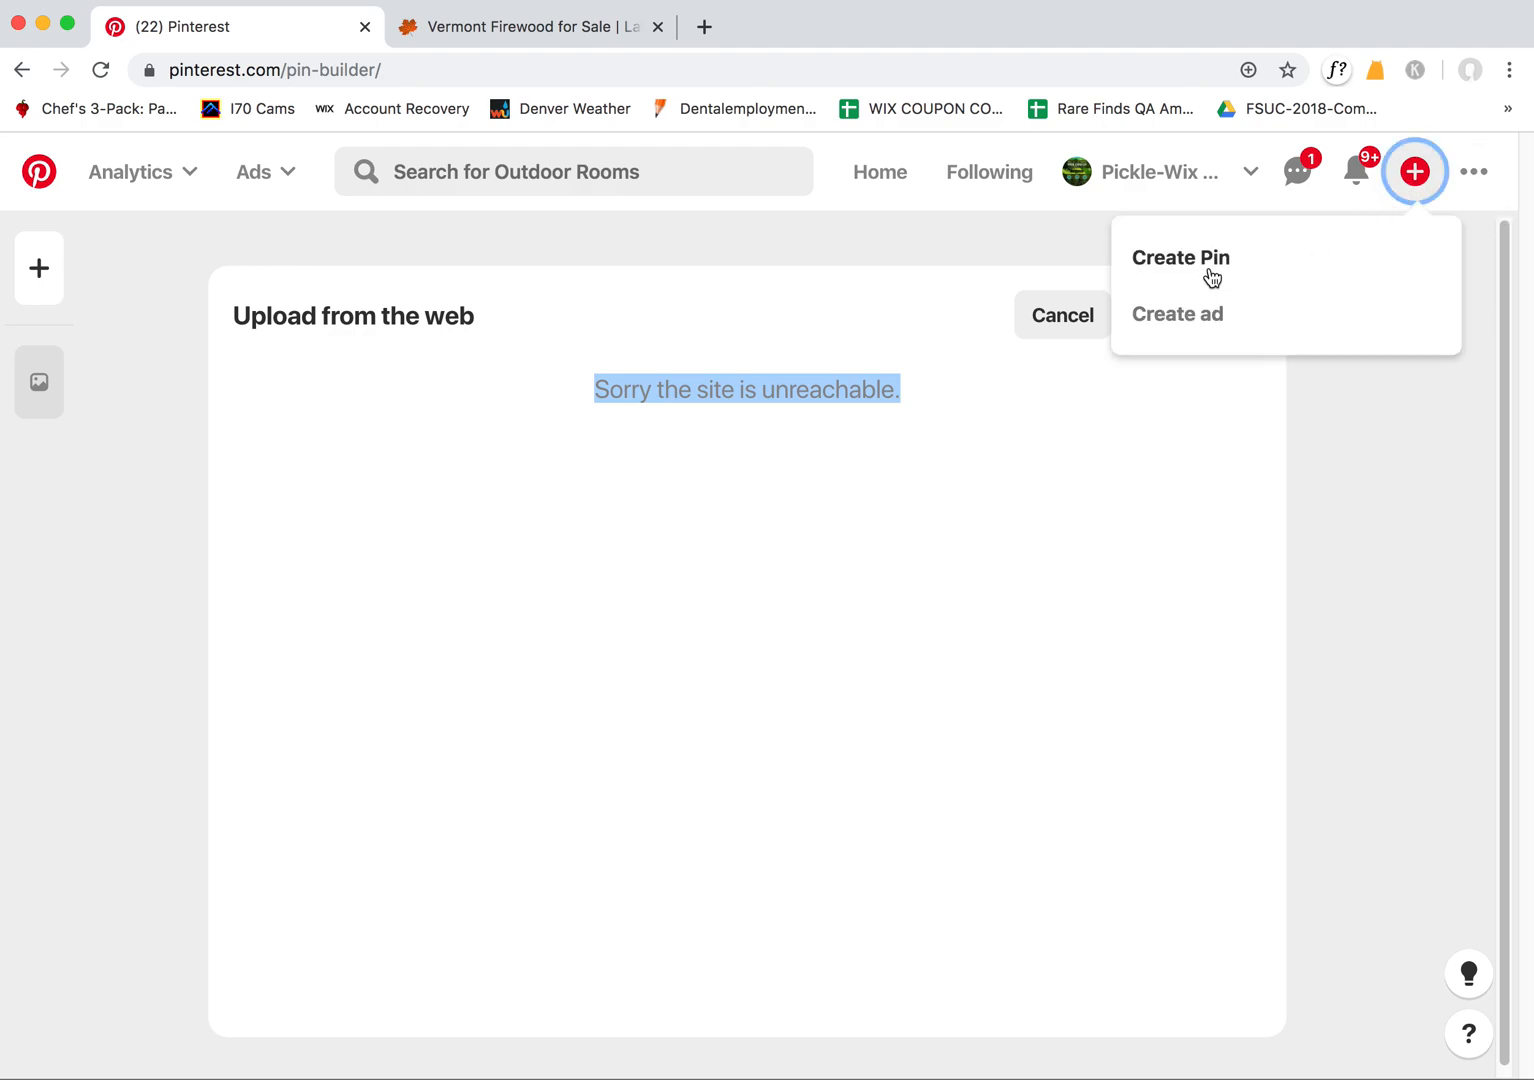
Select the Firewood page address to copy it
click(530, 28)
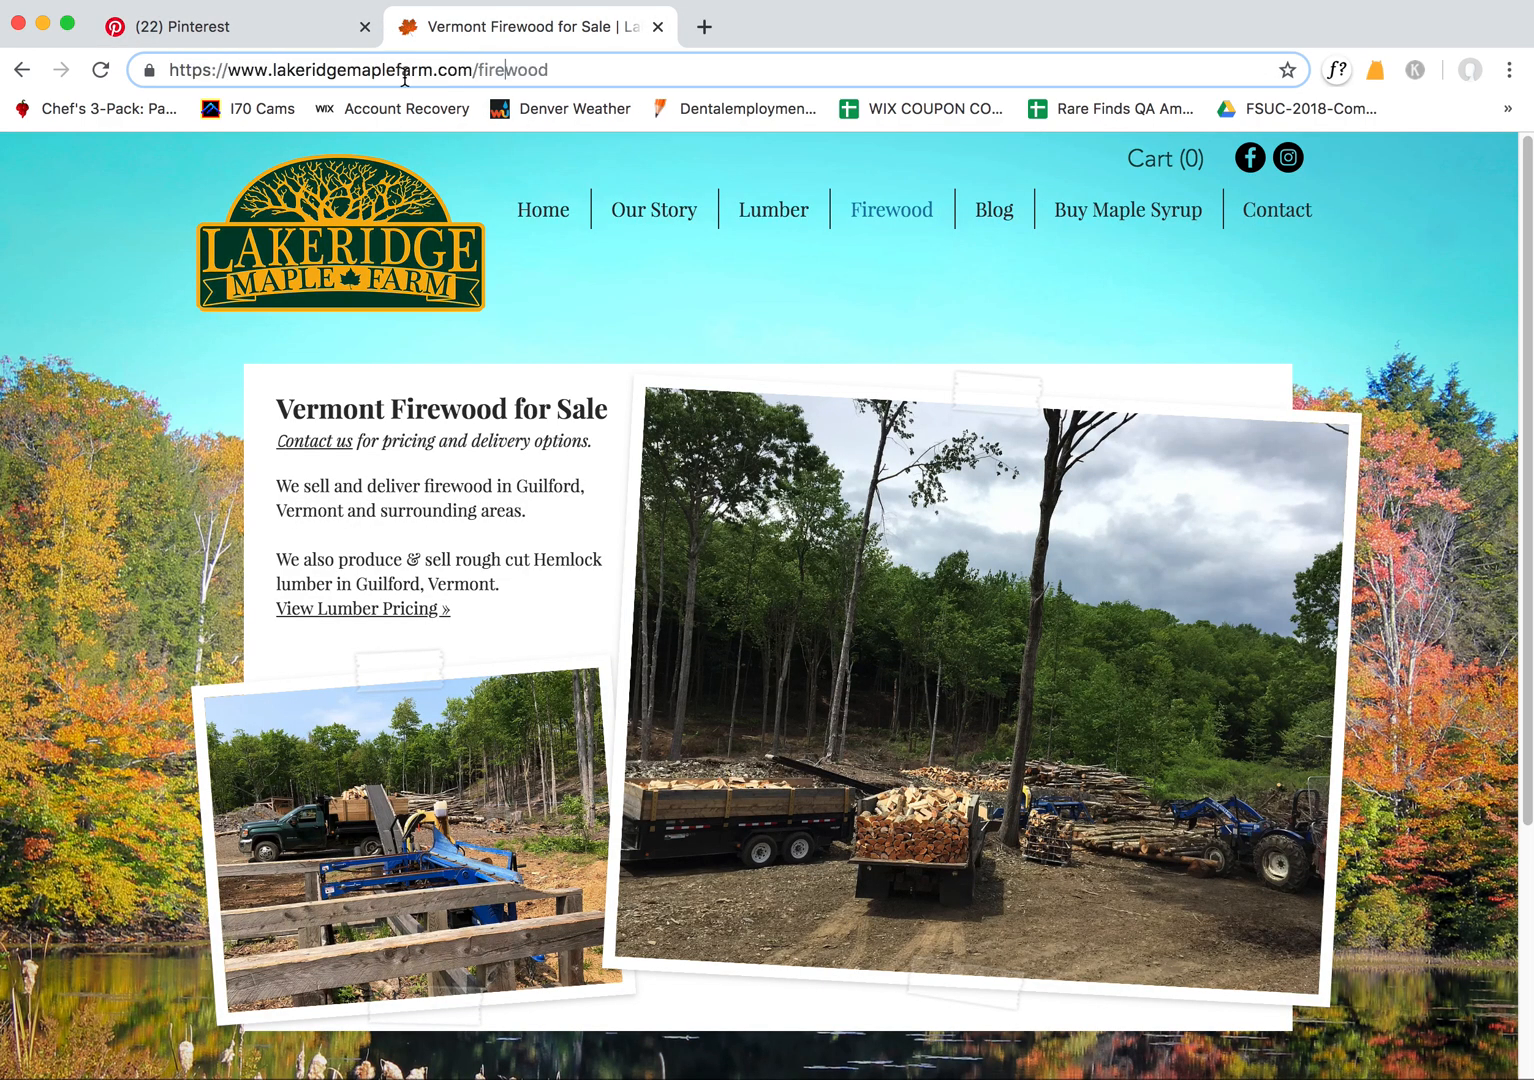
click(240, 28)
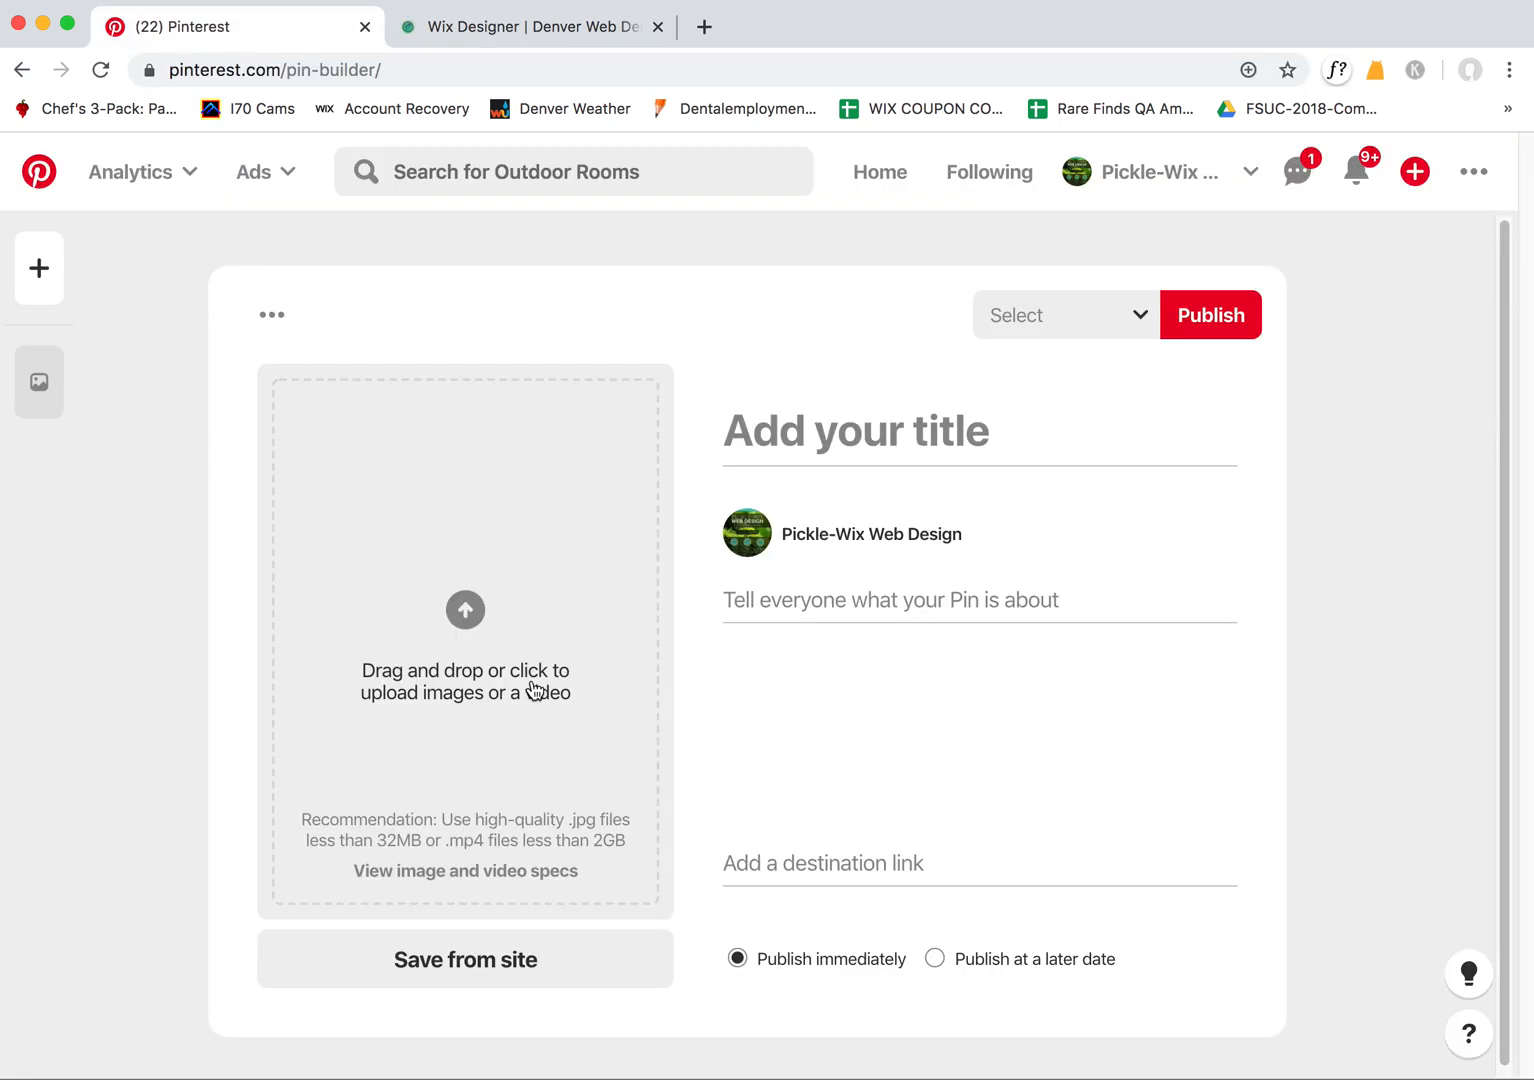
Submit the Firewood link, cancel the unreachable-site error, and switch to the Pickle-Wix site
click(464, 960)
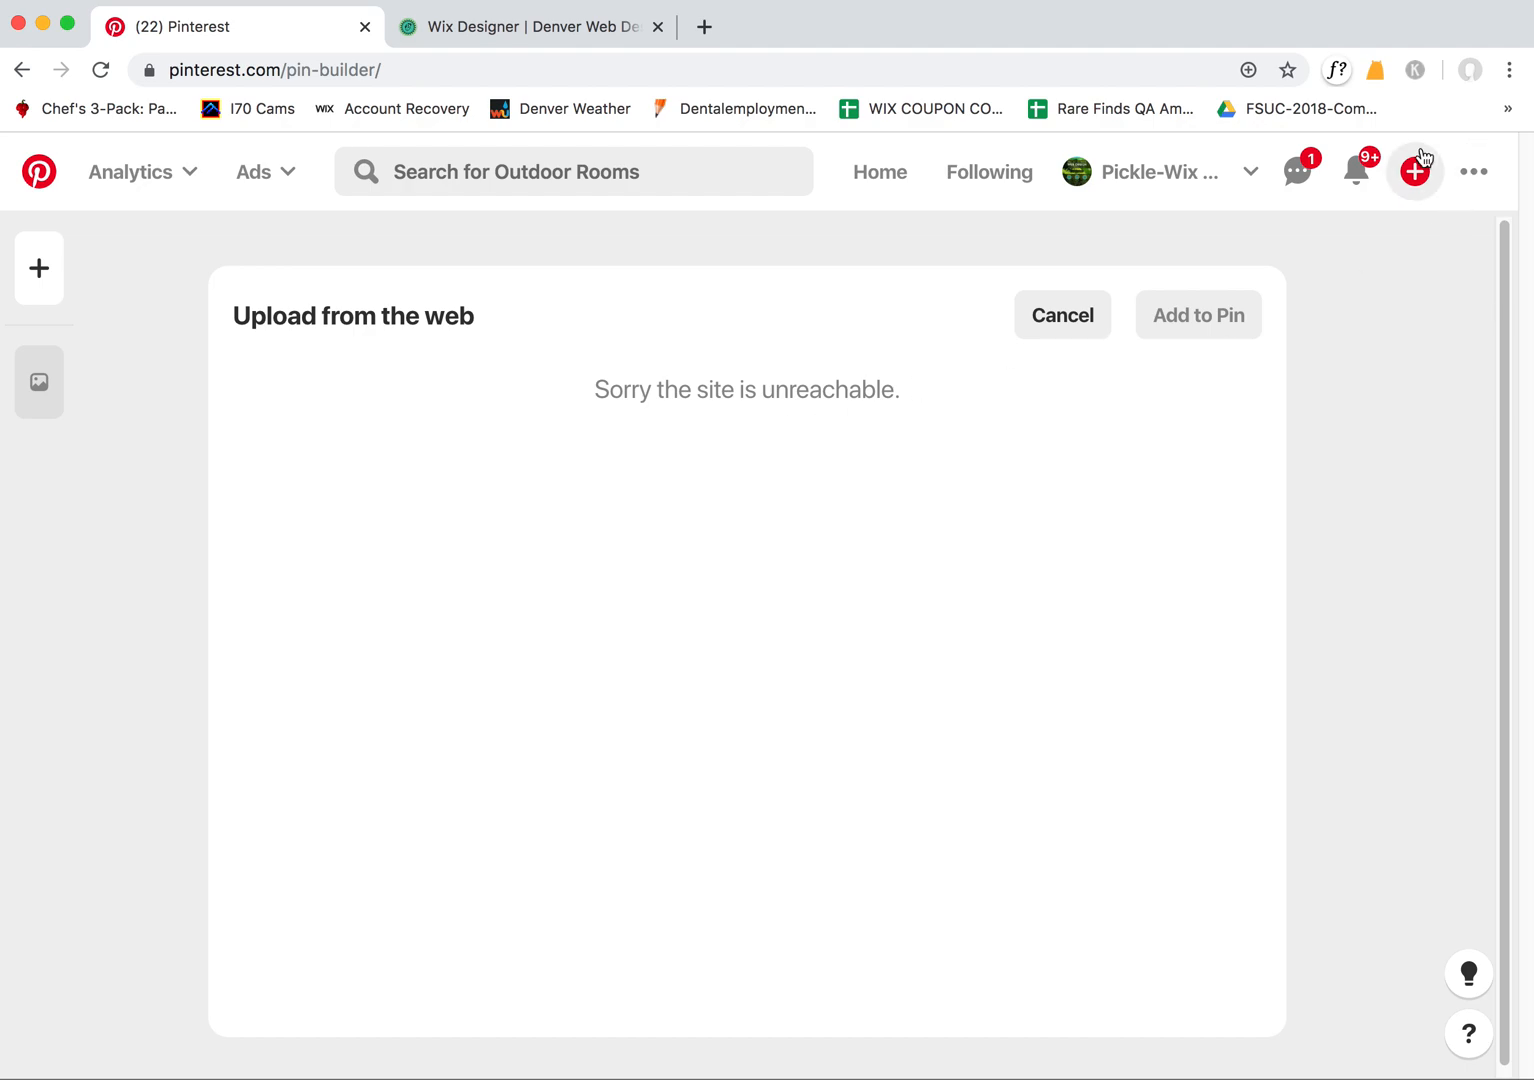
click(1062, 316)
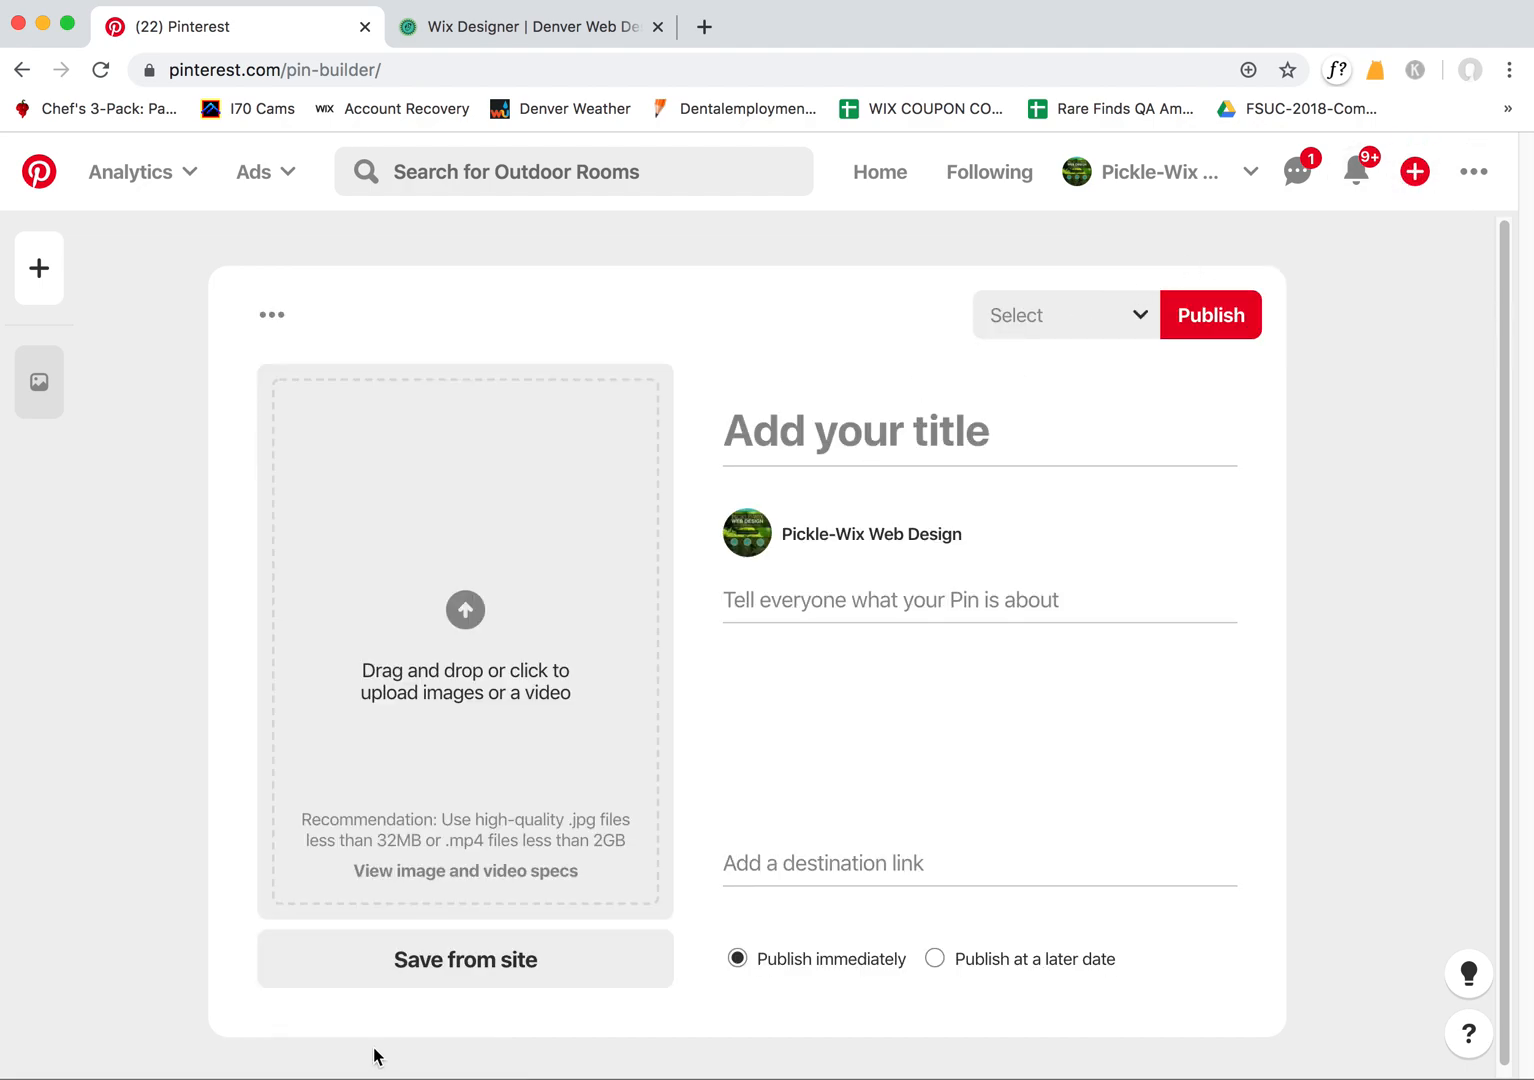
click(530, 28)
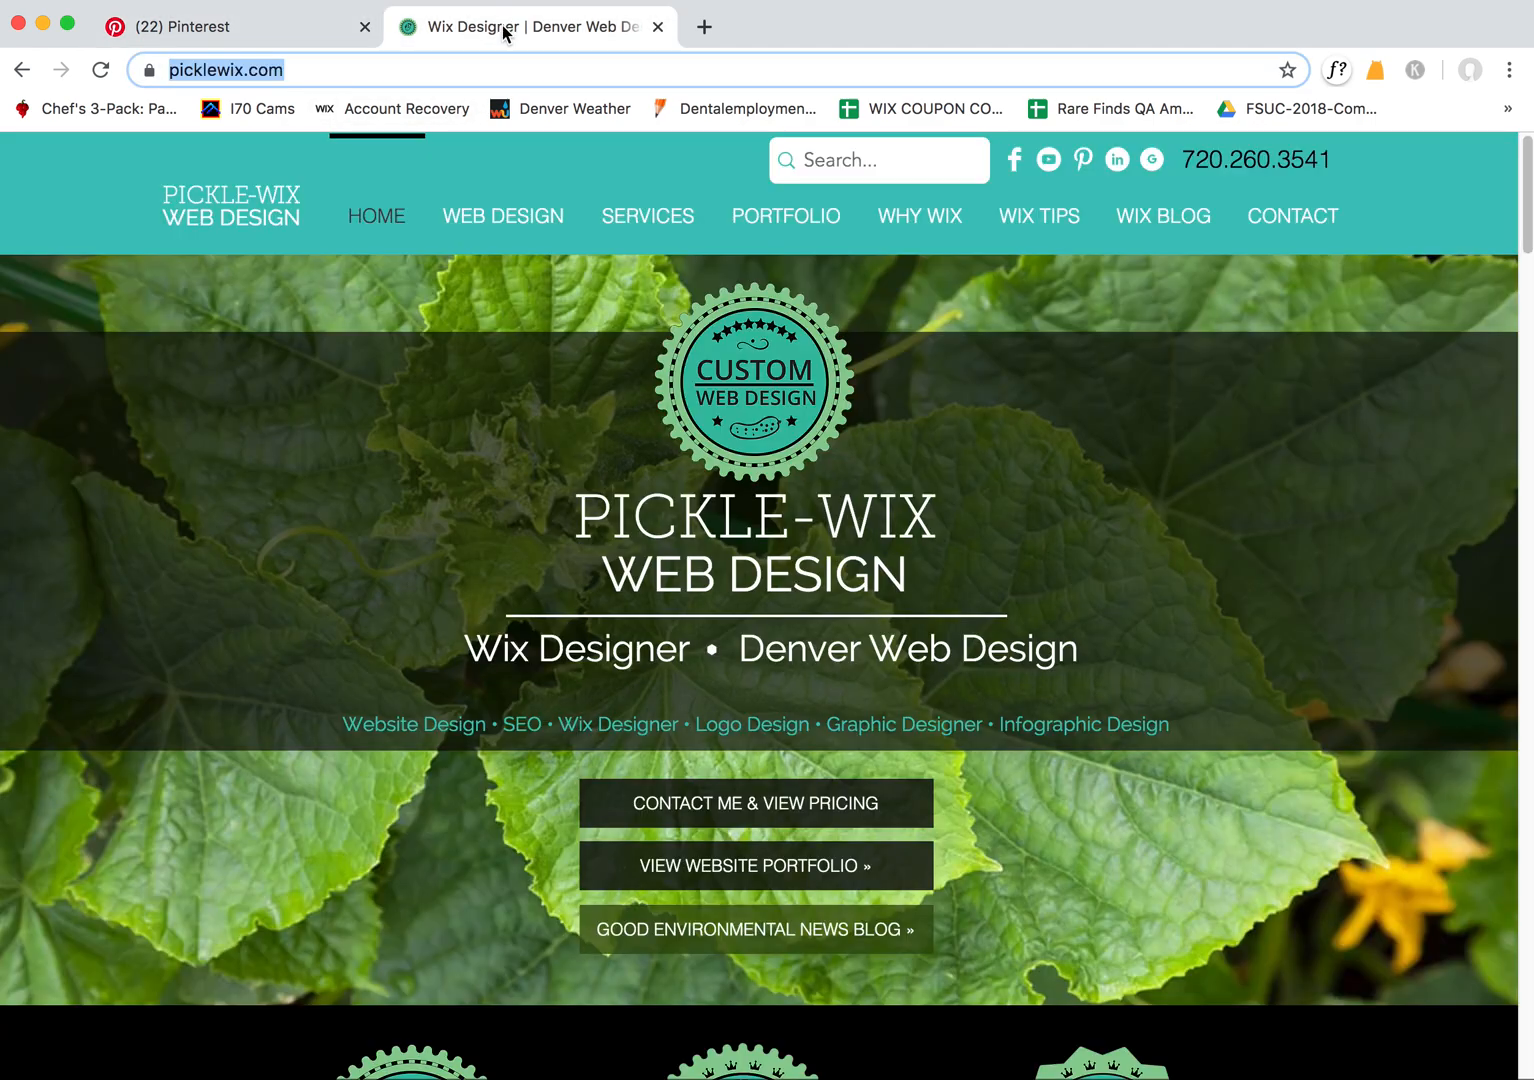
Navigate to greatbaywork.com's What We Do page, then return to the Pinterest pin builder
click(228, 70)
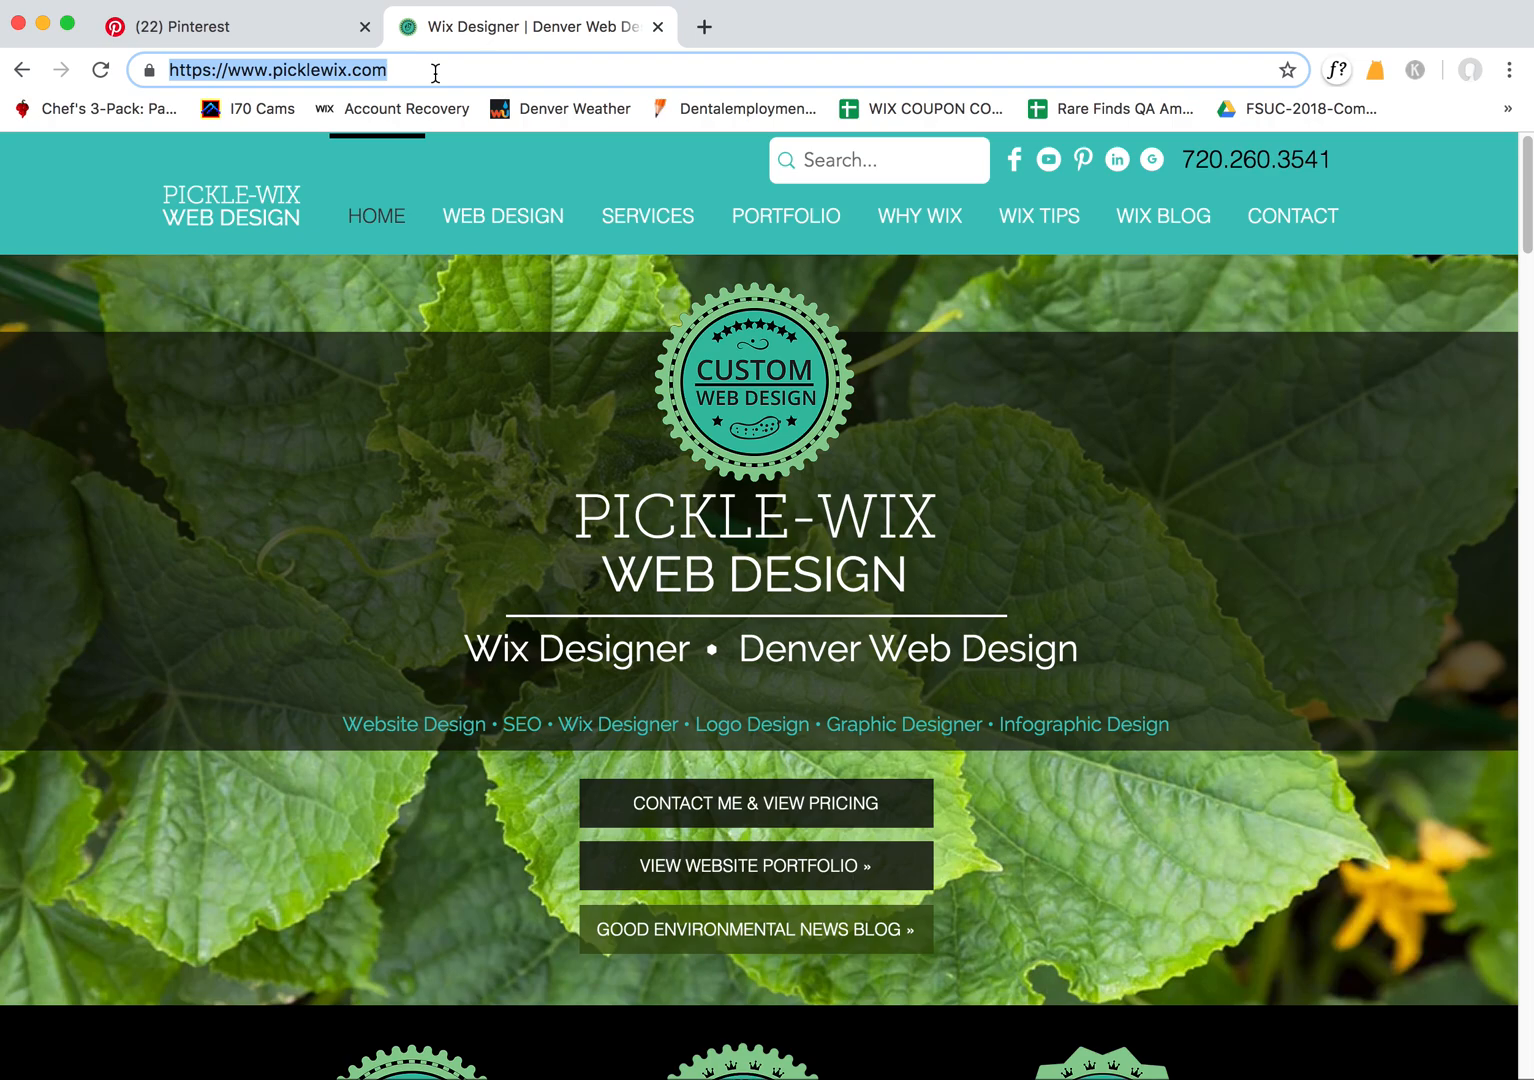
text(greaty)
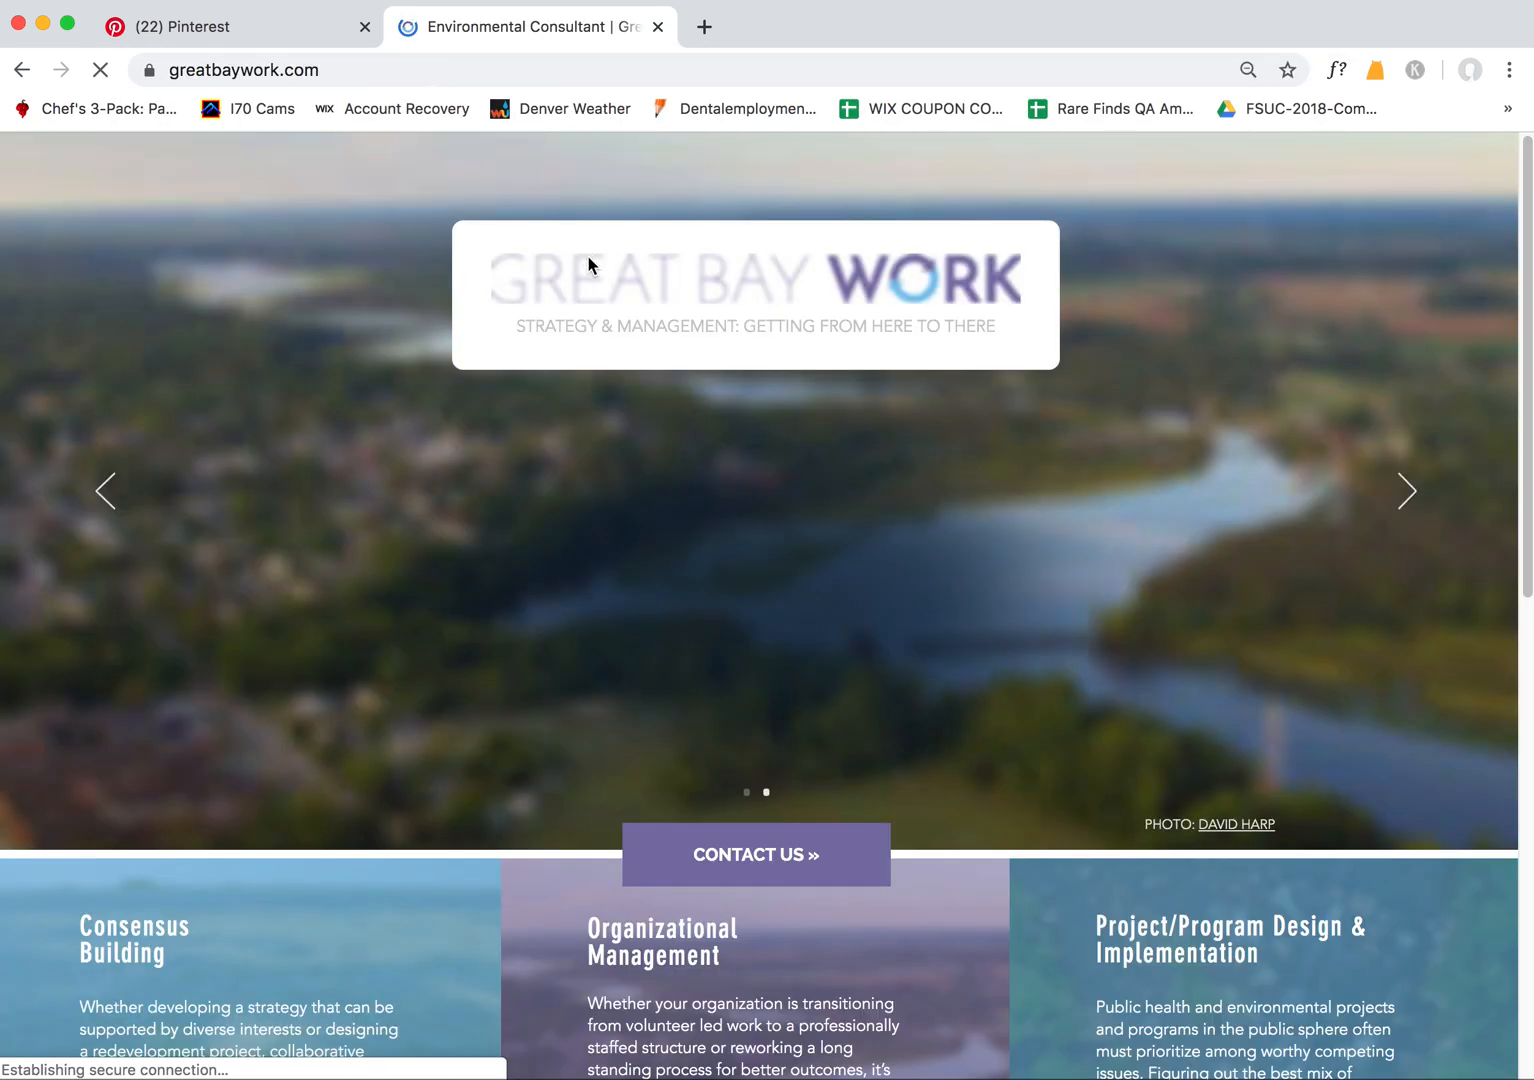
click(668, 156)
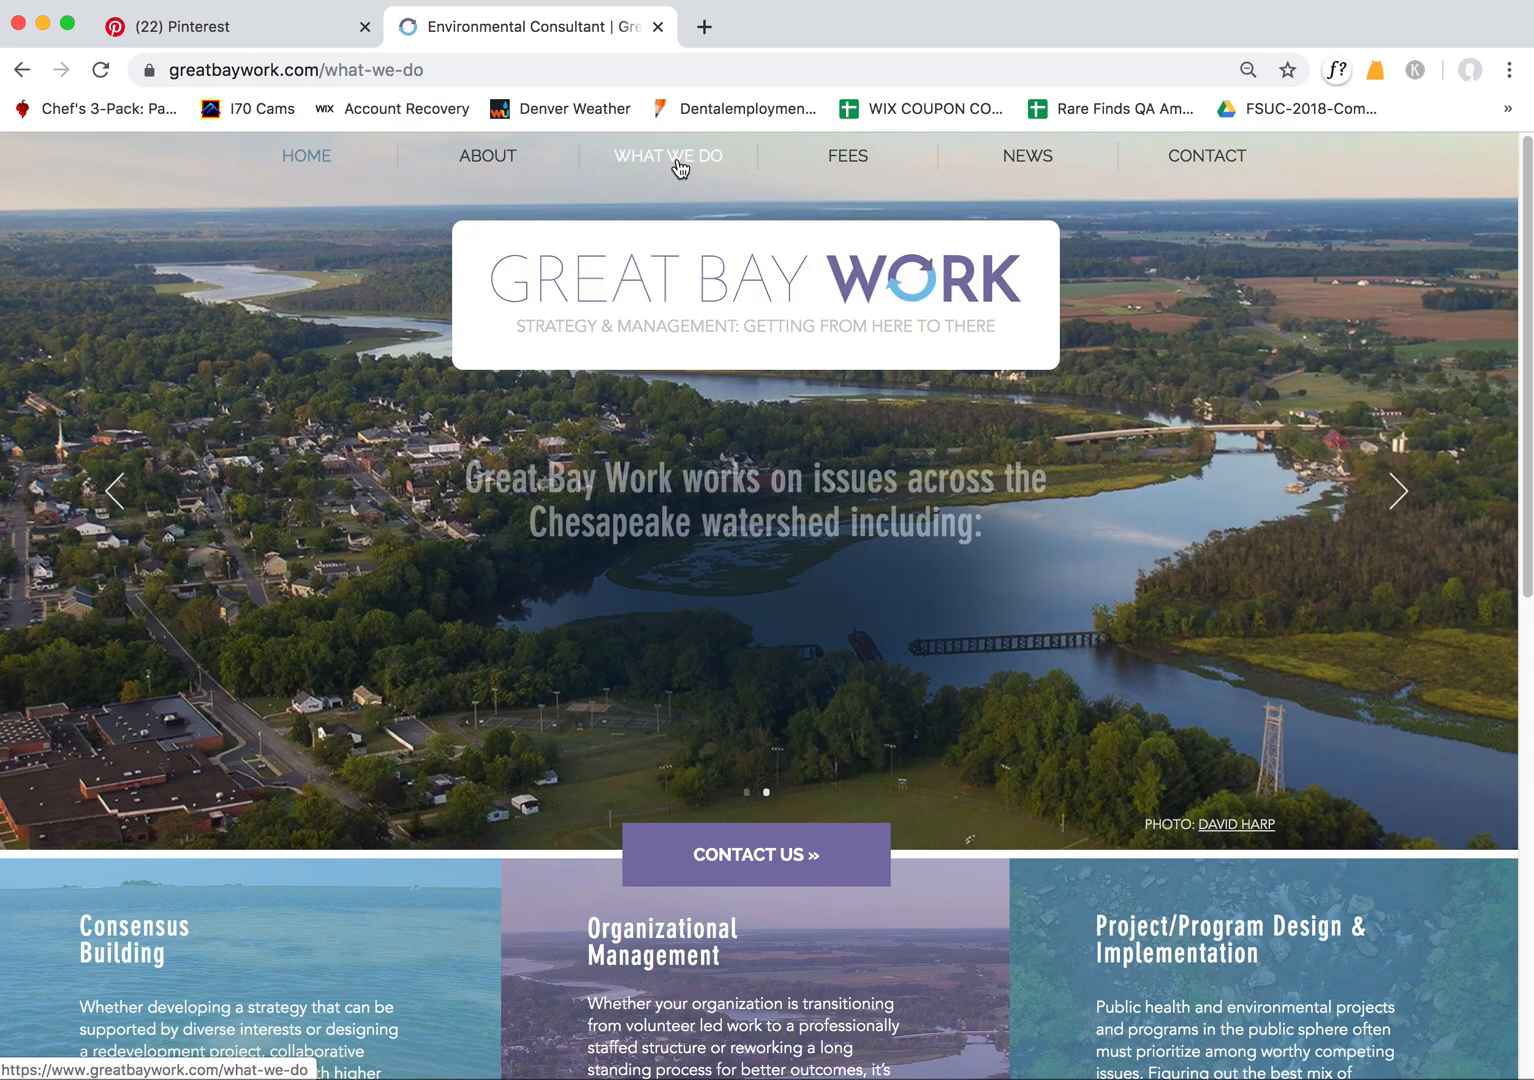
click(238, 28)
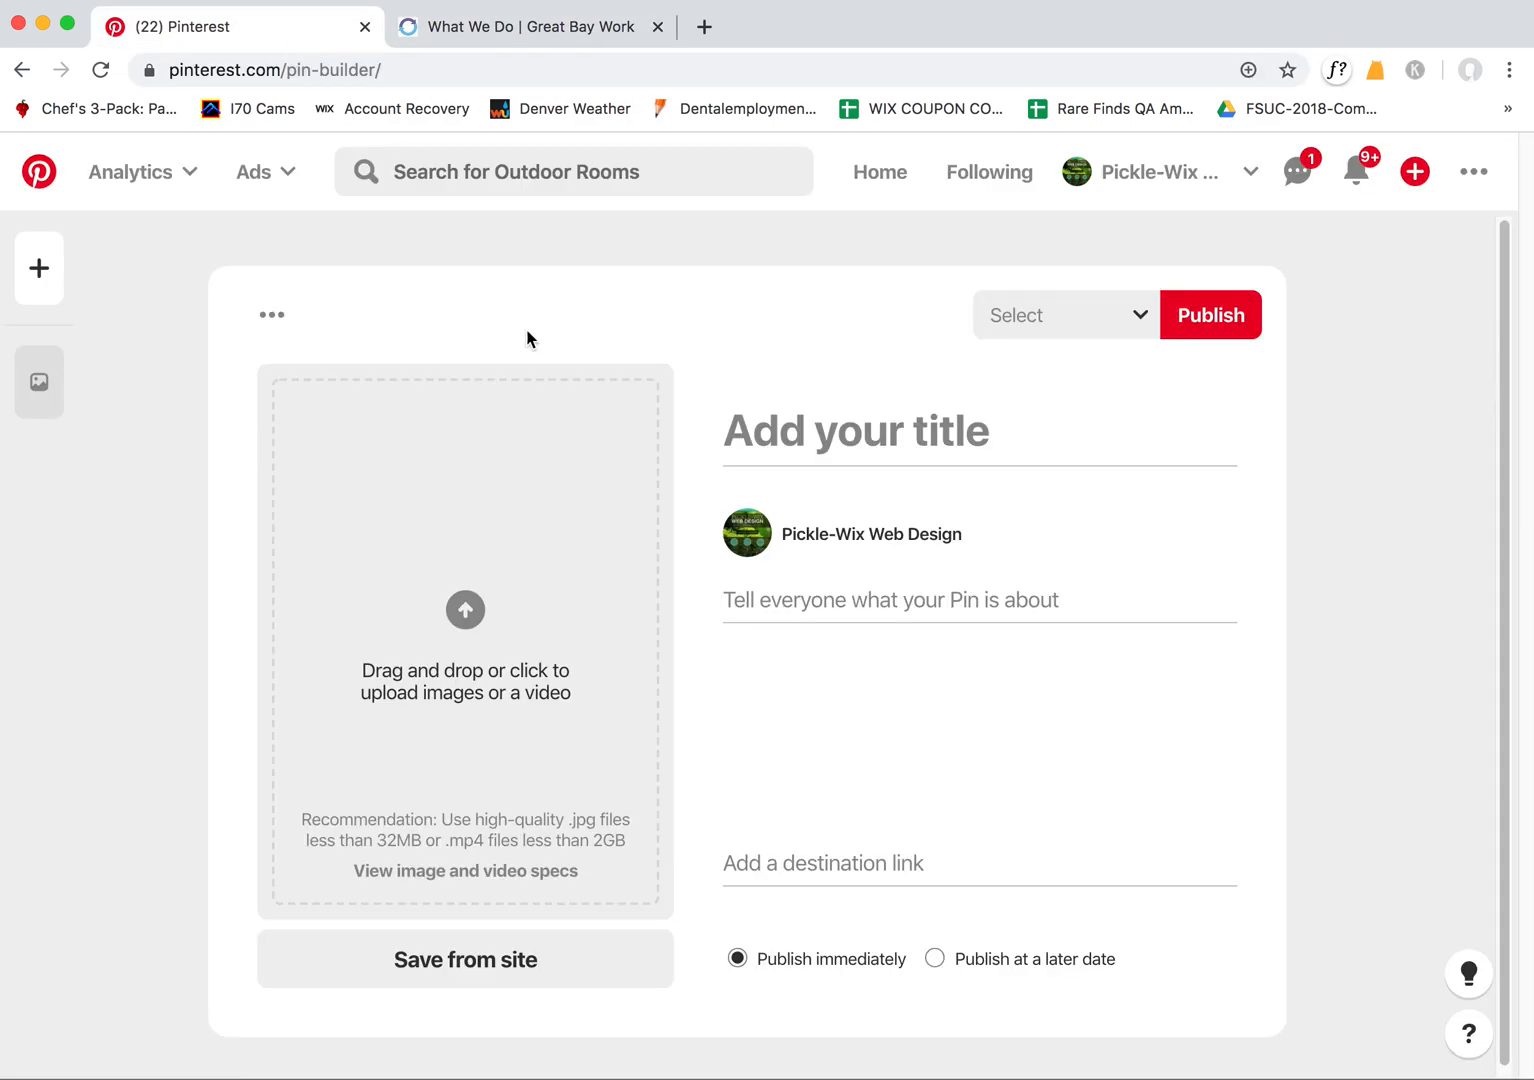
Try saving from the Great Bay Work link, which is unreachable, then switch to 144collection.com
click(464, 960)
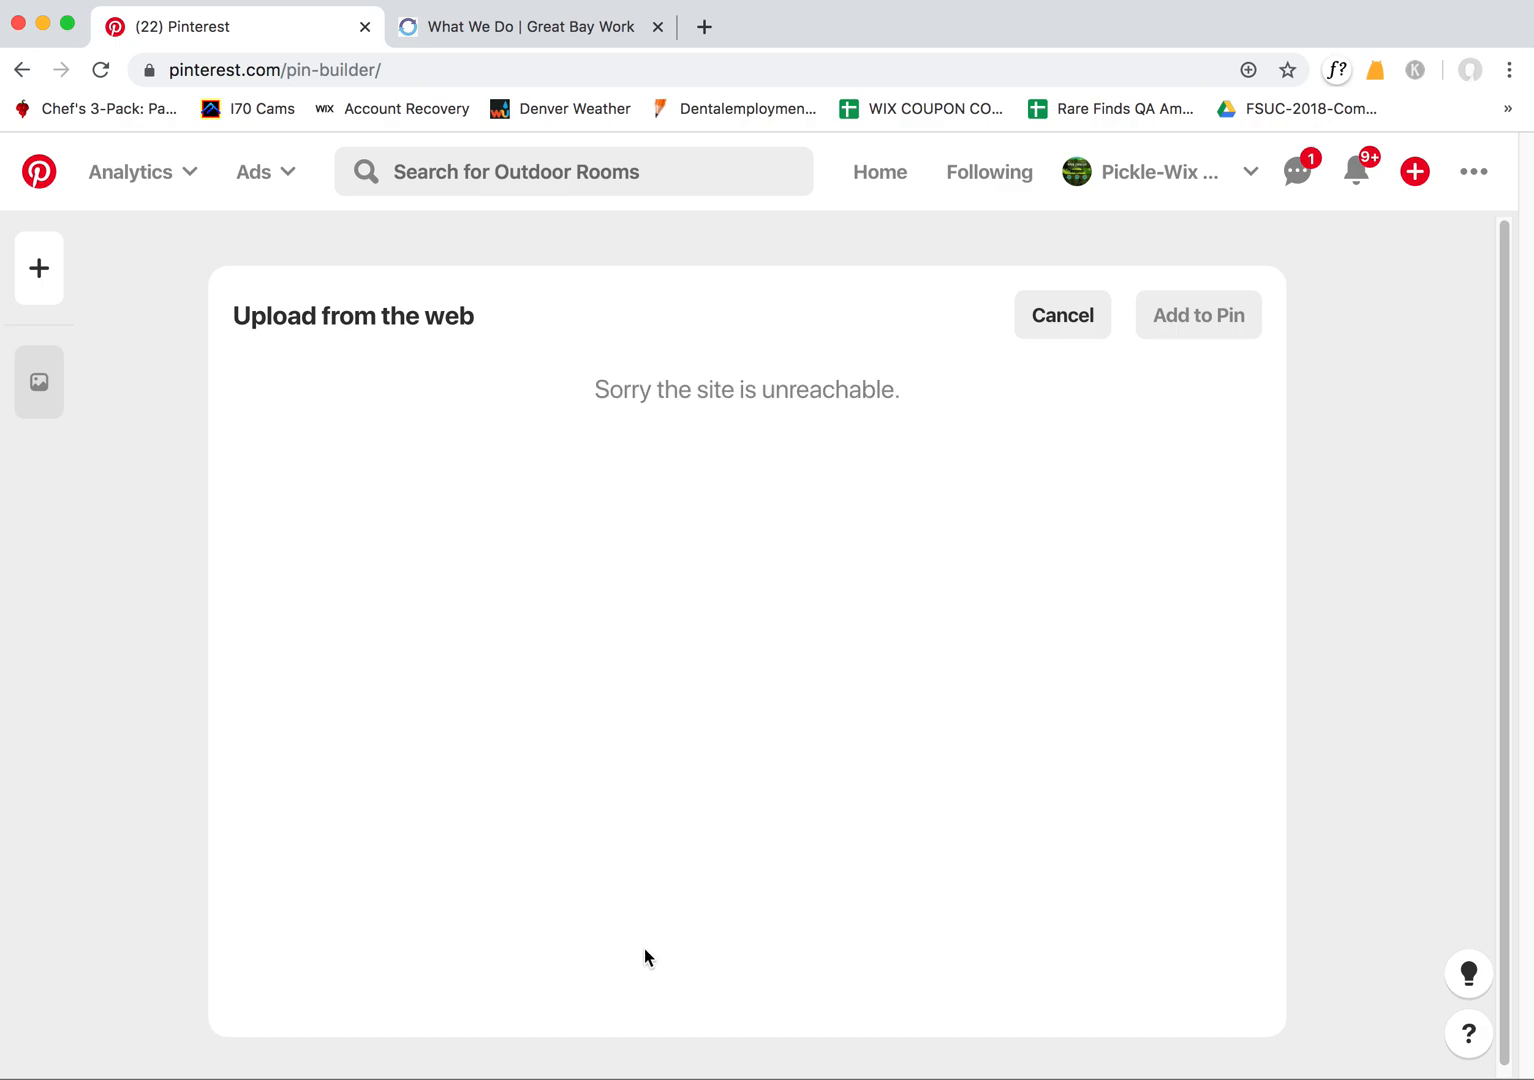
mouse_move(804, 412)
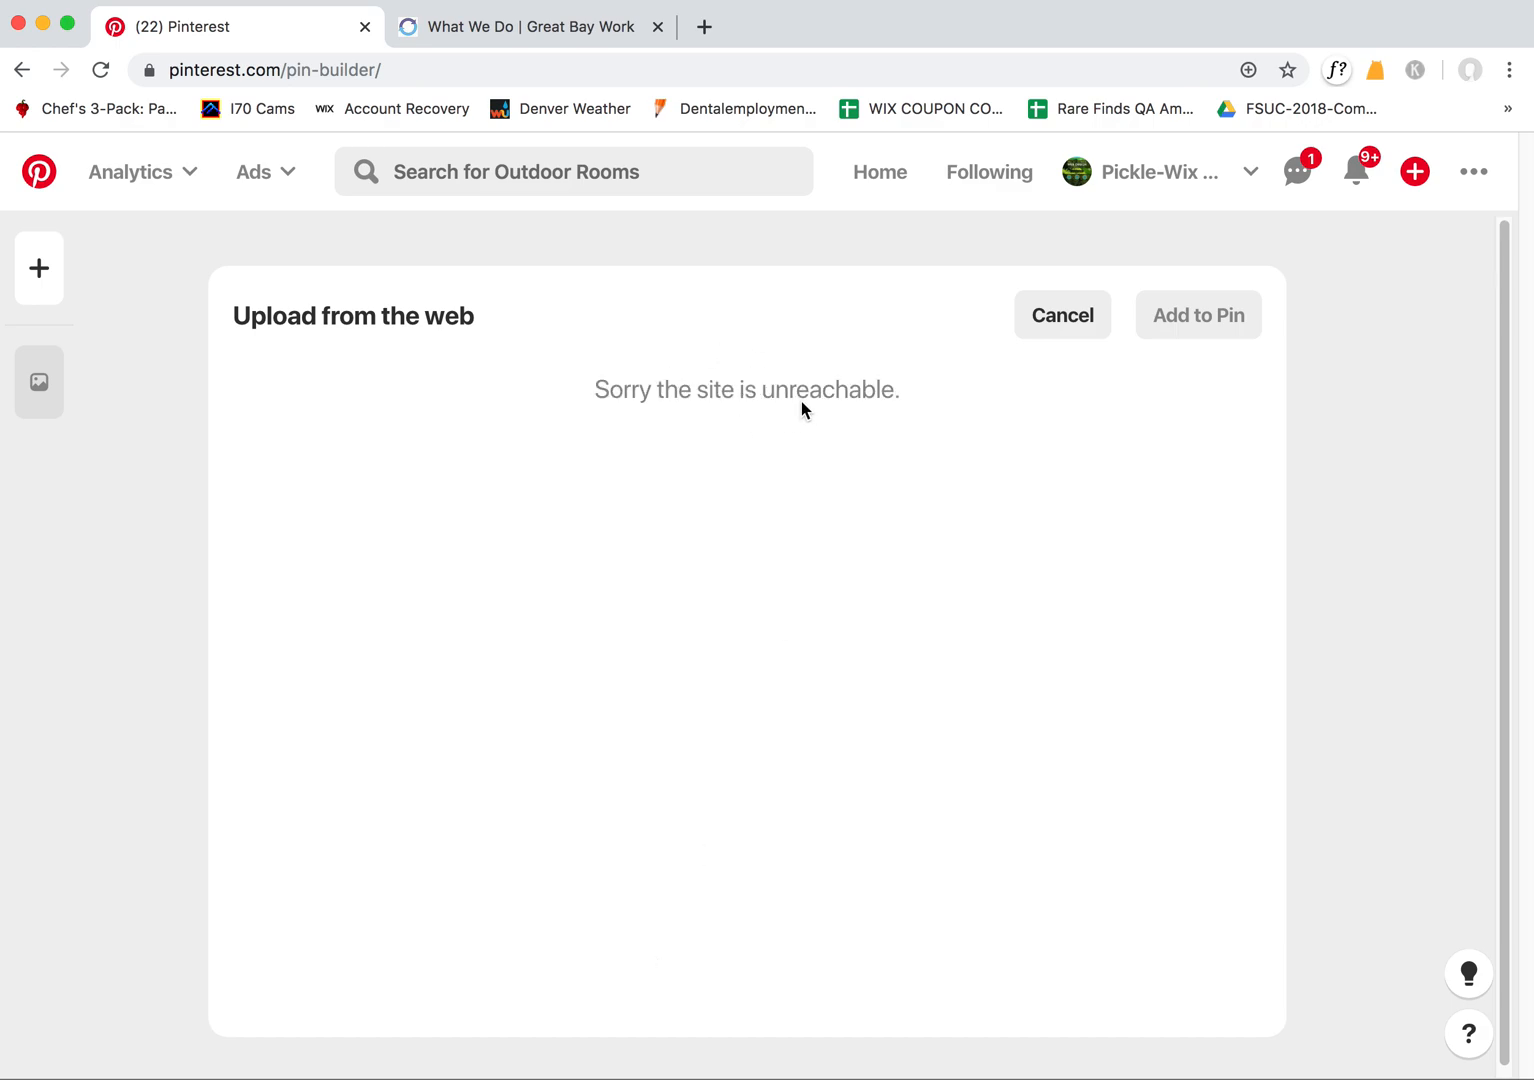
mouse_move(752, 390)
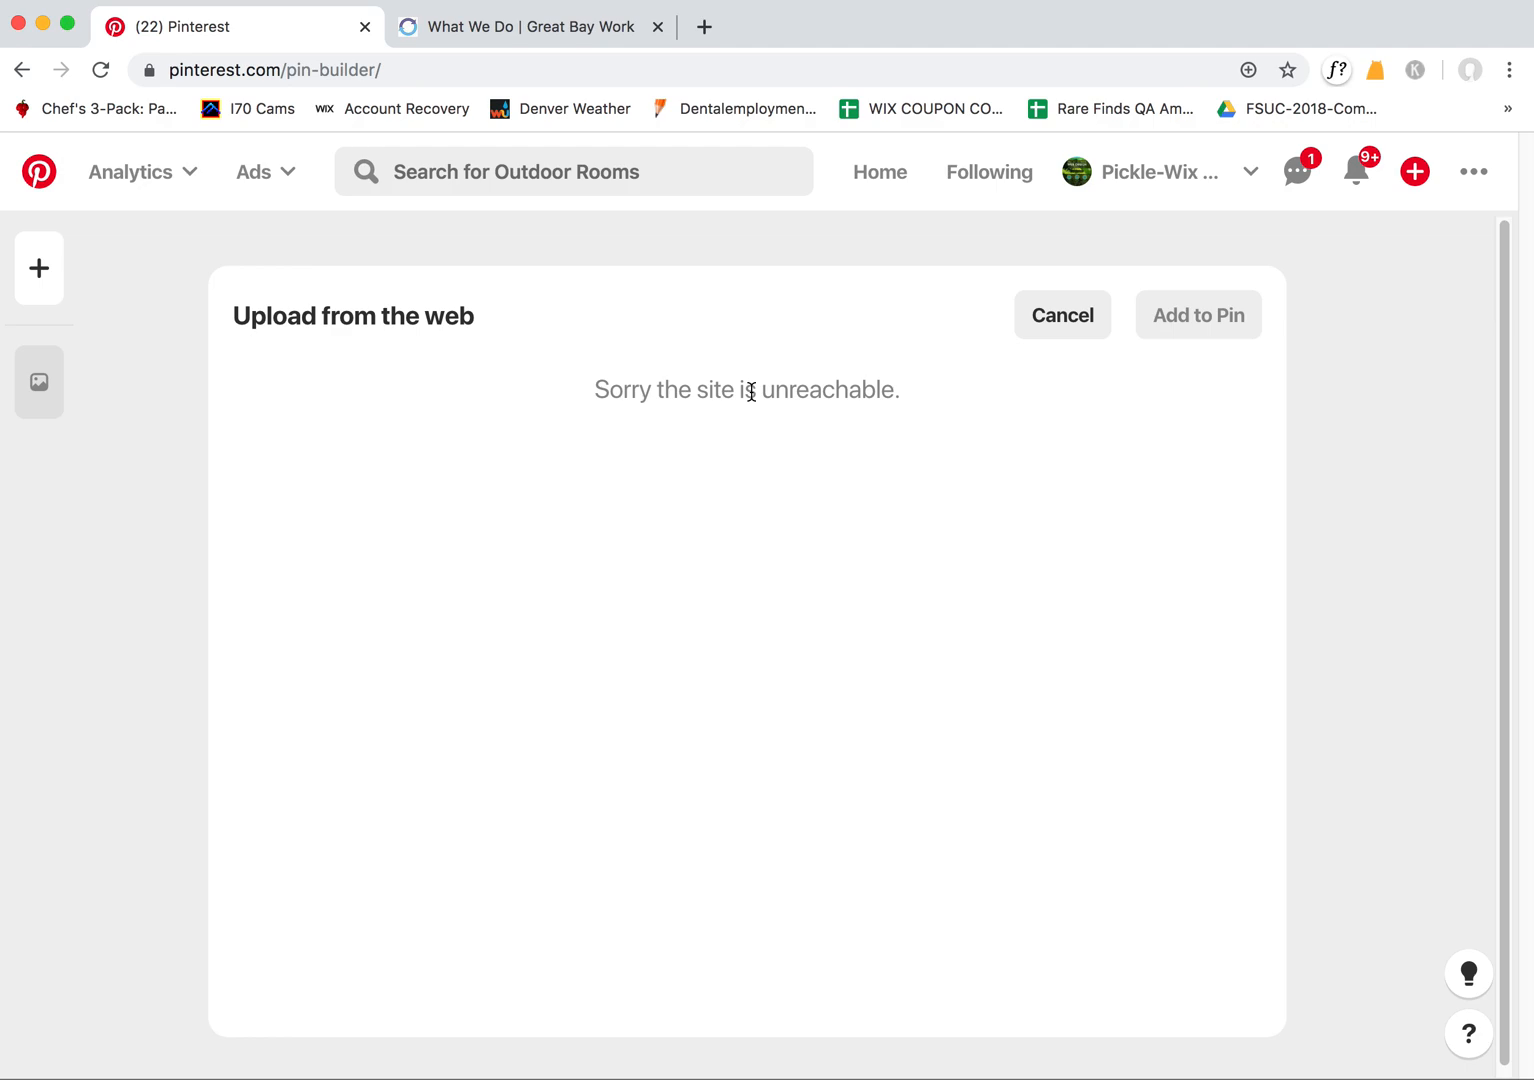
click(530, 28)
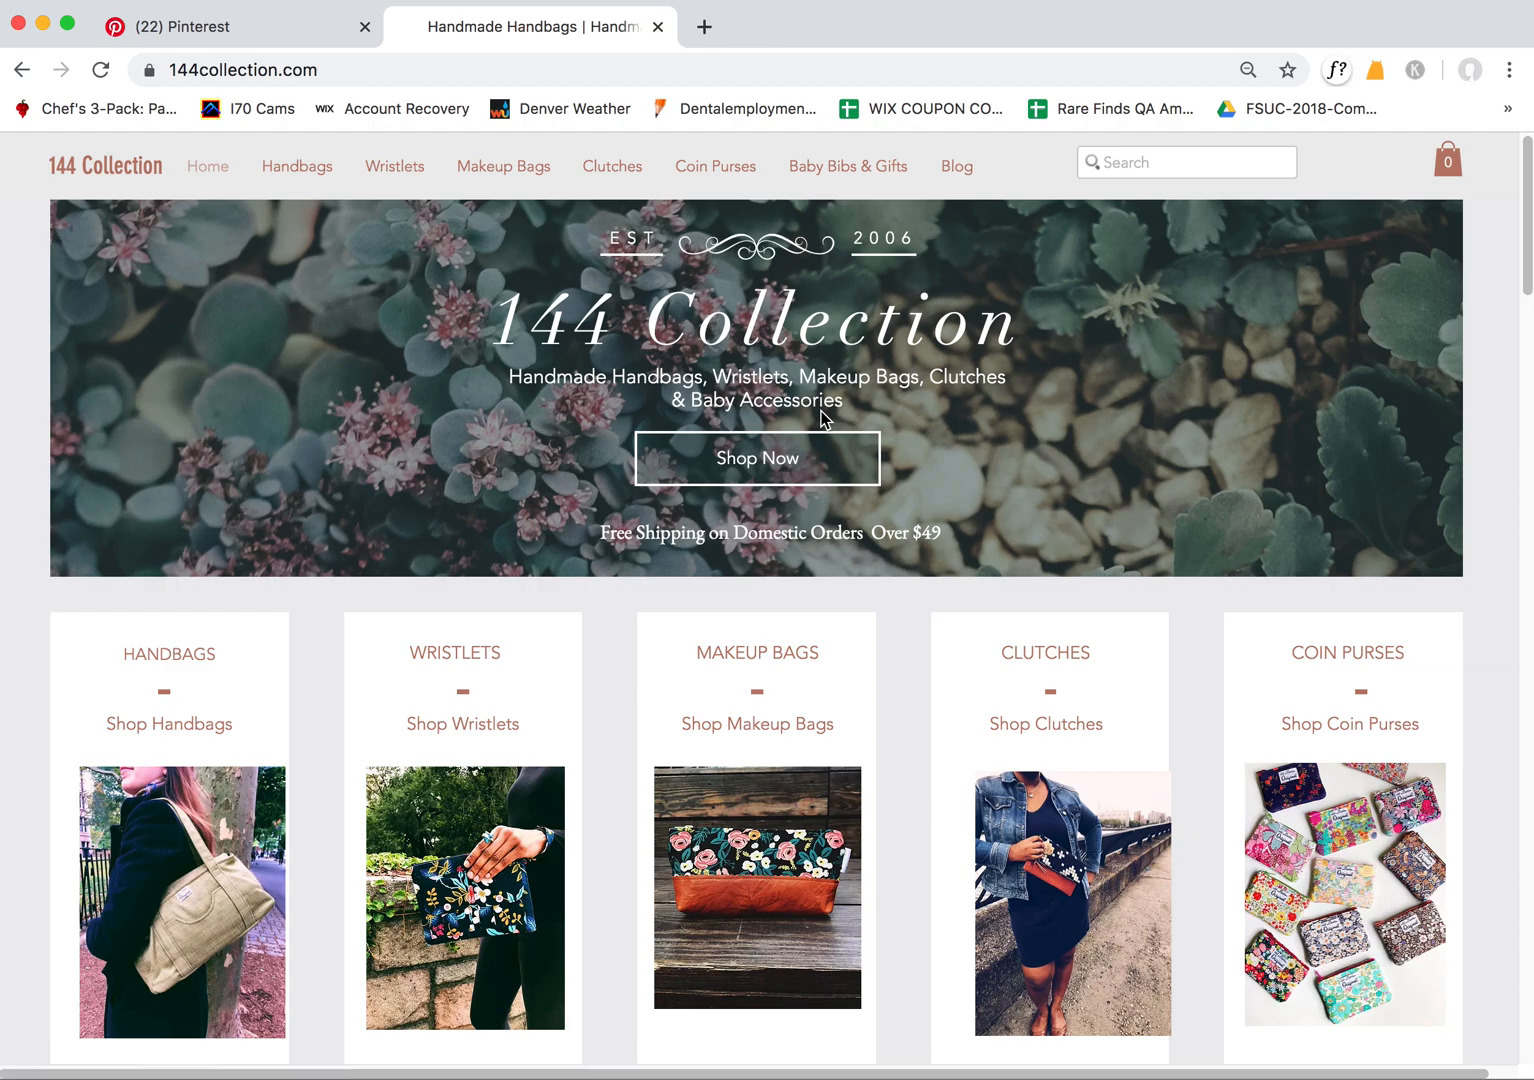
Browse Shop Now > Handbags to the Speckled Tan Wool Tote Bag product page, then return to Pinterest
click(756, 458)
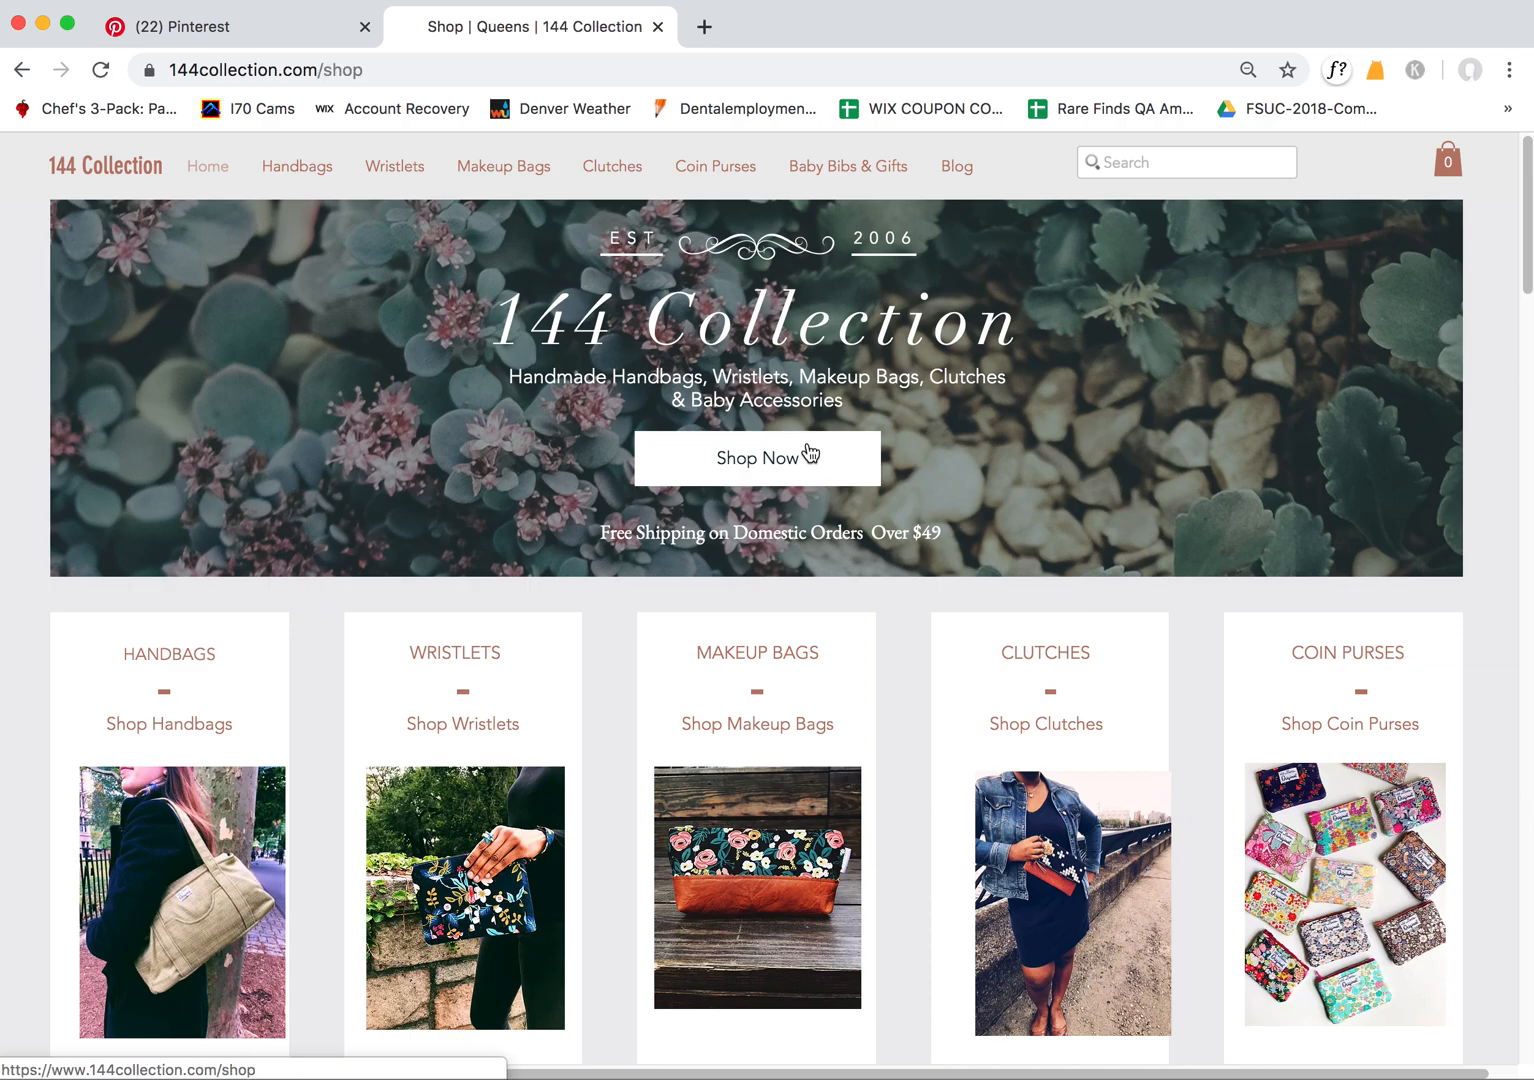
click(756, 458)
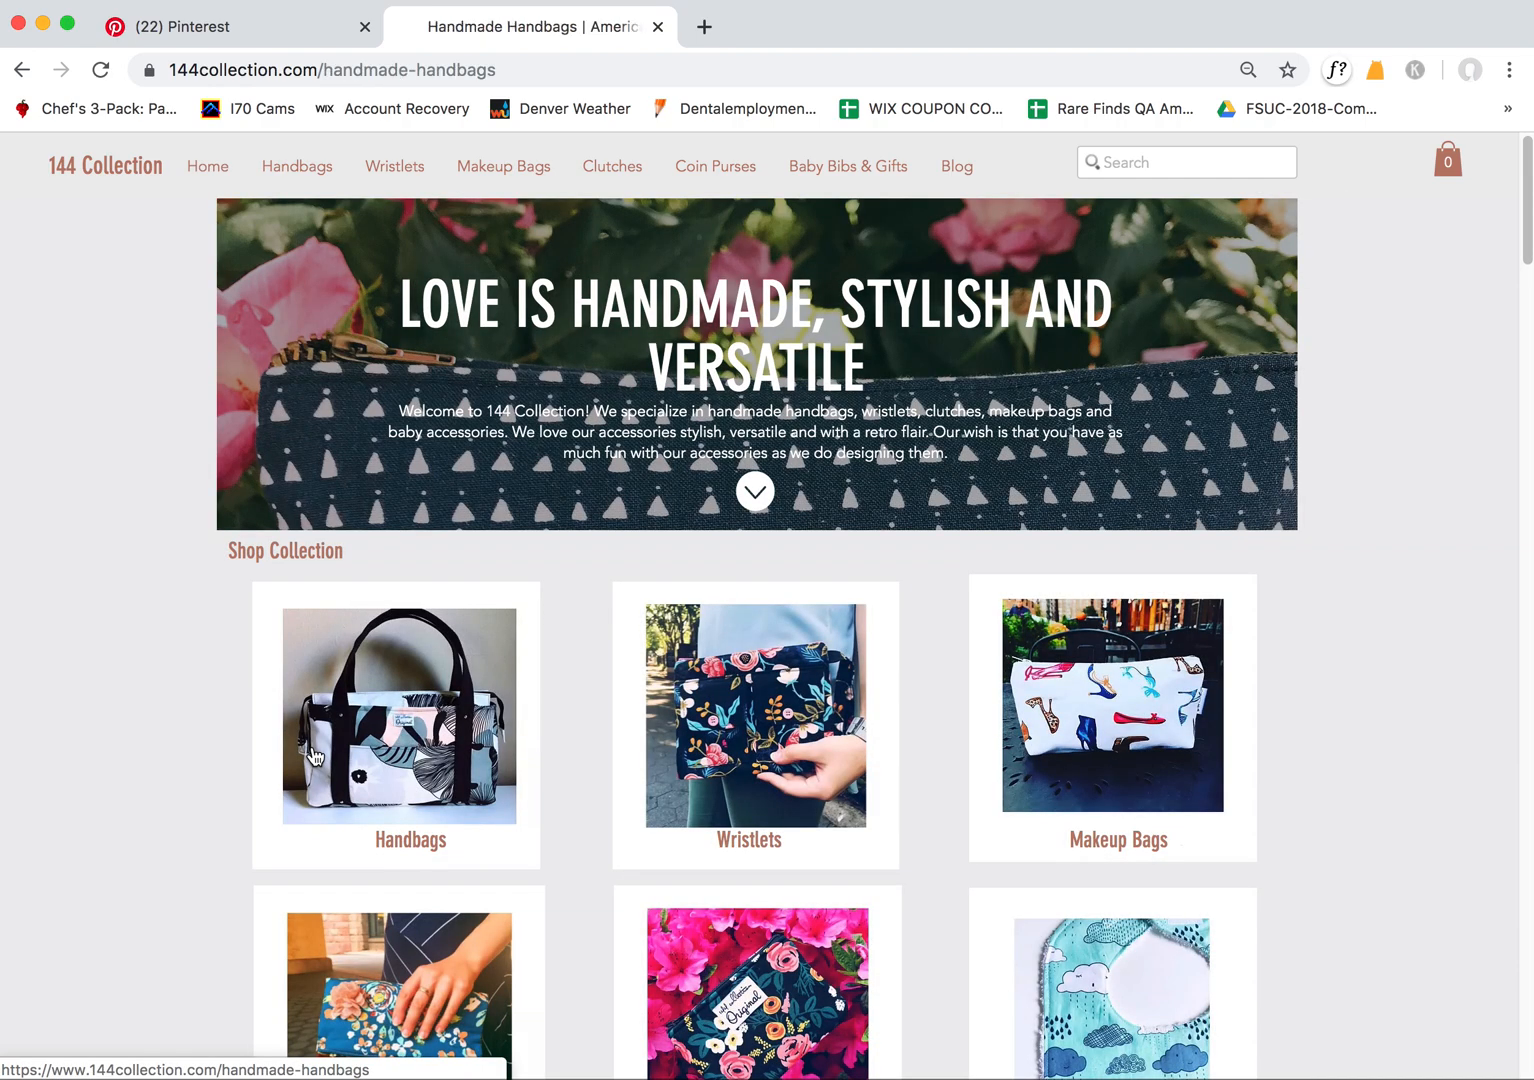
click(296, 166)
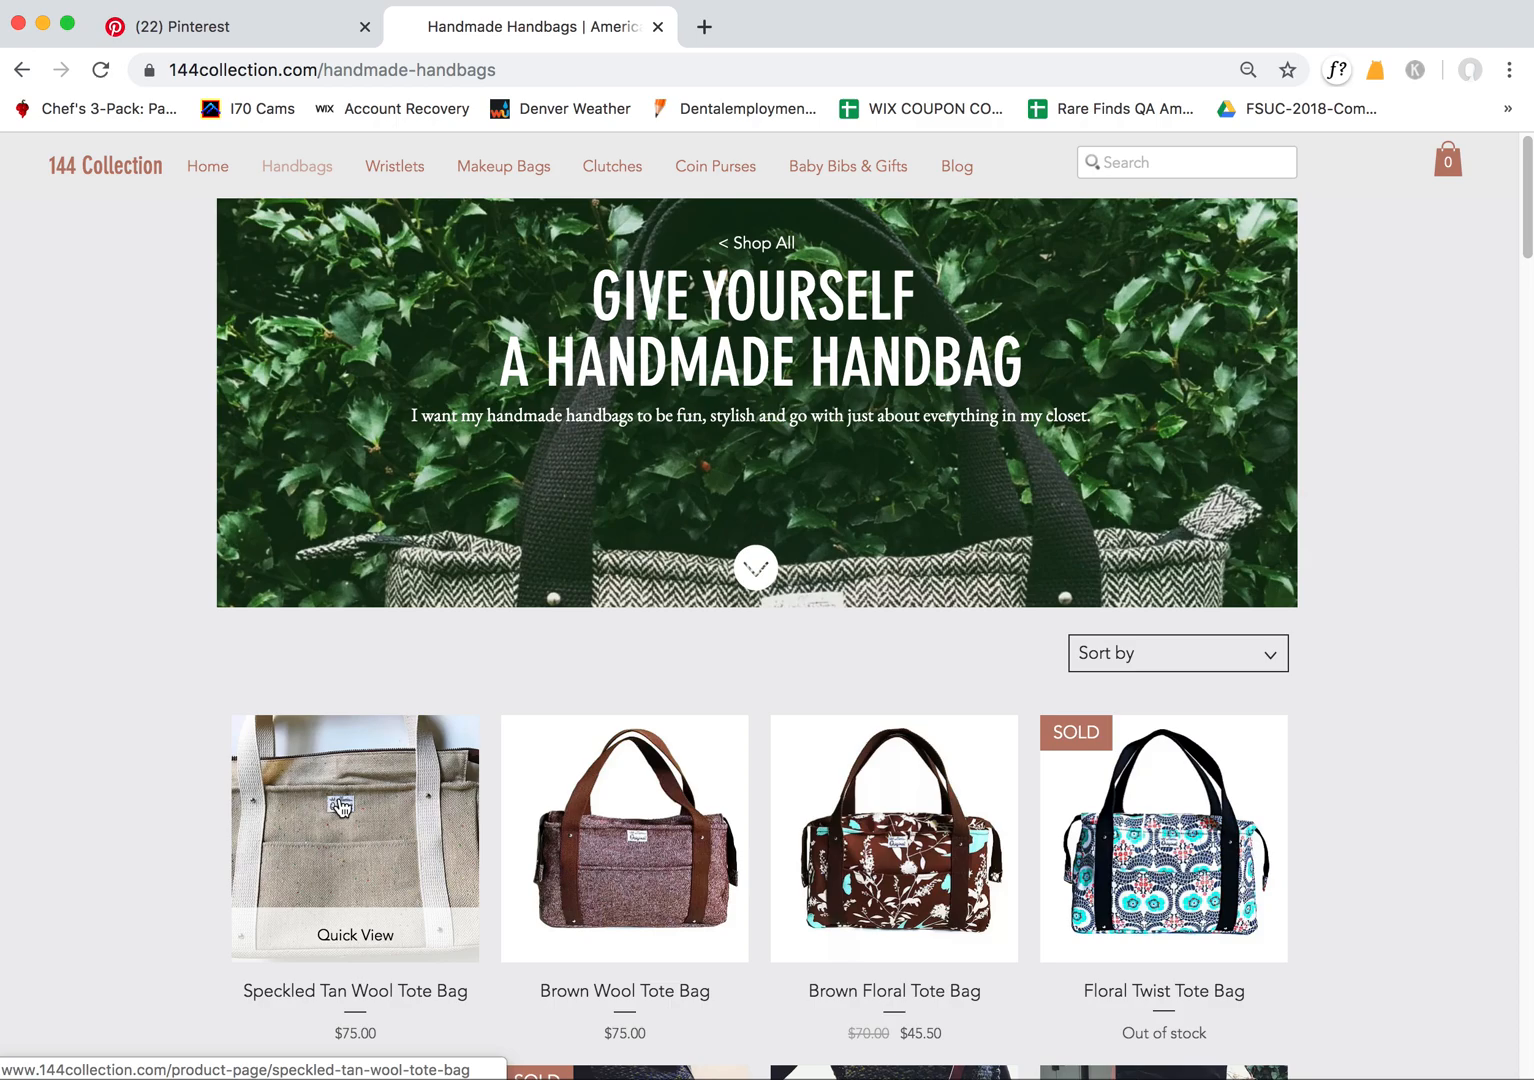
click(354, 838)
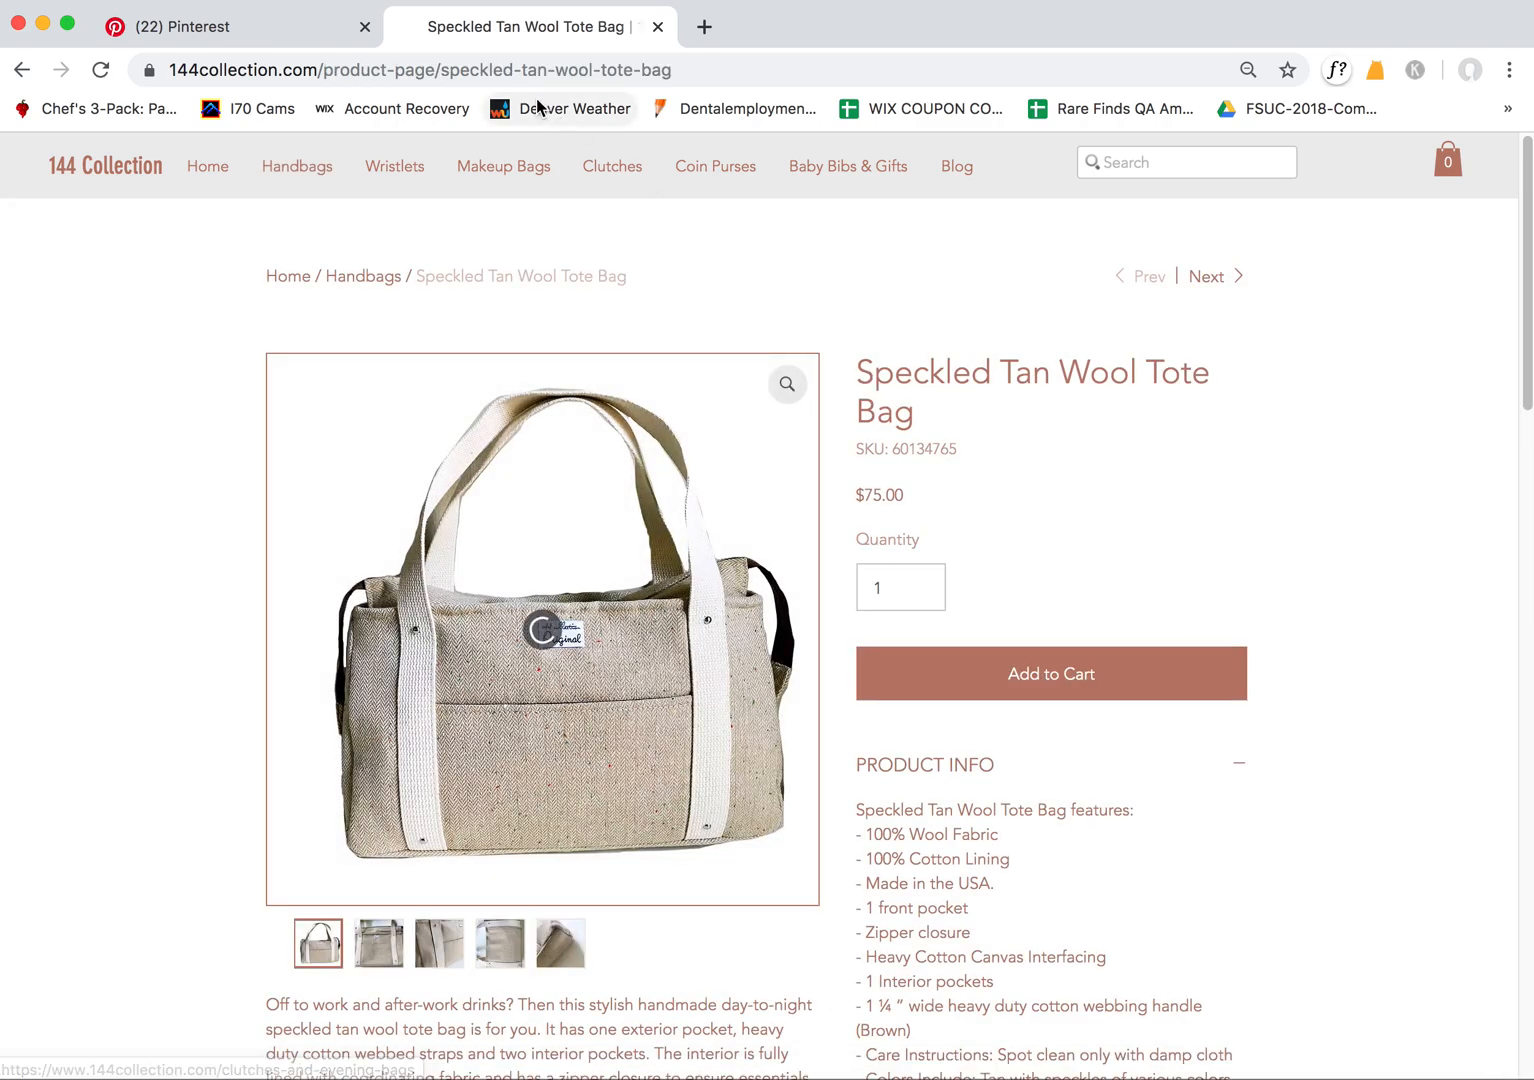
click(240, 28)
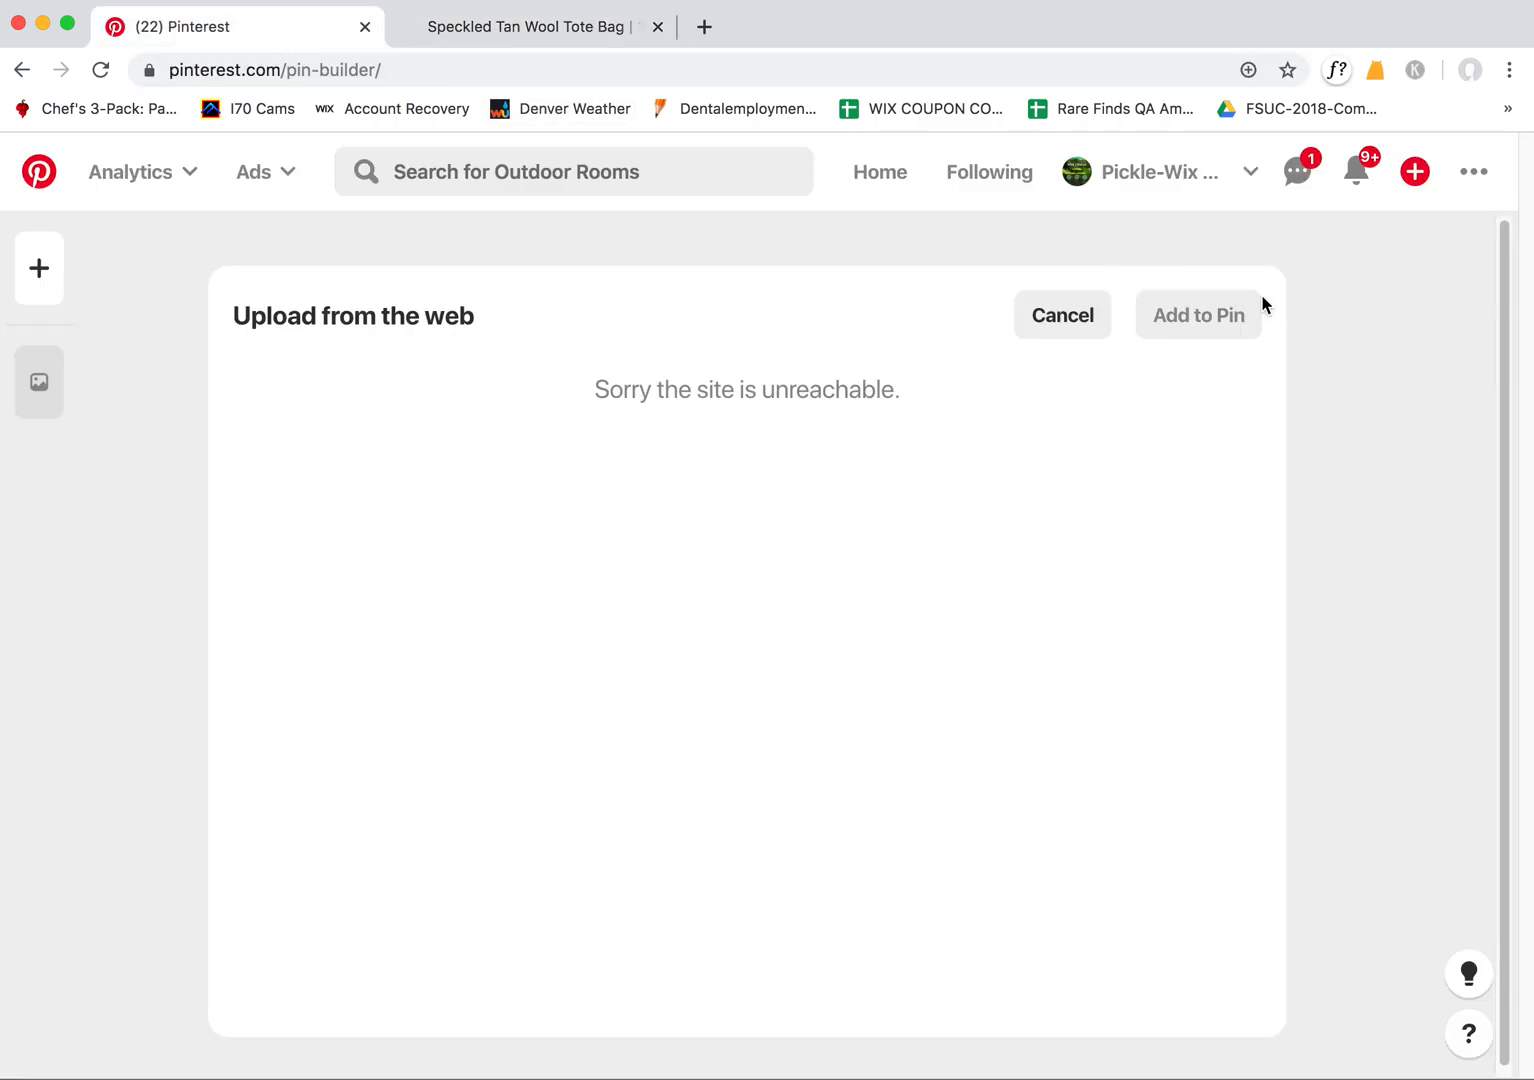
mouse_move(1348, 232)
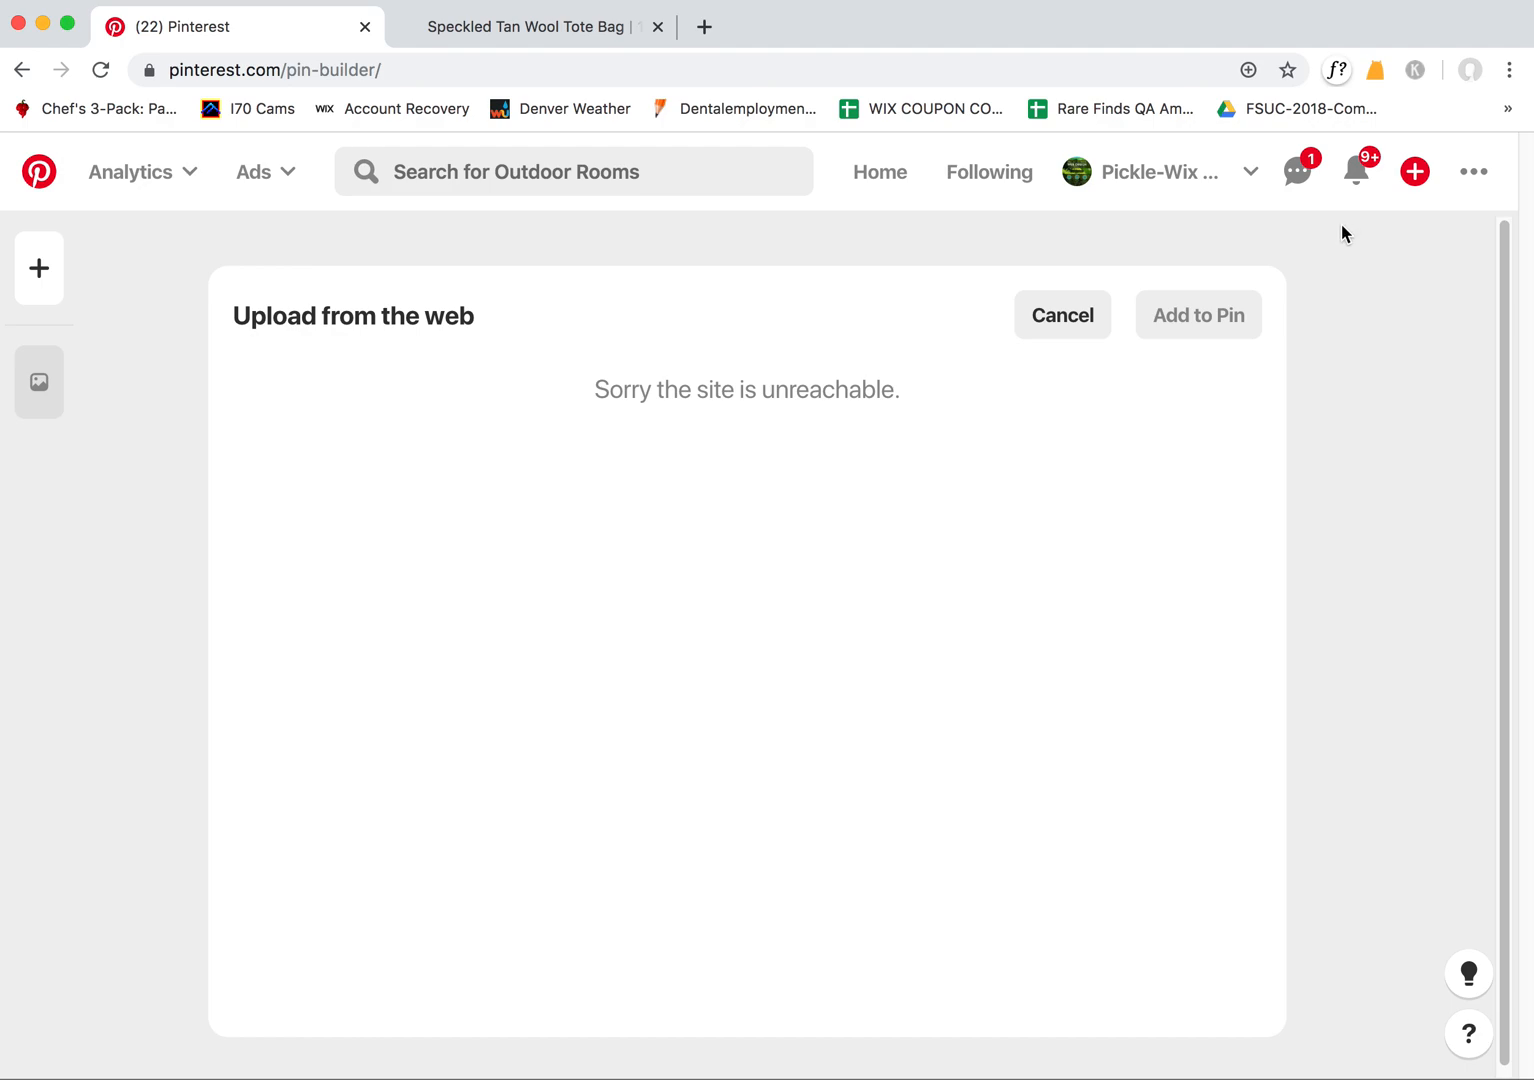
Create a new pin from the tote bag product link, which reports unreachable, then revisit the product page
click(1414, 172)
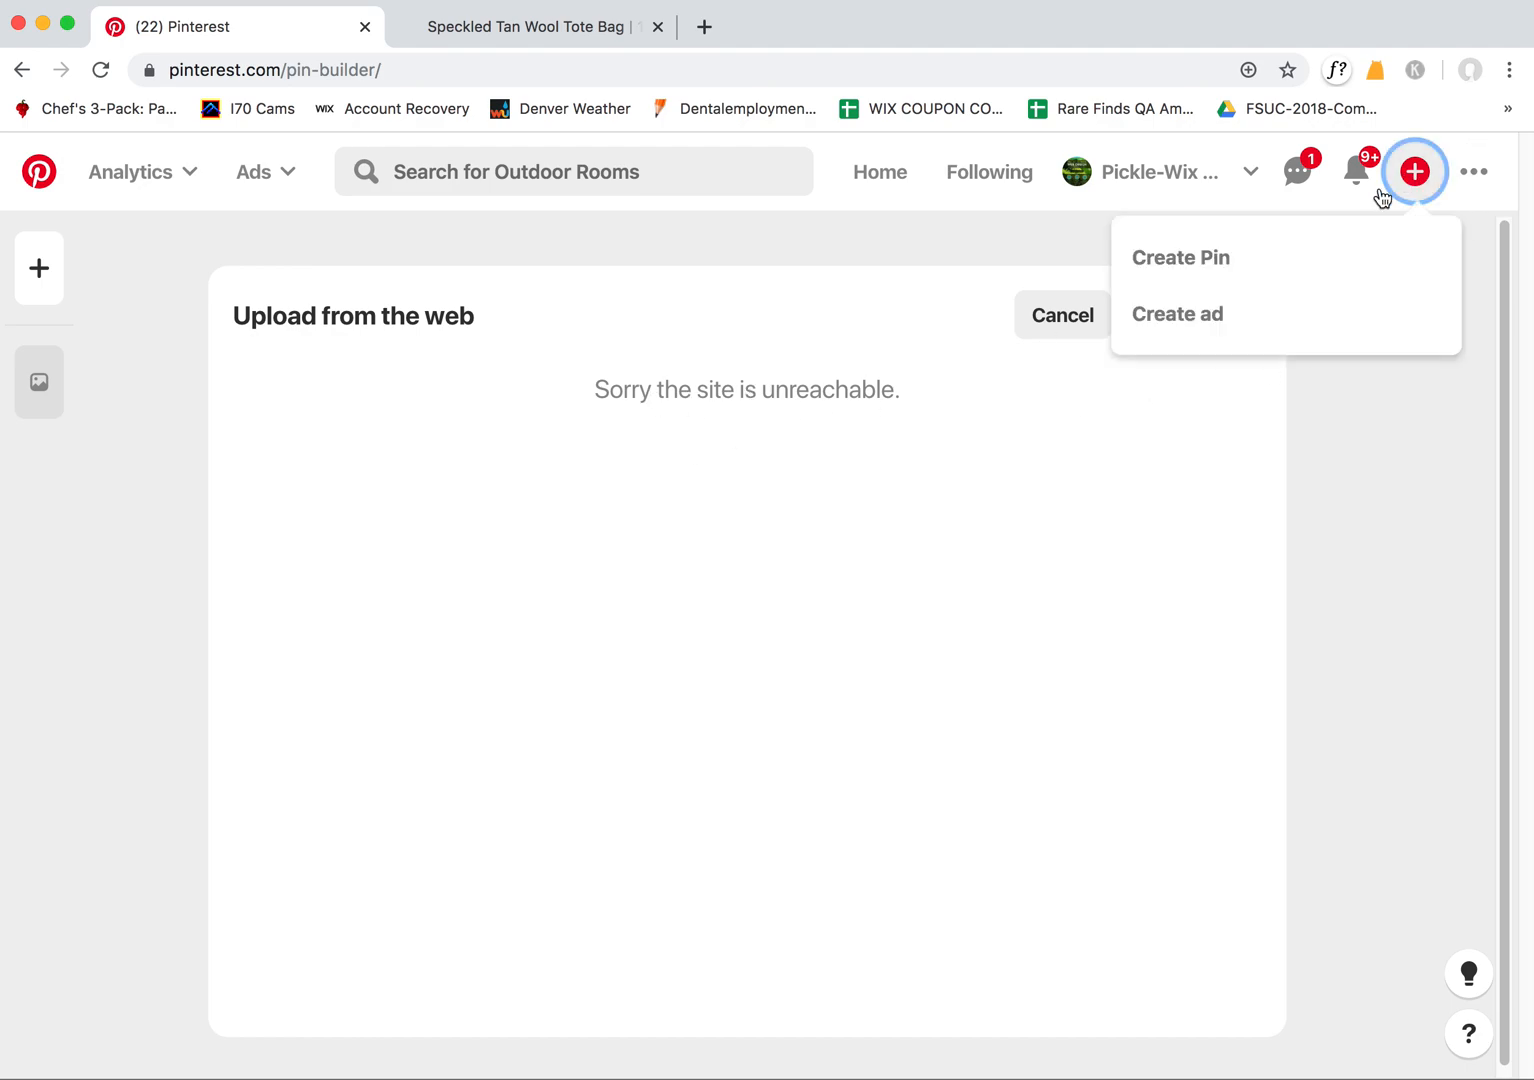
click(1180, 256)
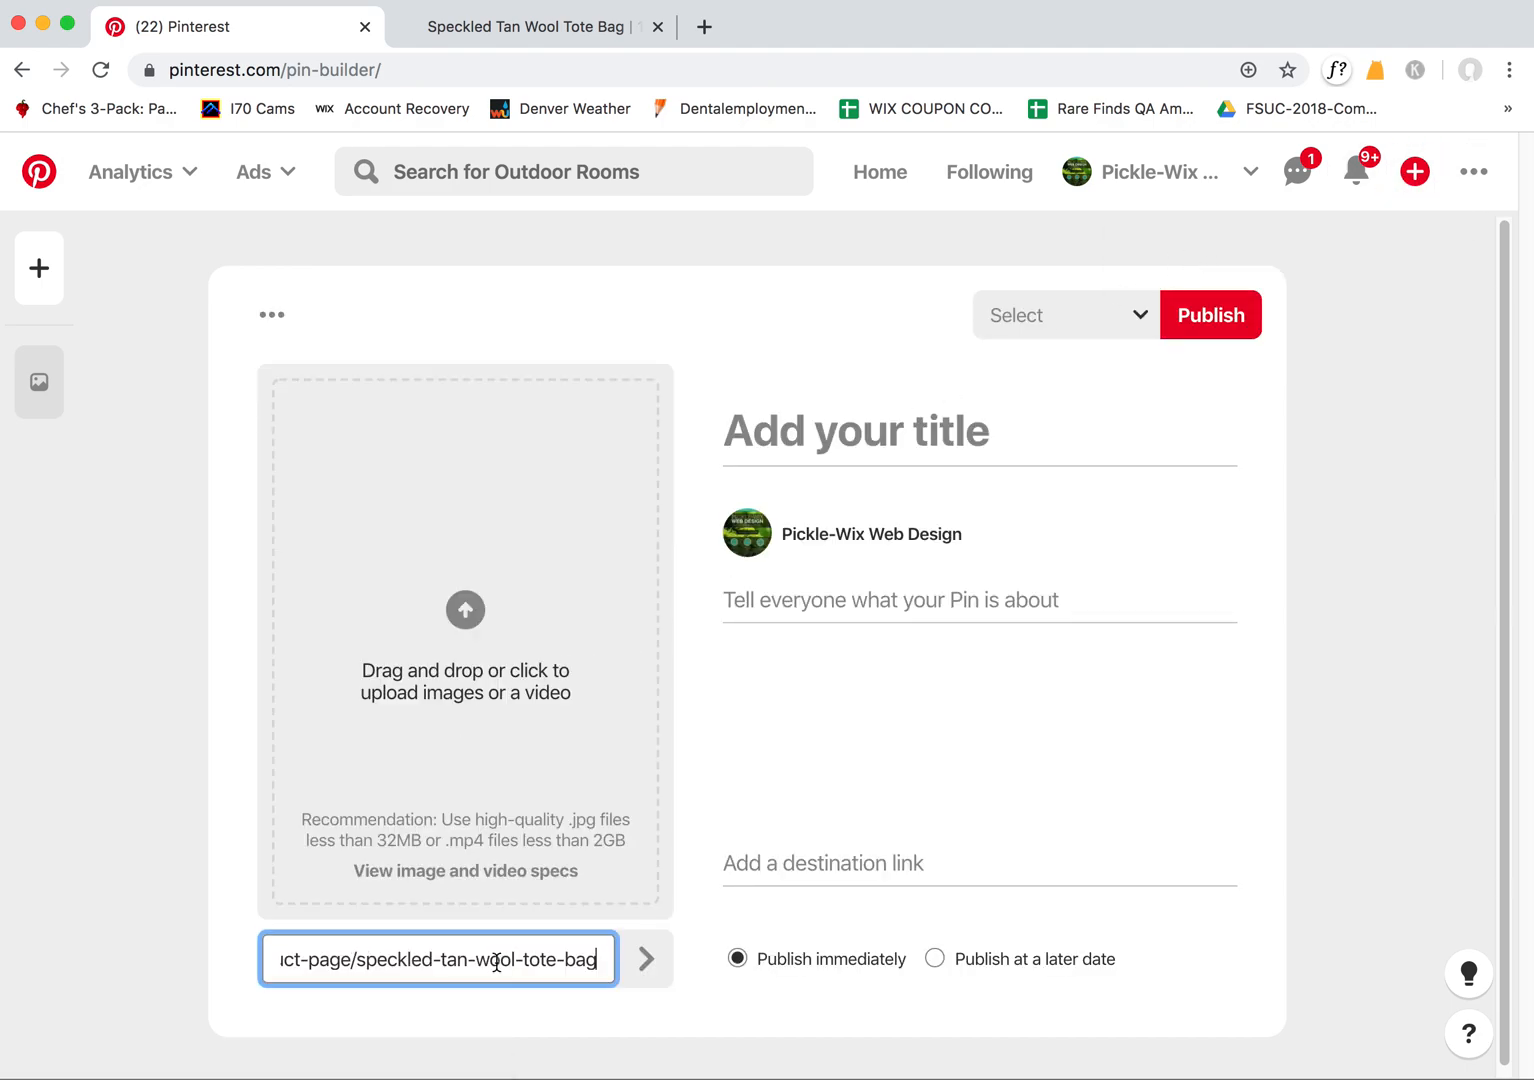
click(644, 958)
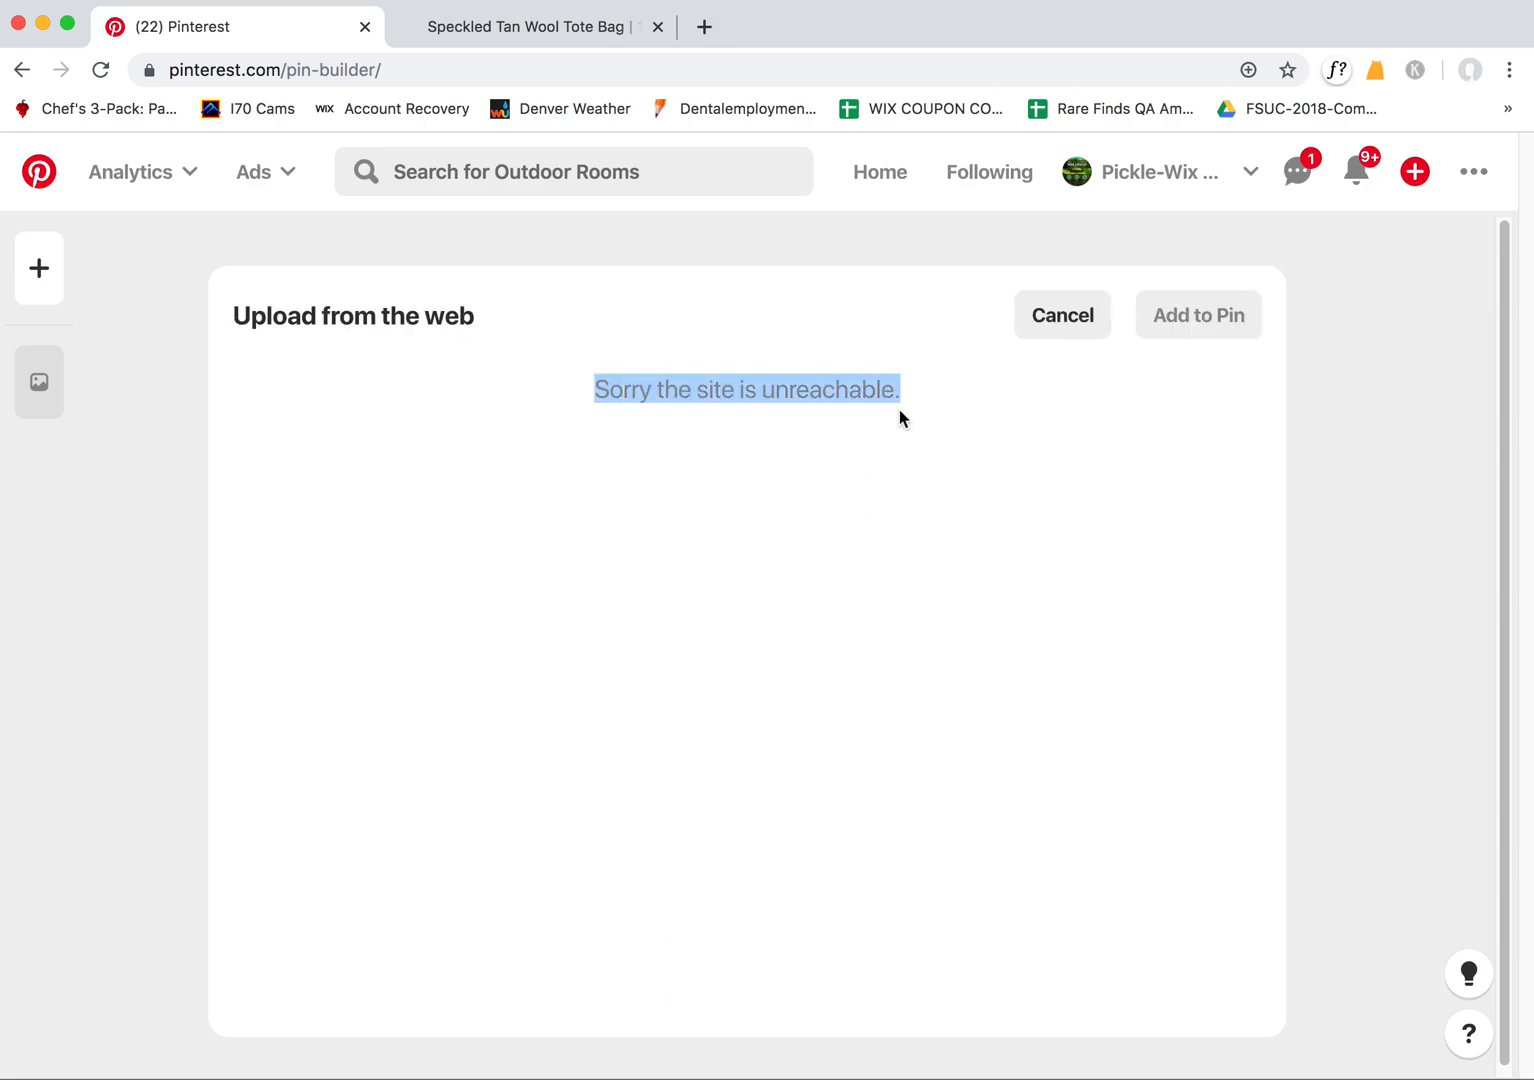
click(524, 28)
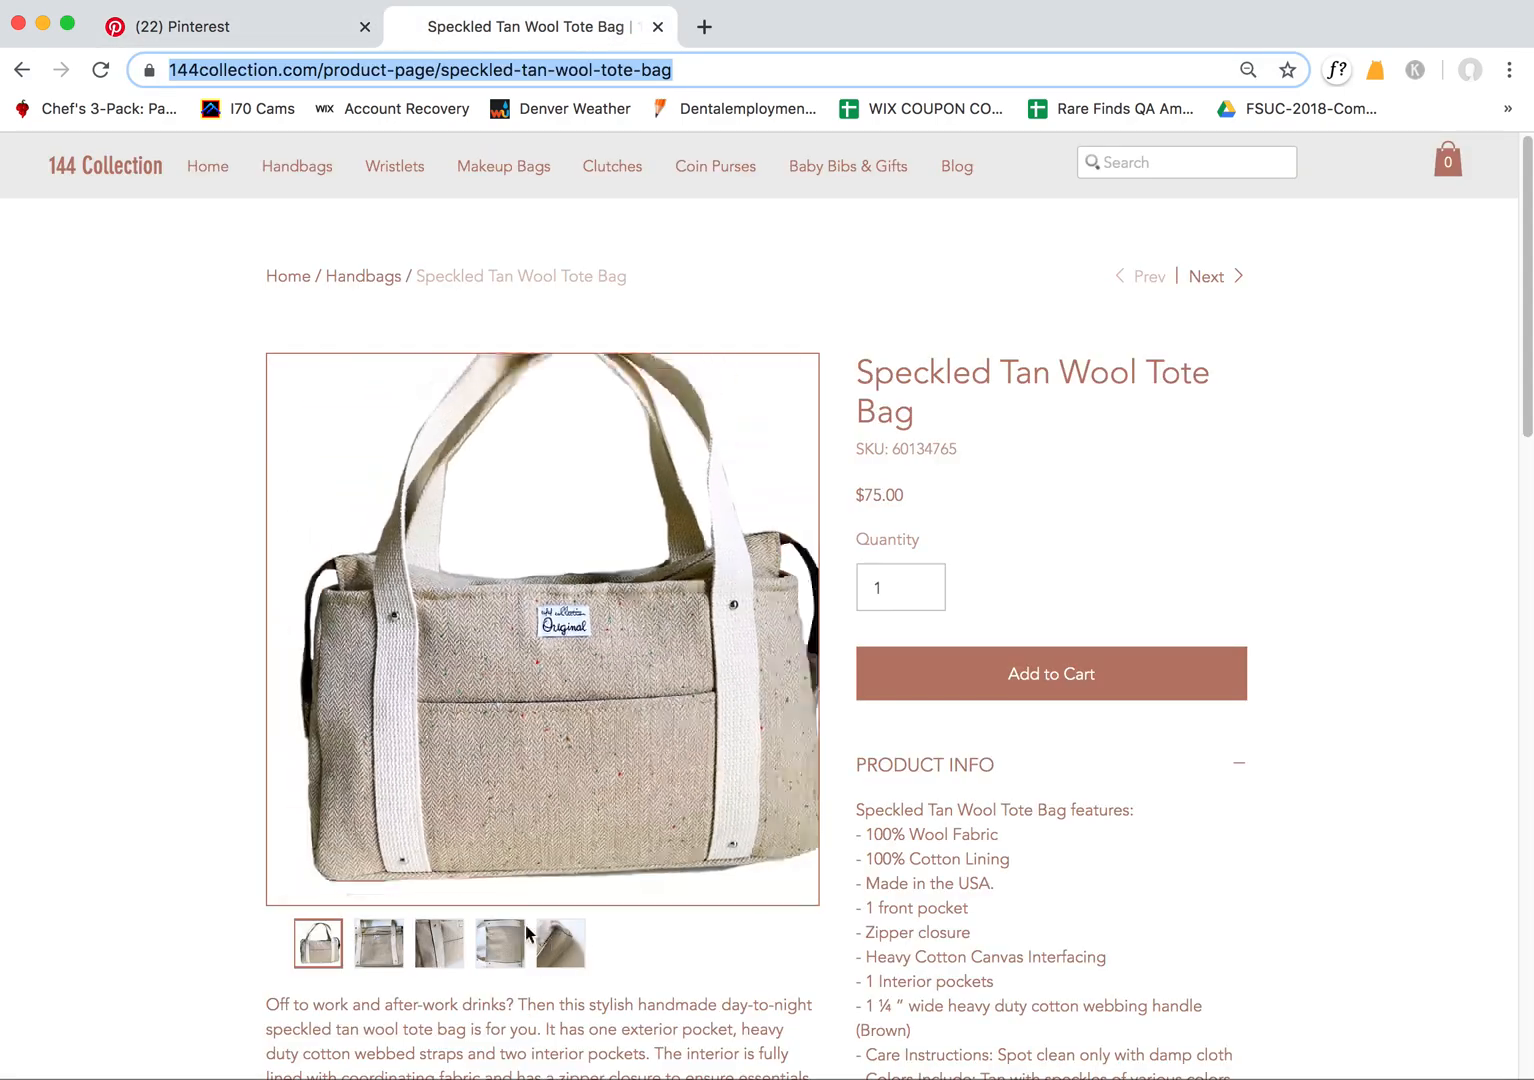
Flip between the tote bag product tab and Pinterest, ending on the site-unreachable error
click(238, 28)
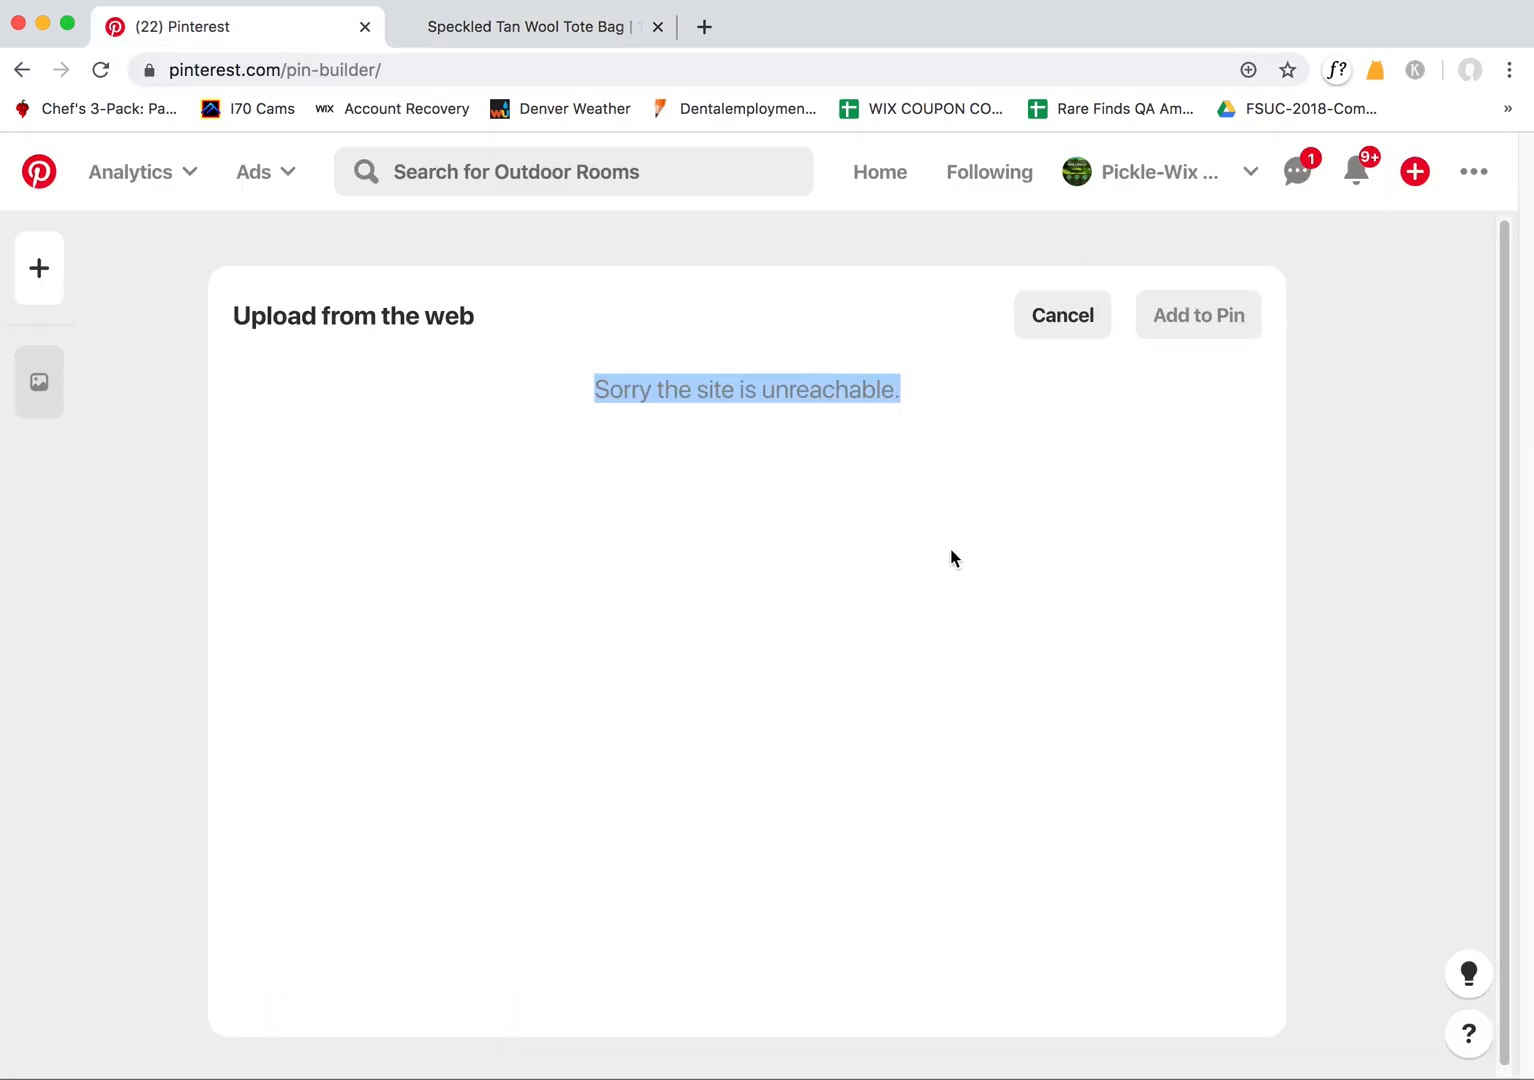
click(526, 28)
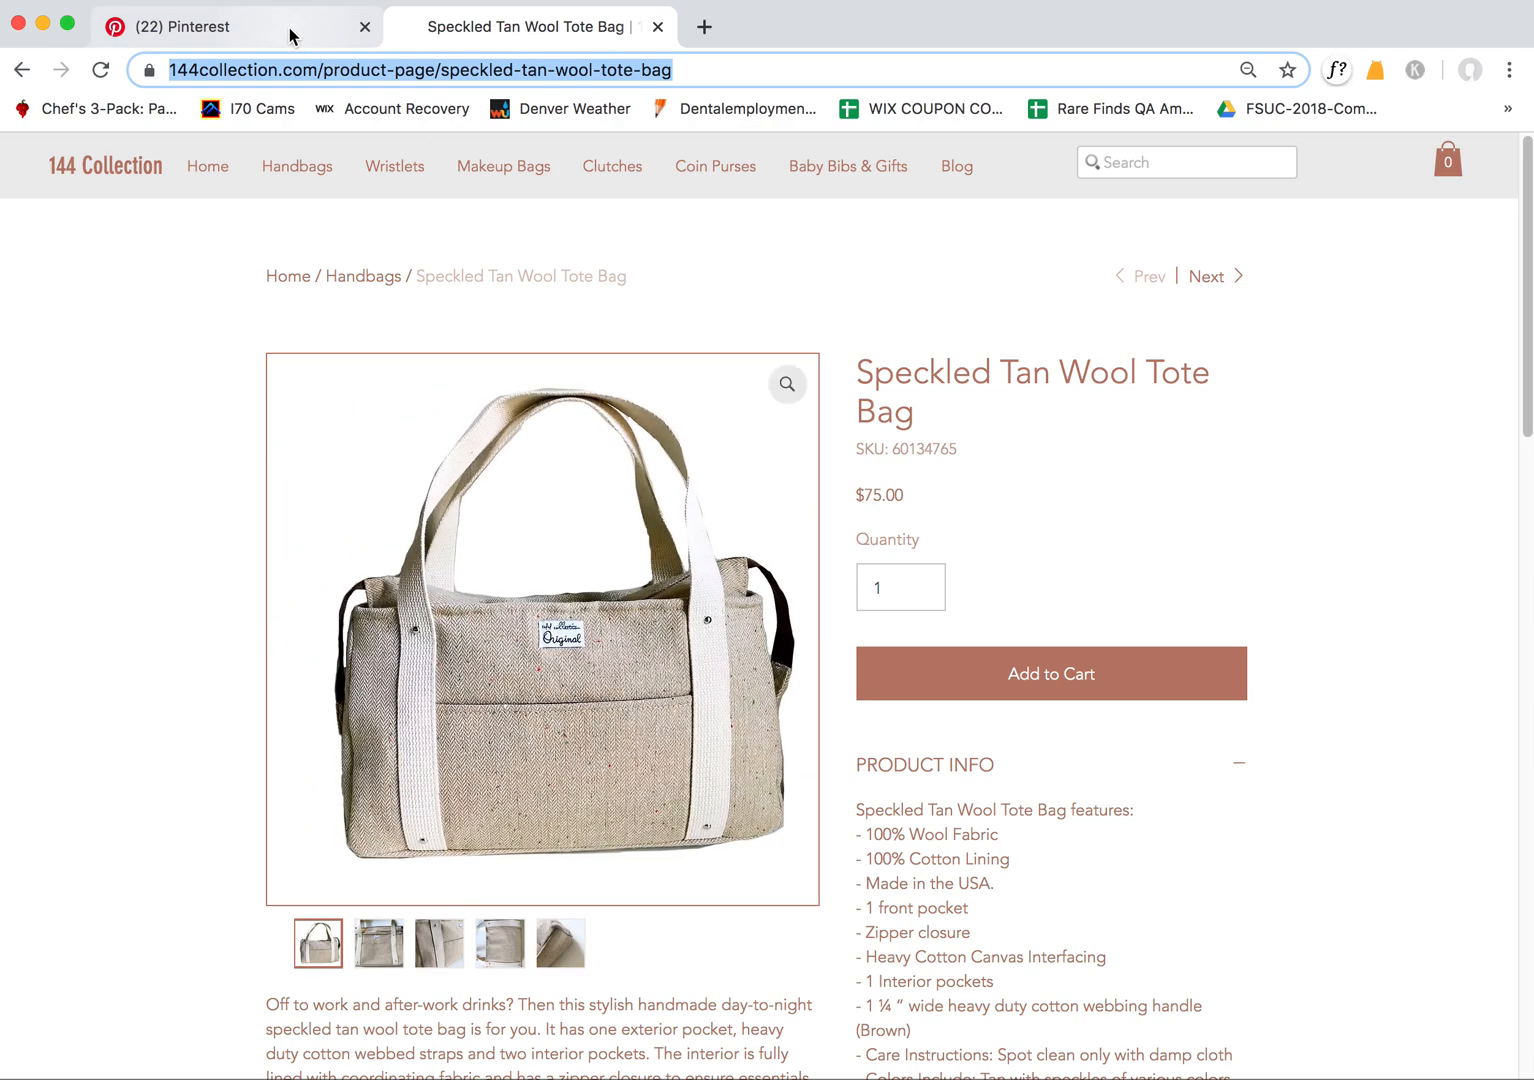
click(188, 28)
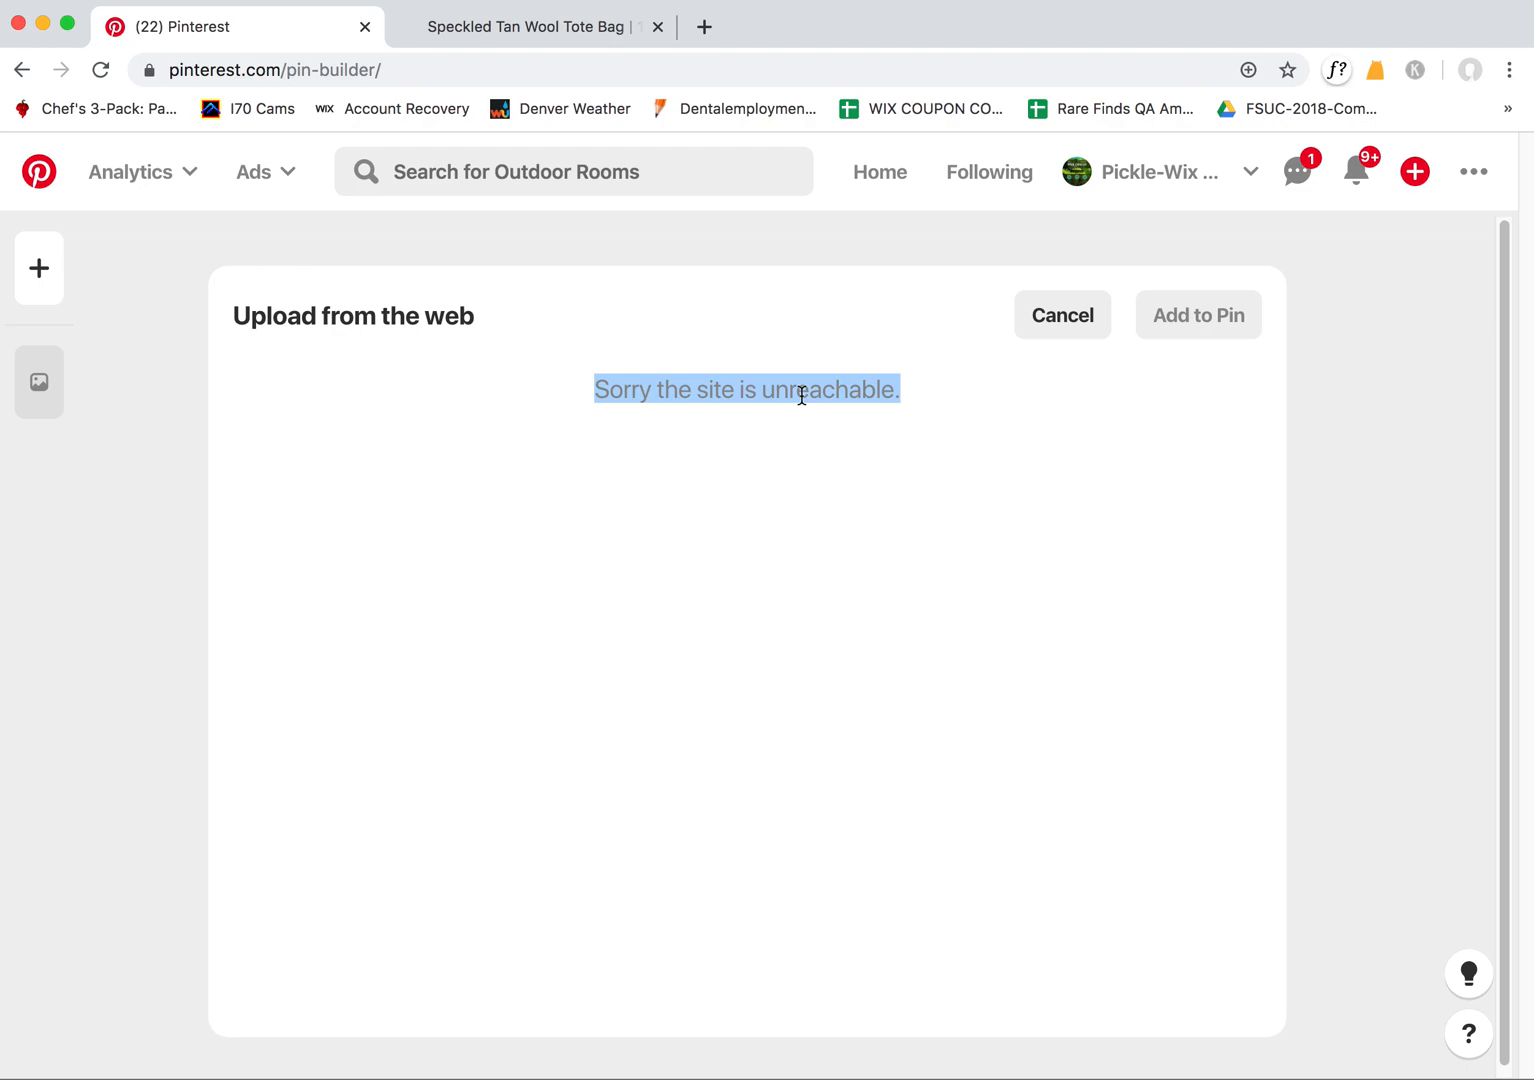
mouse_move(872, 456)
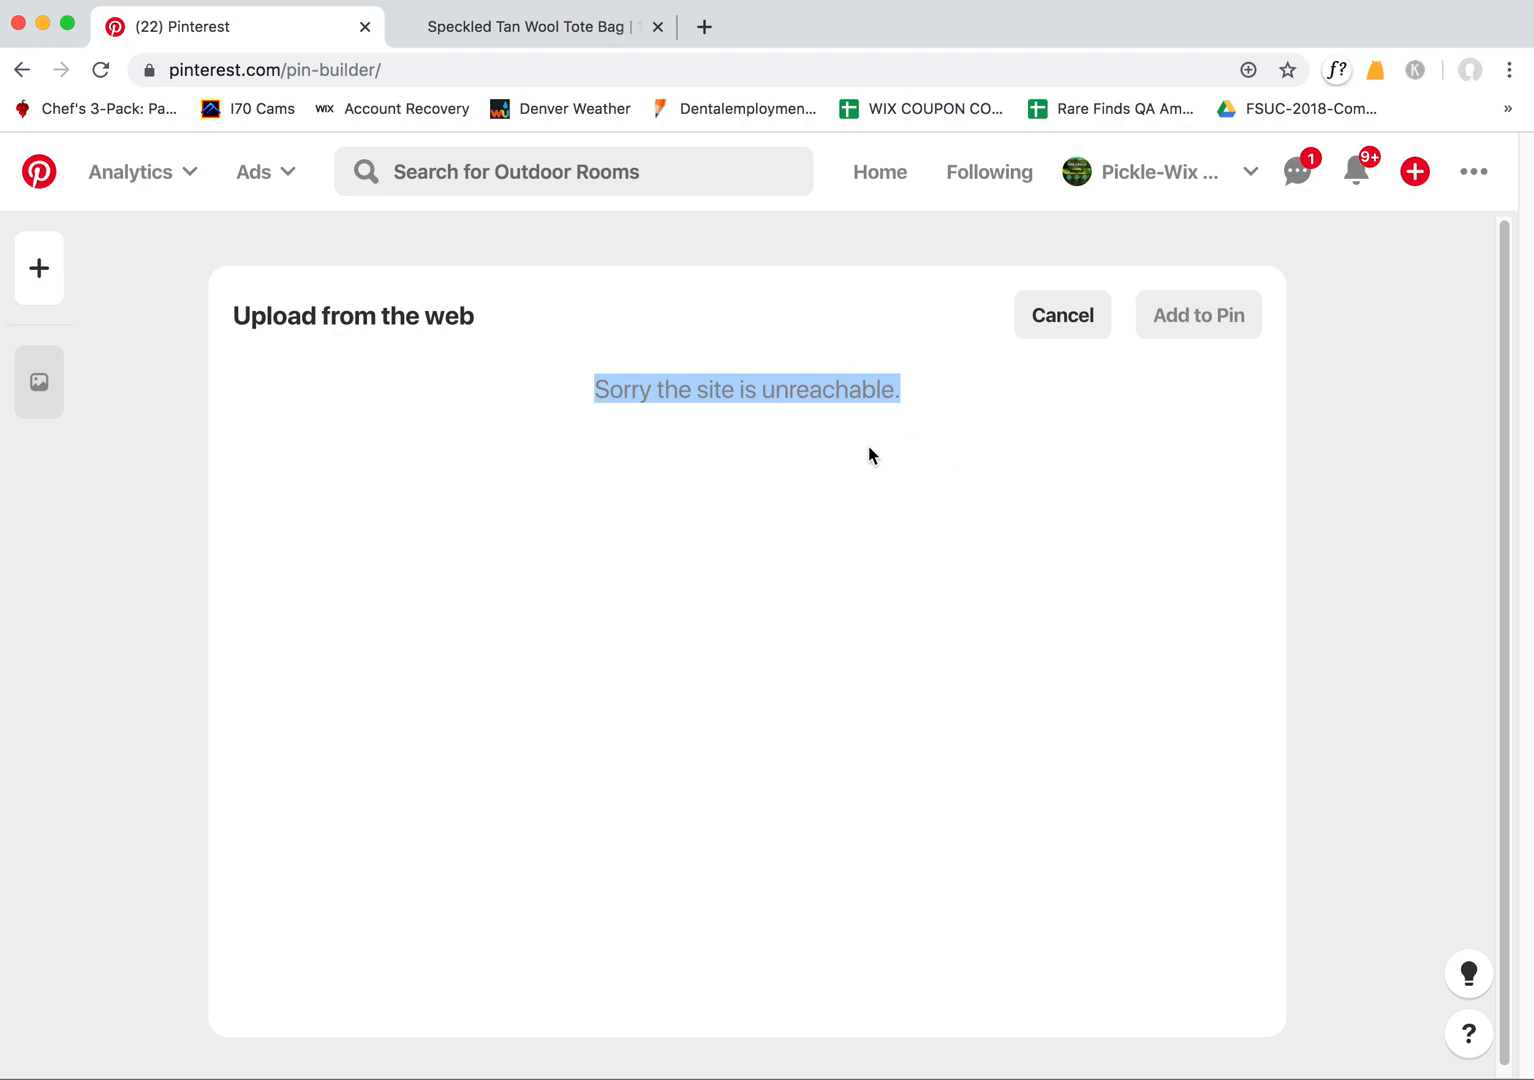
mouse_move(1414, 172)
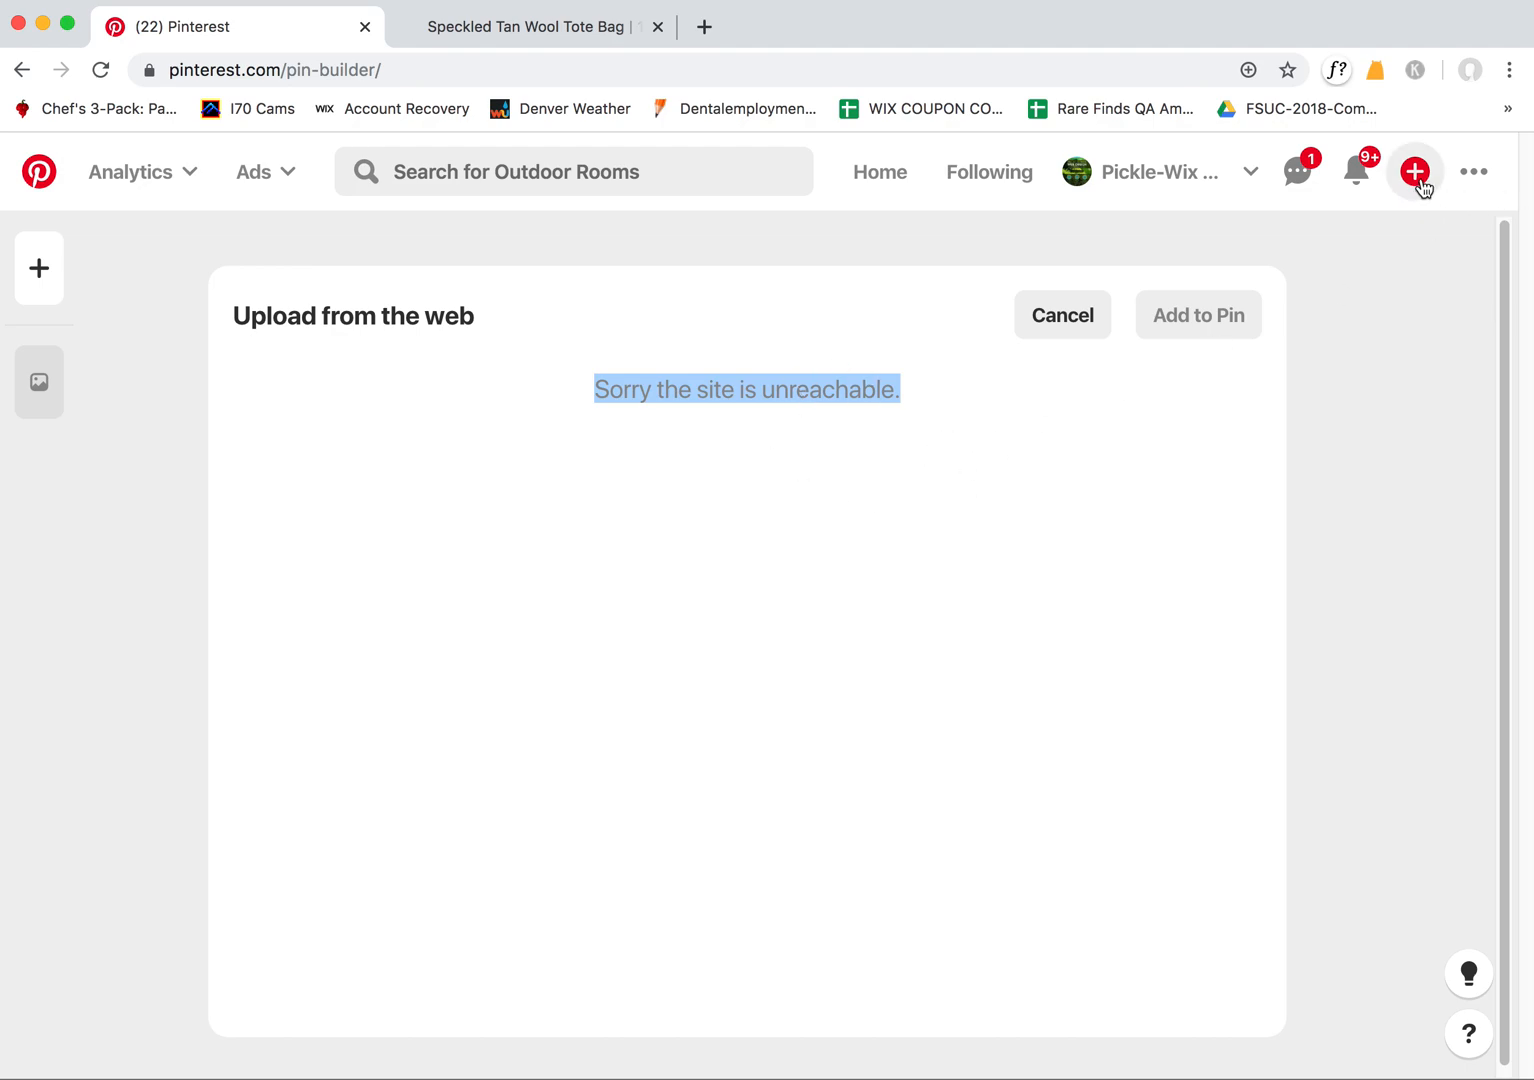
Start a new blank pin from the Create Pin entry, clearing the unreachable-site error
click(1062, 316)
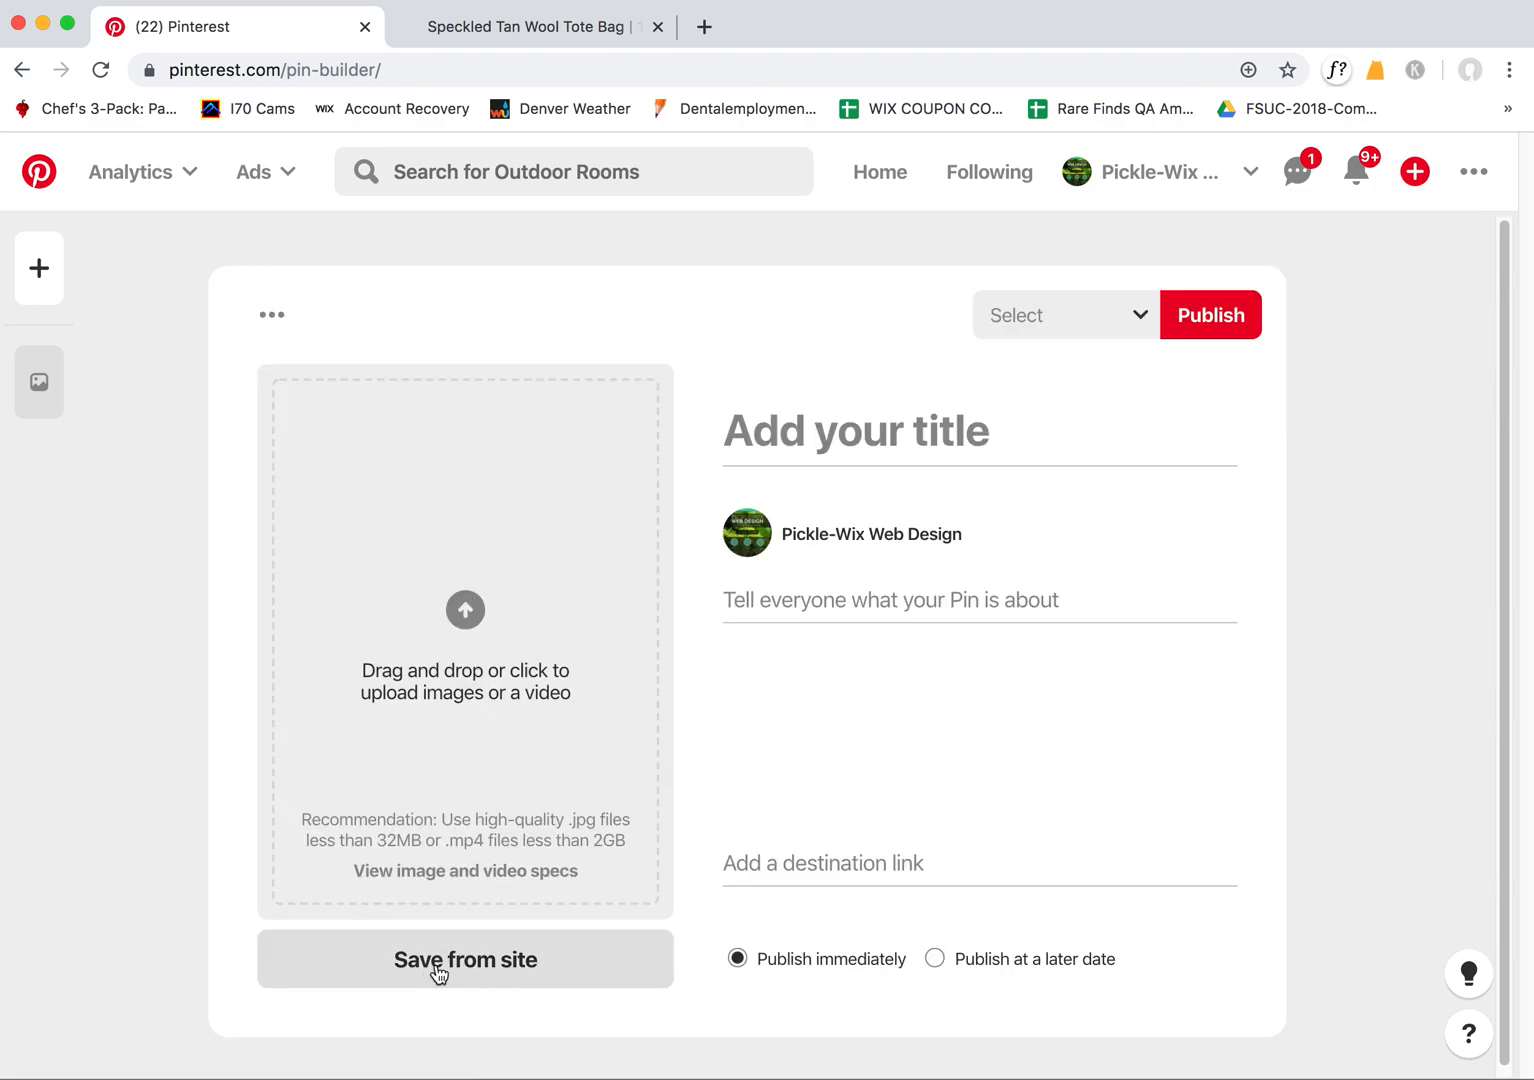